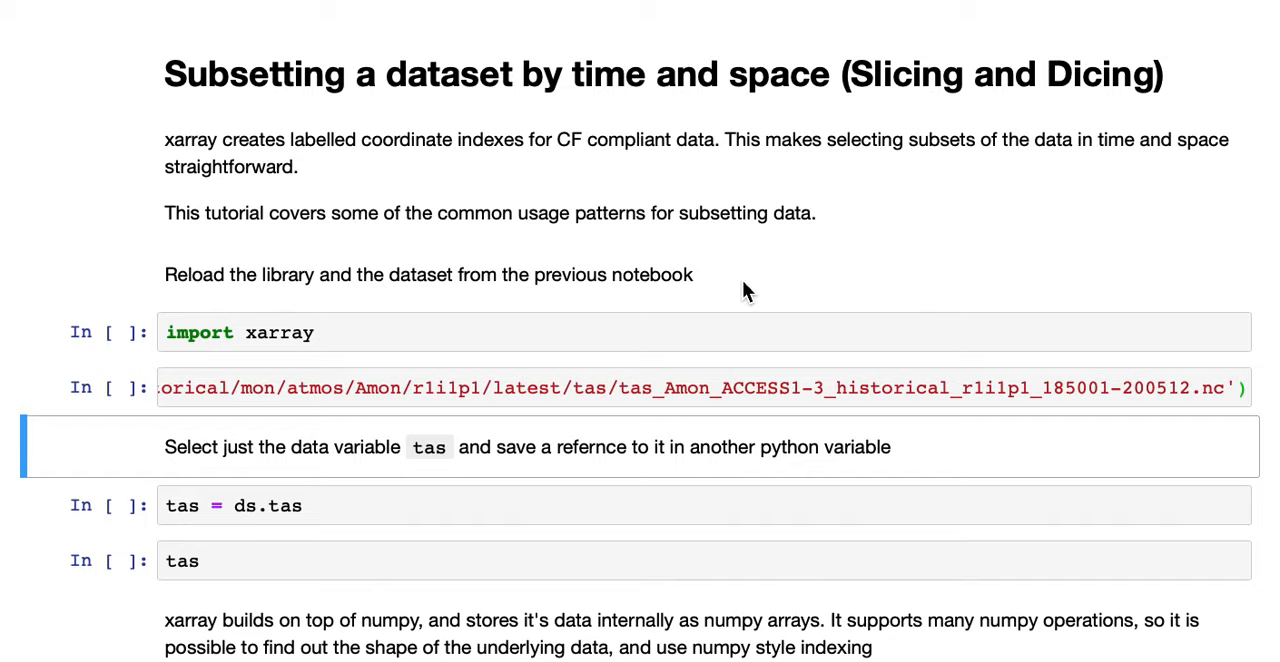
{"action": "mouse_move", "coordinate": [750, 292]}
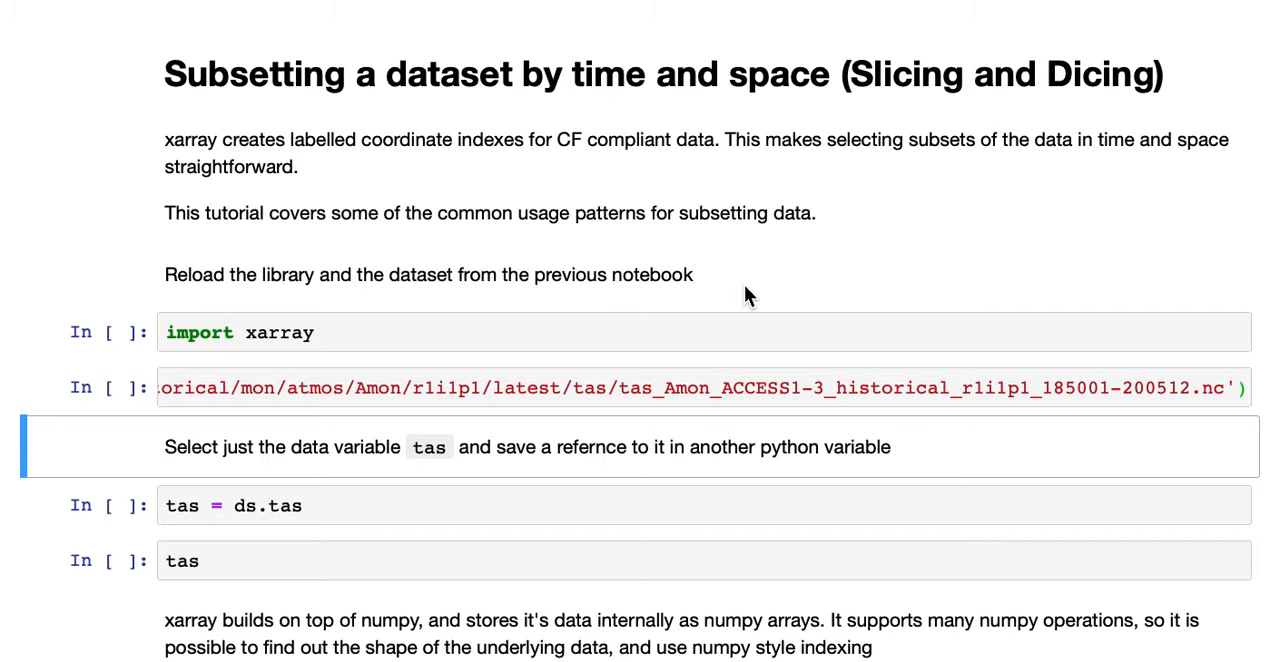
- Scroll through the import, dataset-open and tas cells showing tas shape (1872, 145, 192)
{"action": "scroll", "scroll_direction": "down", "scroll_amount": 3}
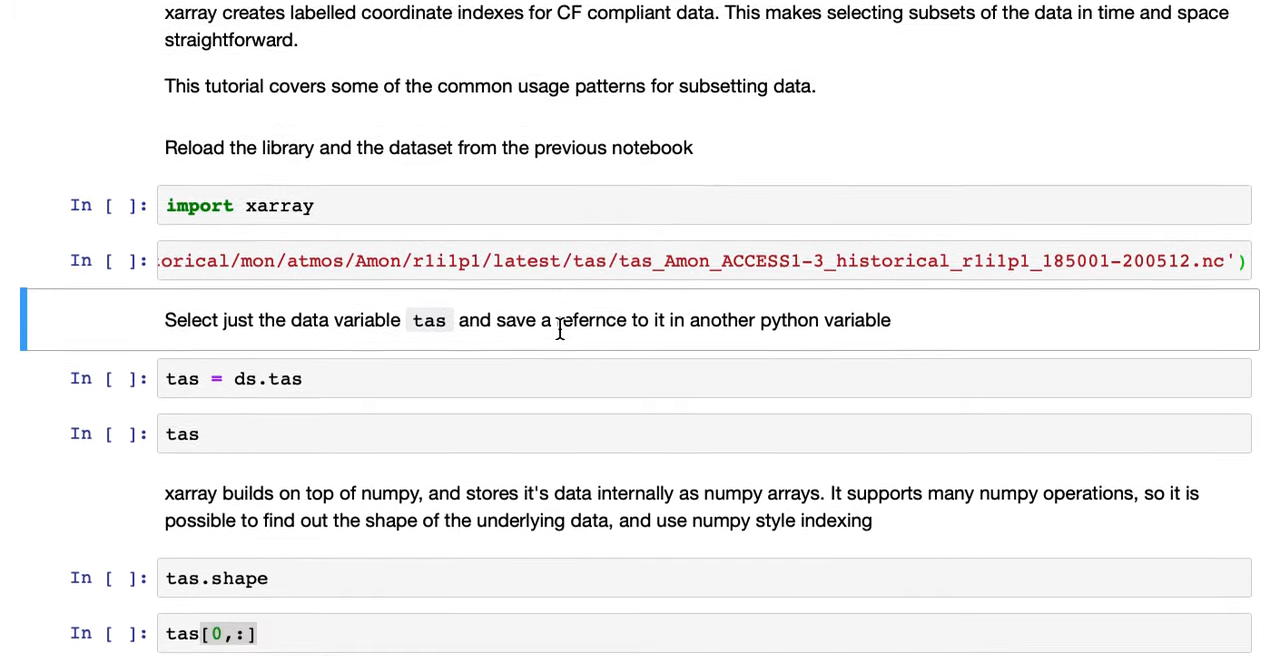
{"action": "scroll", "scroll_direction": "down", "scroll_amount": 3}
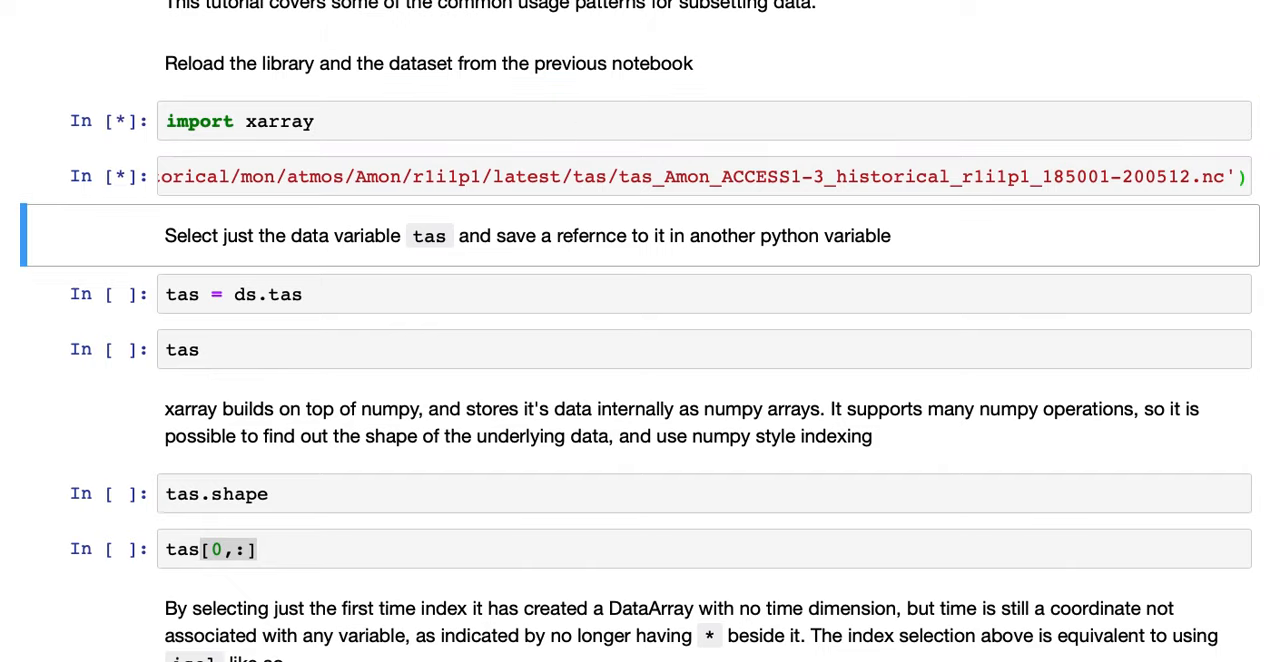
{"action": "scroll", "scroll_direction": "down", "scroll_amount": 3}
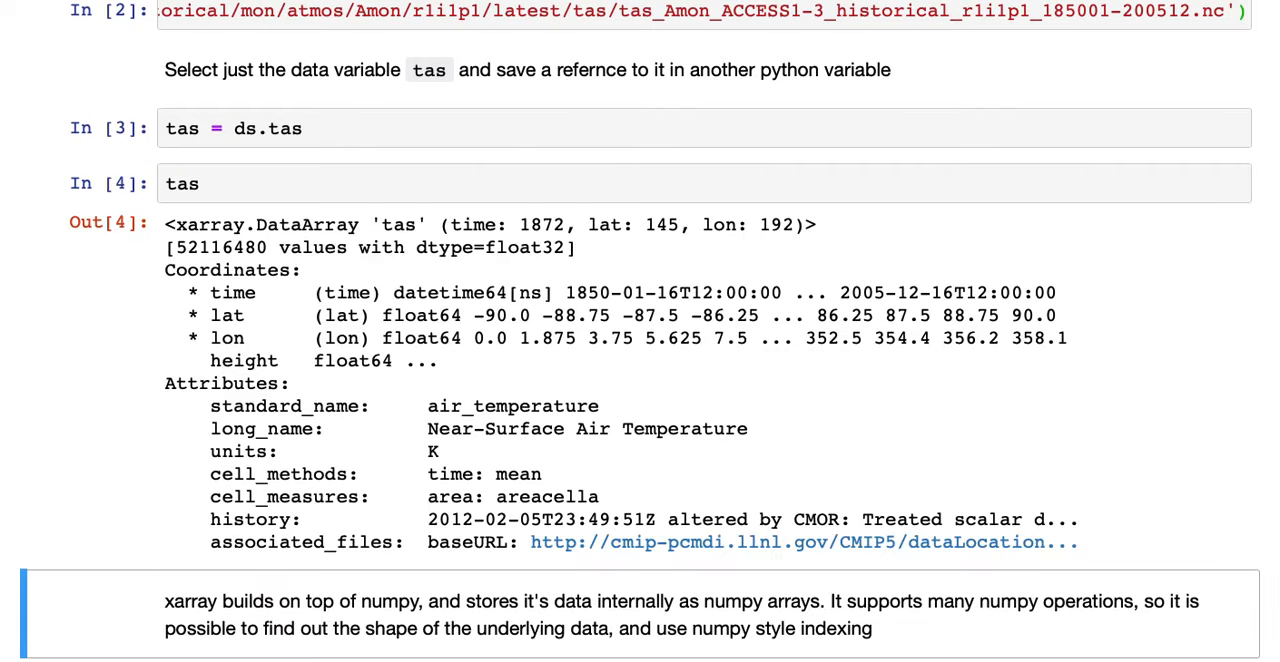
{"action": "scroll", "scroll_direction": "down", "scroll_amount": 3}
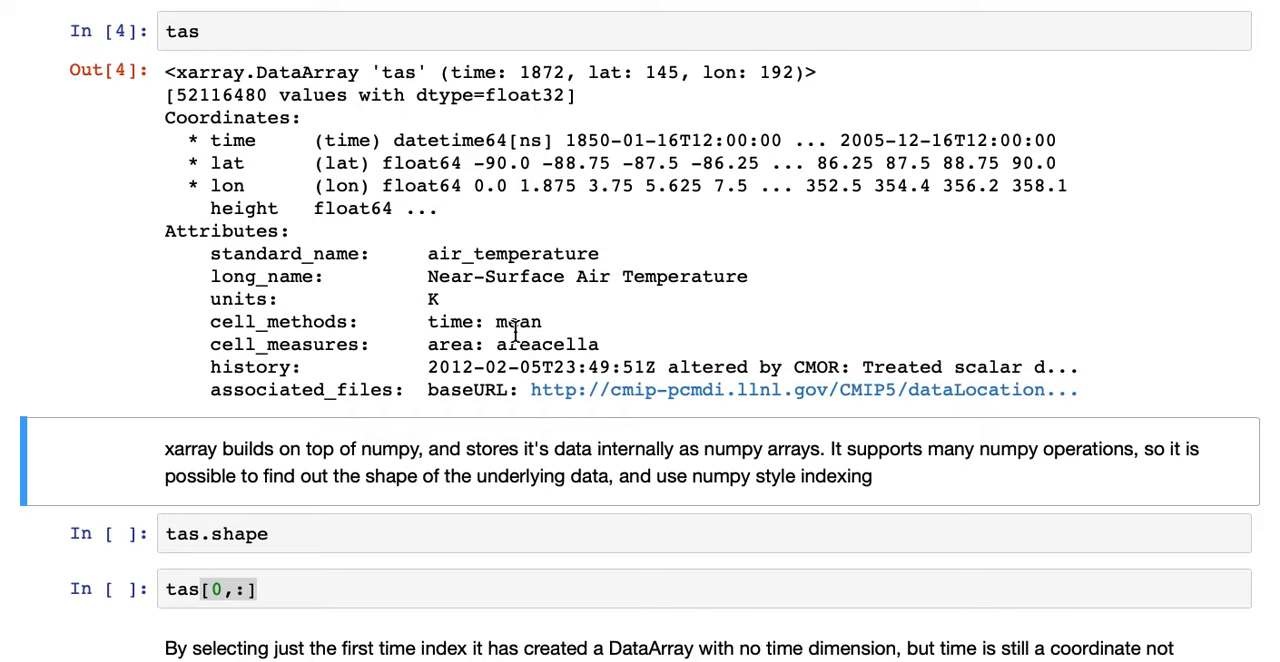
{"action": "mouse_move", "coordinate": [588, 309]}
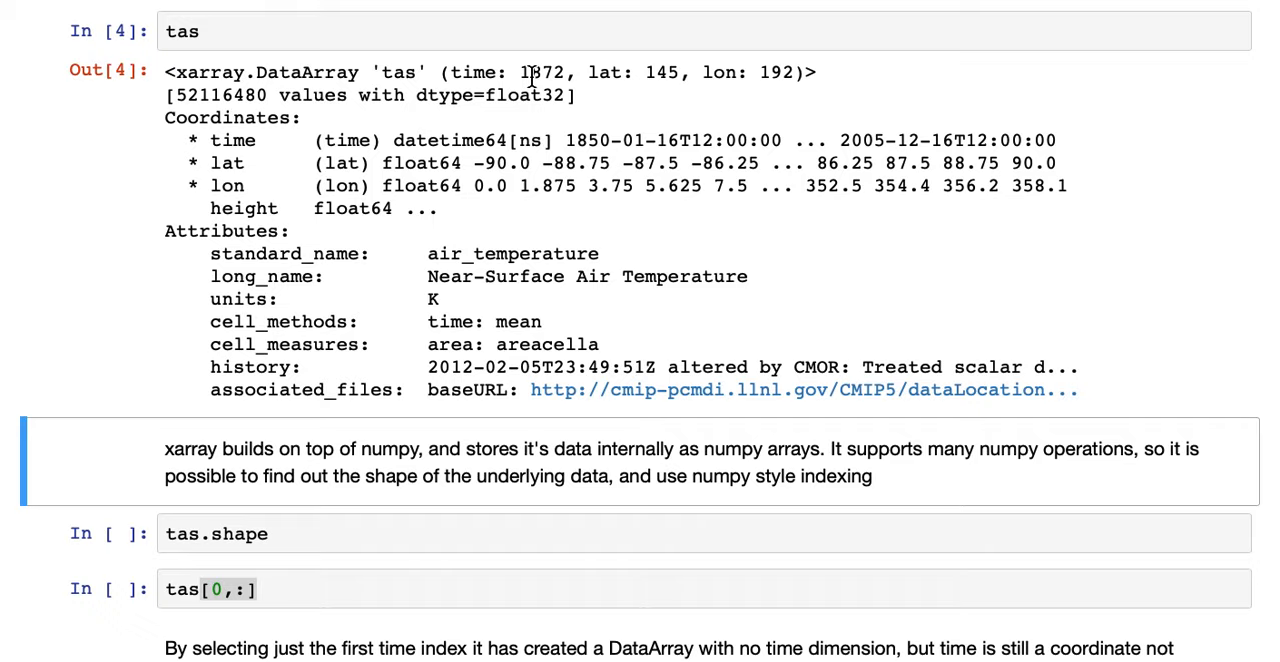
{"action": "mouse_move", "coordinate": [840, 138]}
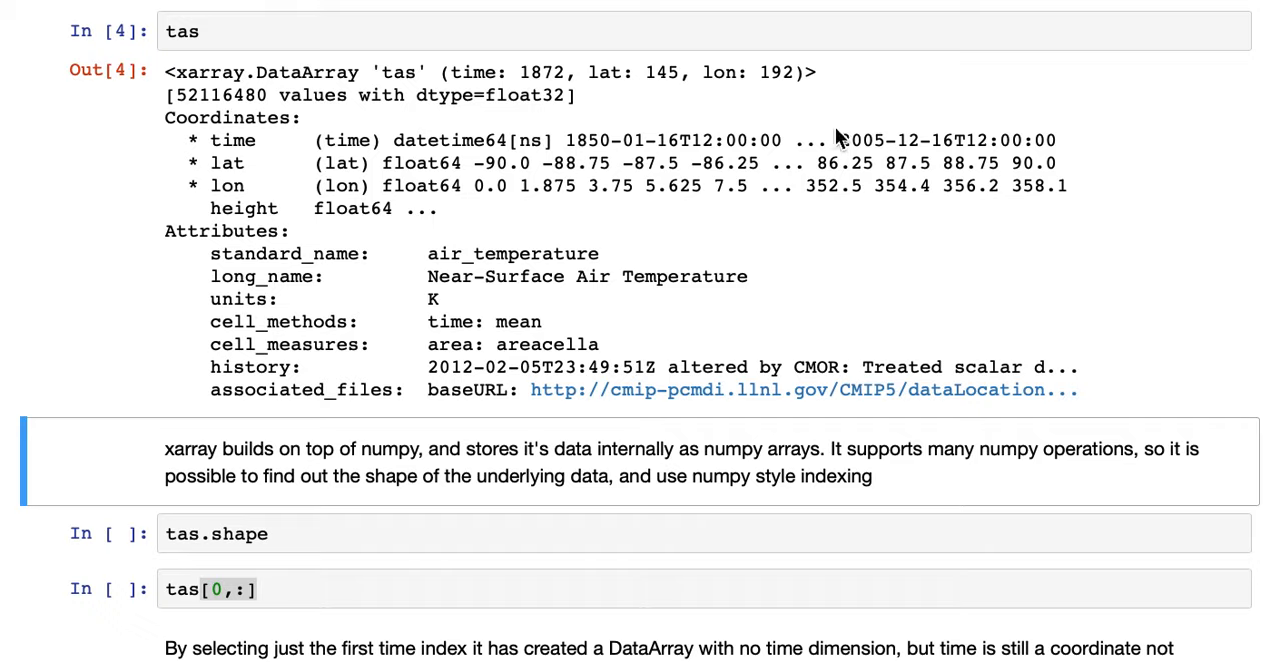
{"action": "scroll", "scroll_direction": "up", "scroll_amount": 3}
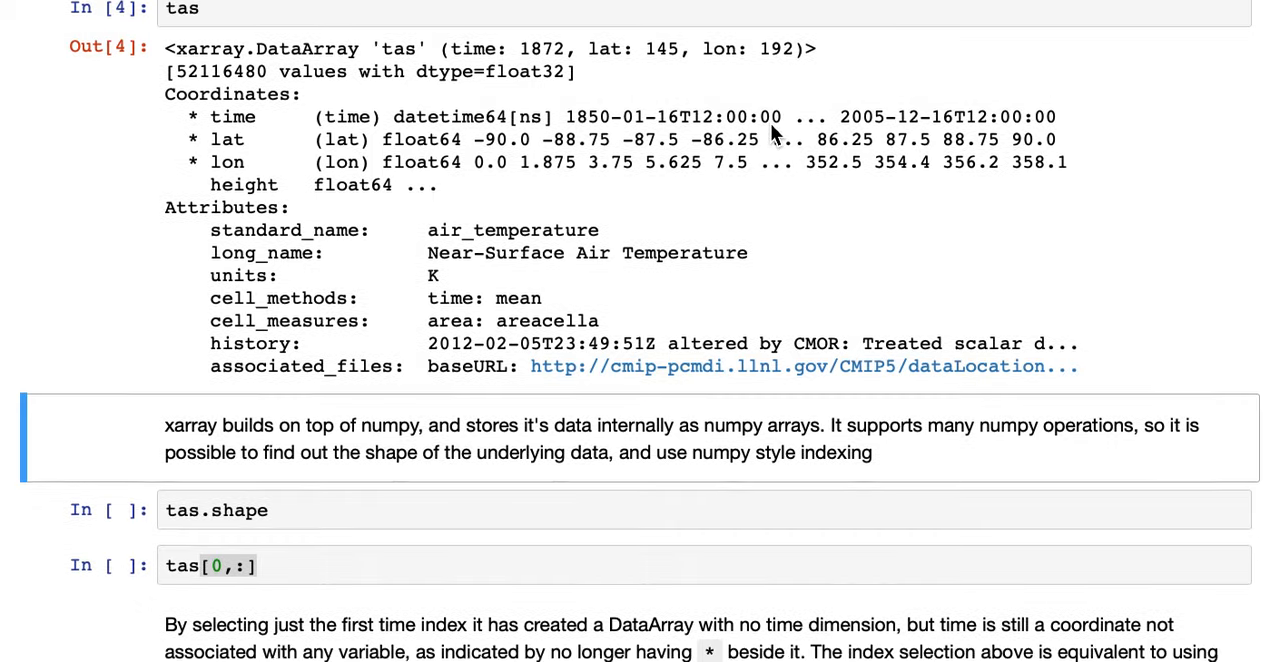
{"action": "scroll", "scroll_direction": "down", "scroll_amount": 3}
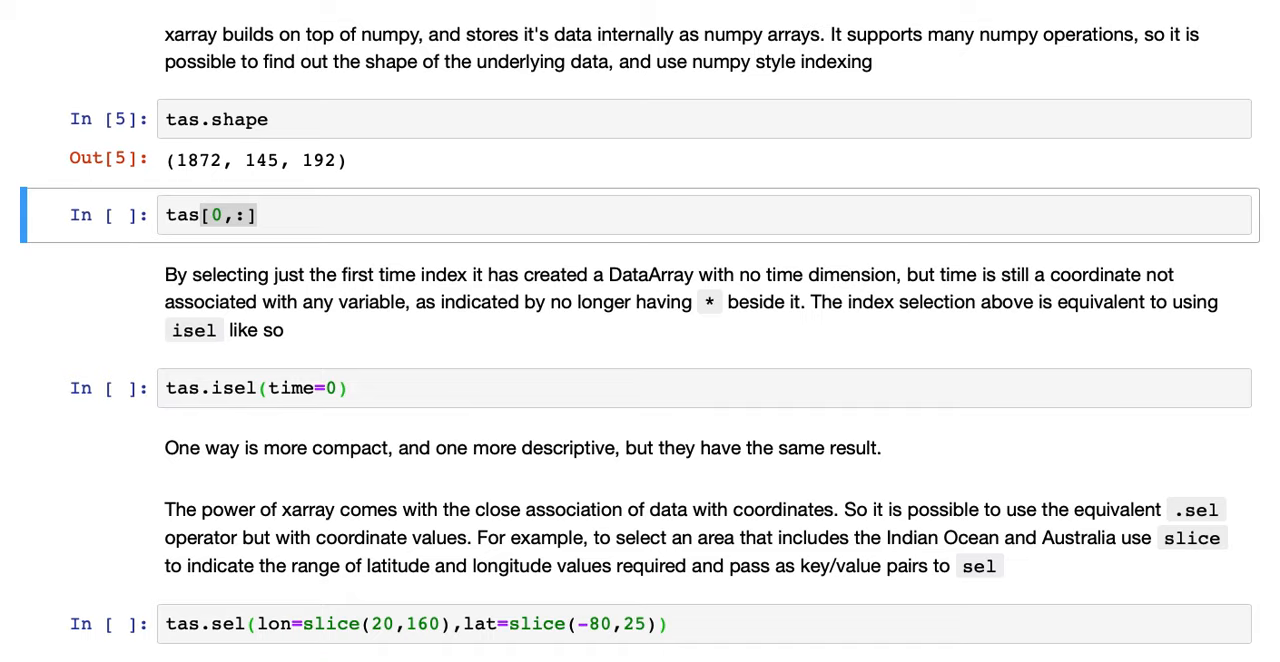
{"action": "mouse_move", "coordinate": [671, 52]}
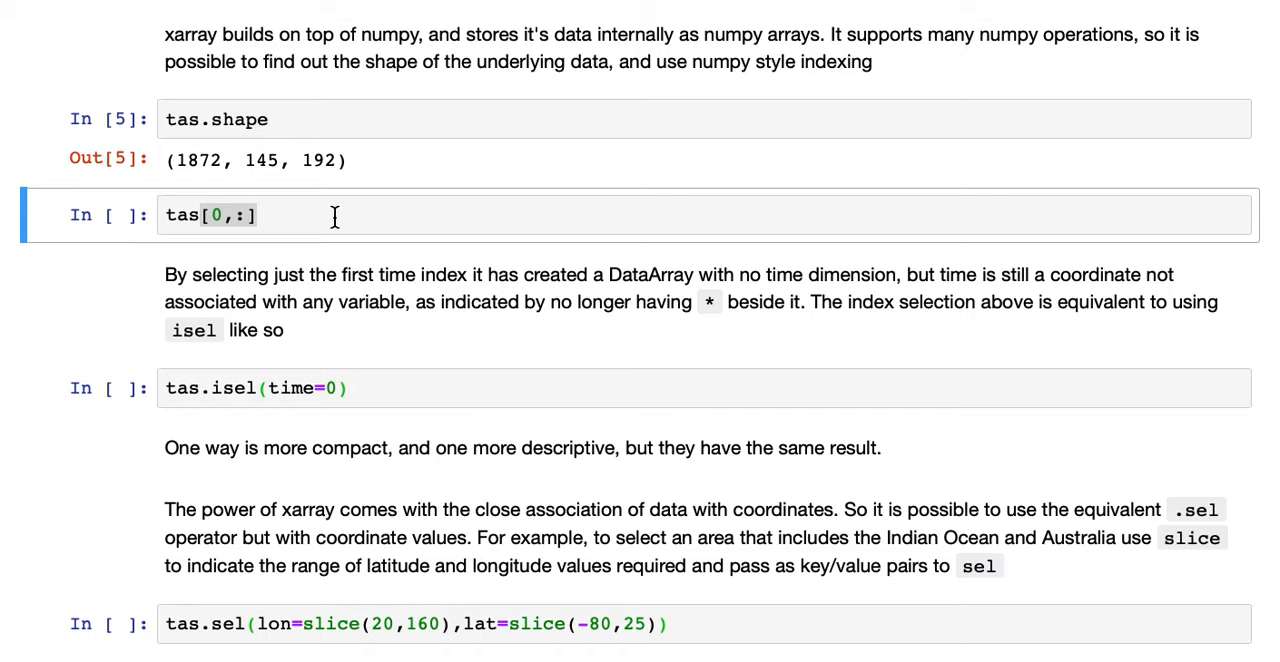
{"action": "mouse_move", "coordinate": [260, 220]}
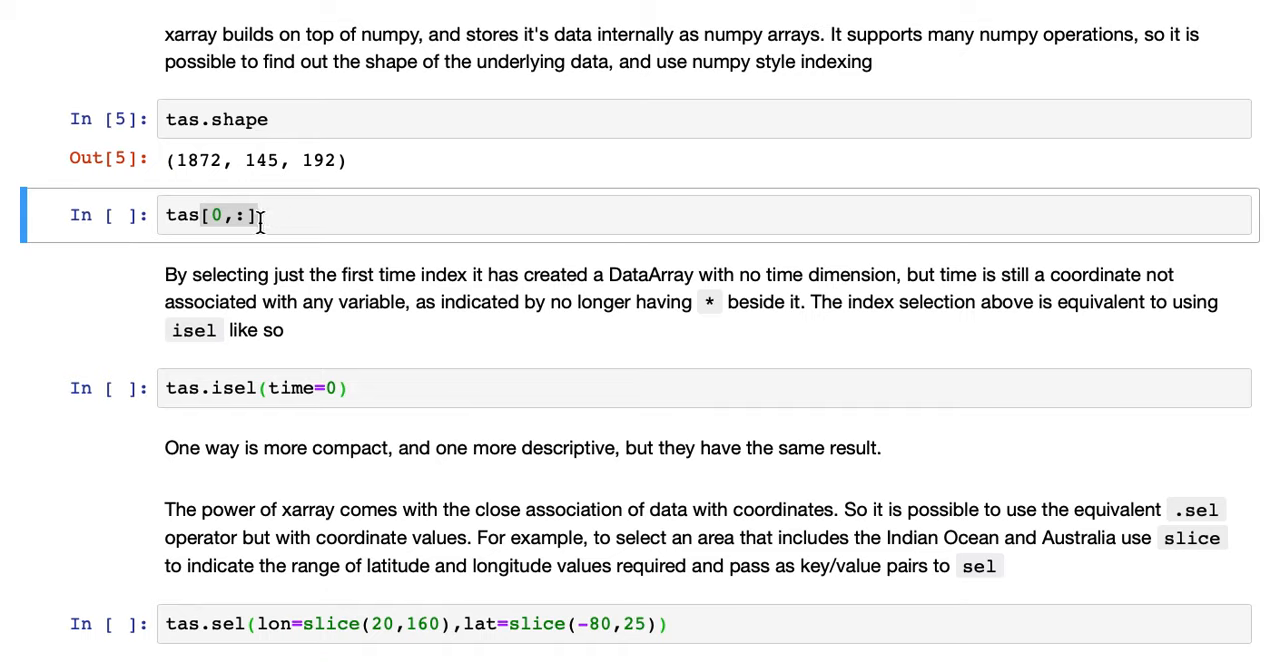
{"action": "mouse_move", "coordinate": [283, 220]}
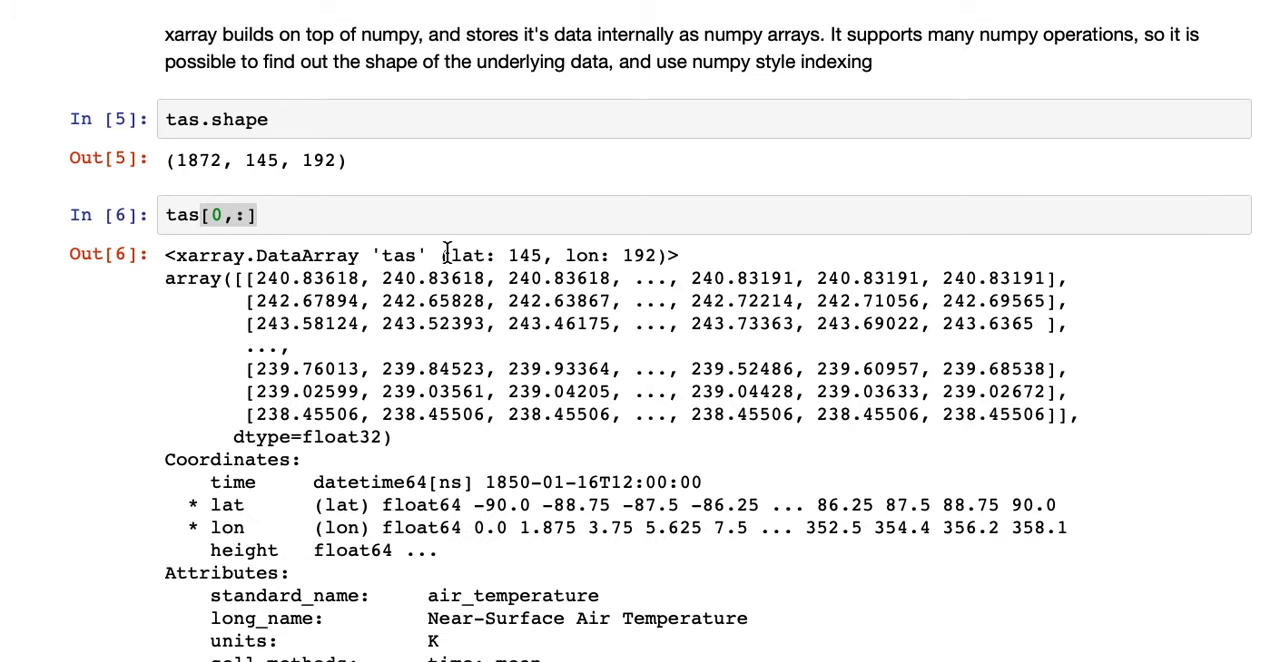
{"action": "scroll", "scroll_direction": "down", "scroll_amount": 3}
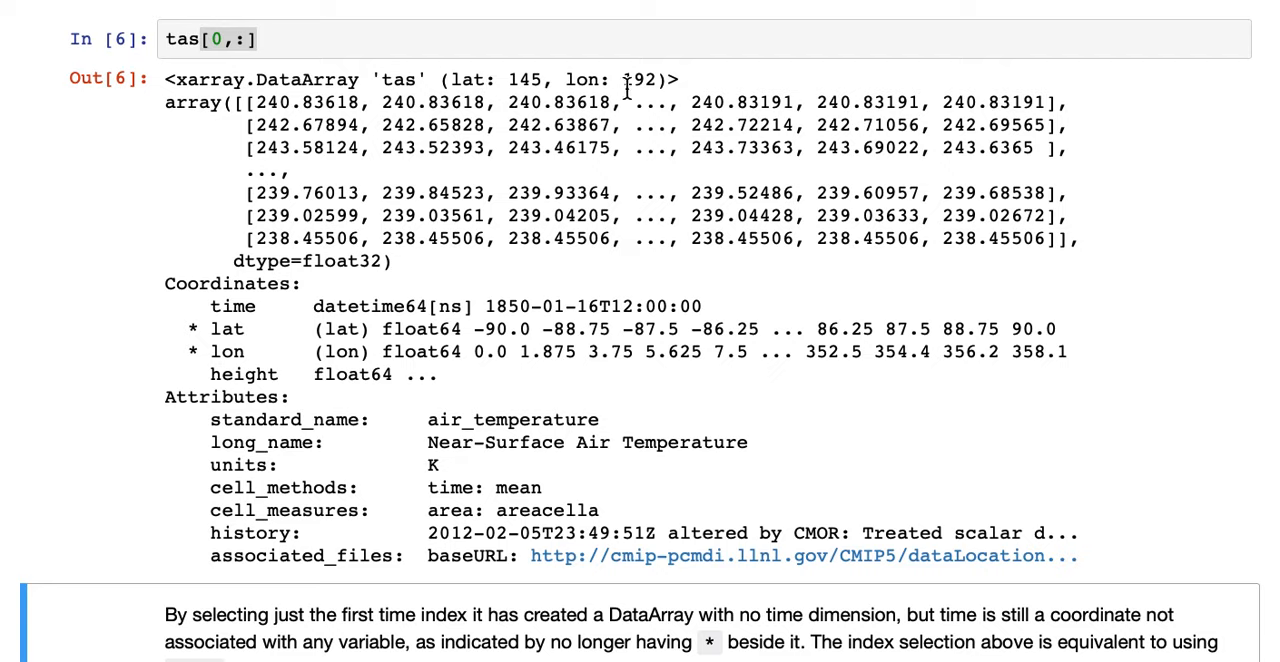
{"action": "mouse_move", "coordinate": [400, 85]}
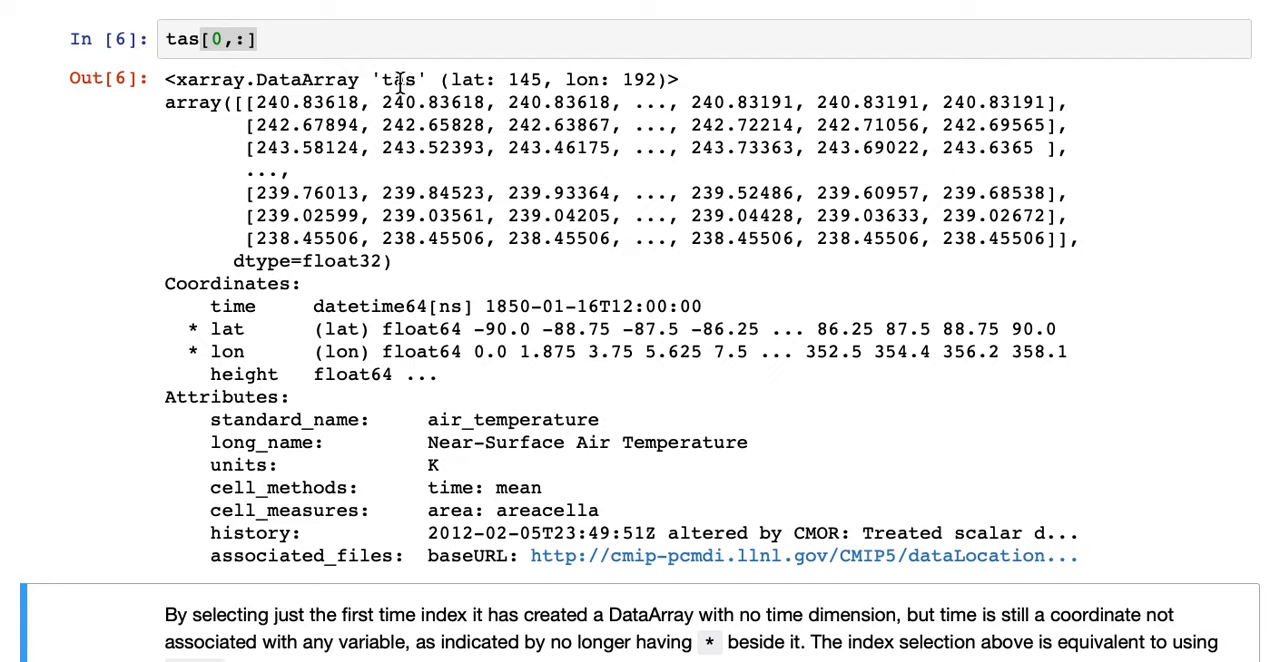
{"action": "mouse_move", "coordinate": [308, 266]}
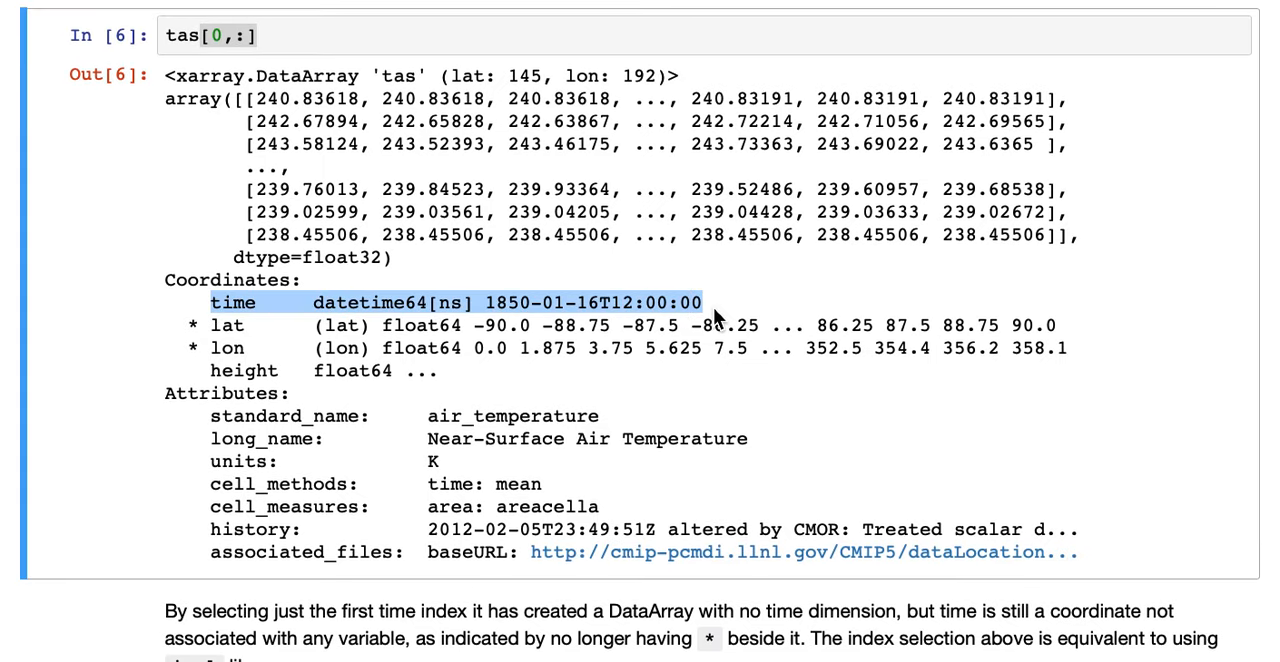
{"action": "scroll", "scroll_direction": "down", "scroll_amount": 3}
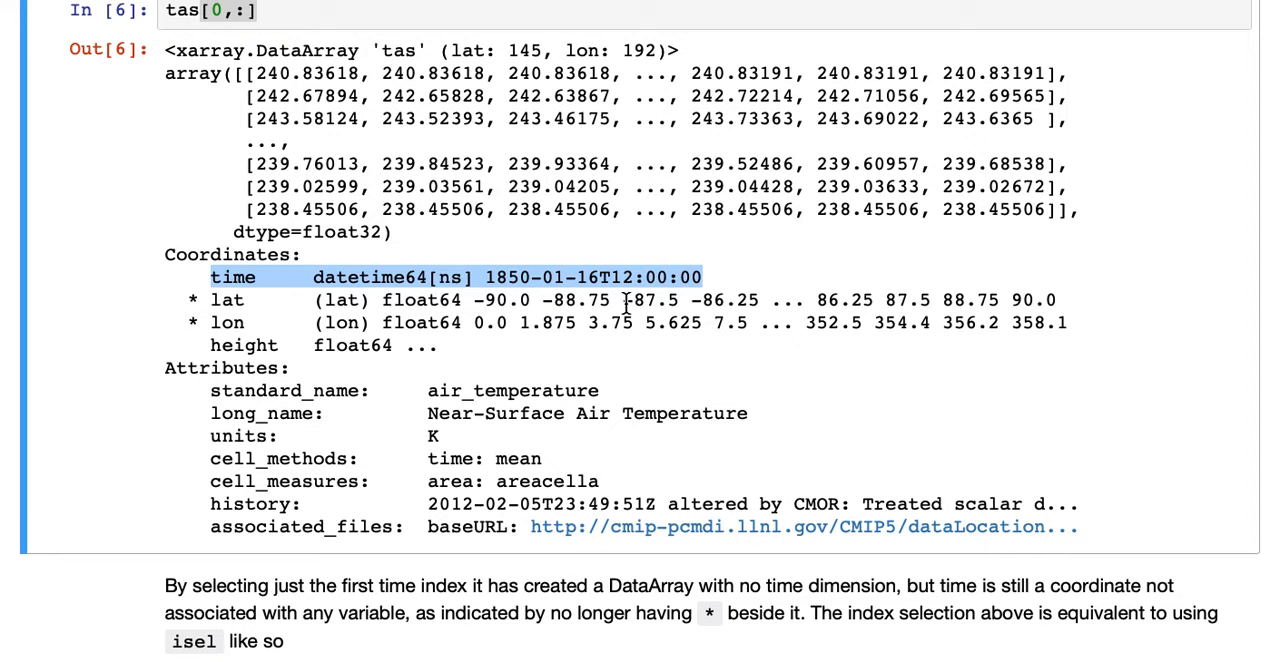
{"action": "mouse_move", "coordinate": [204, 290]}
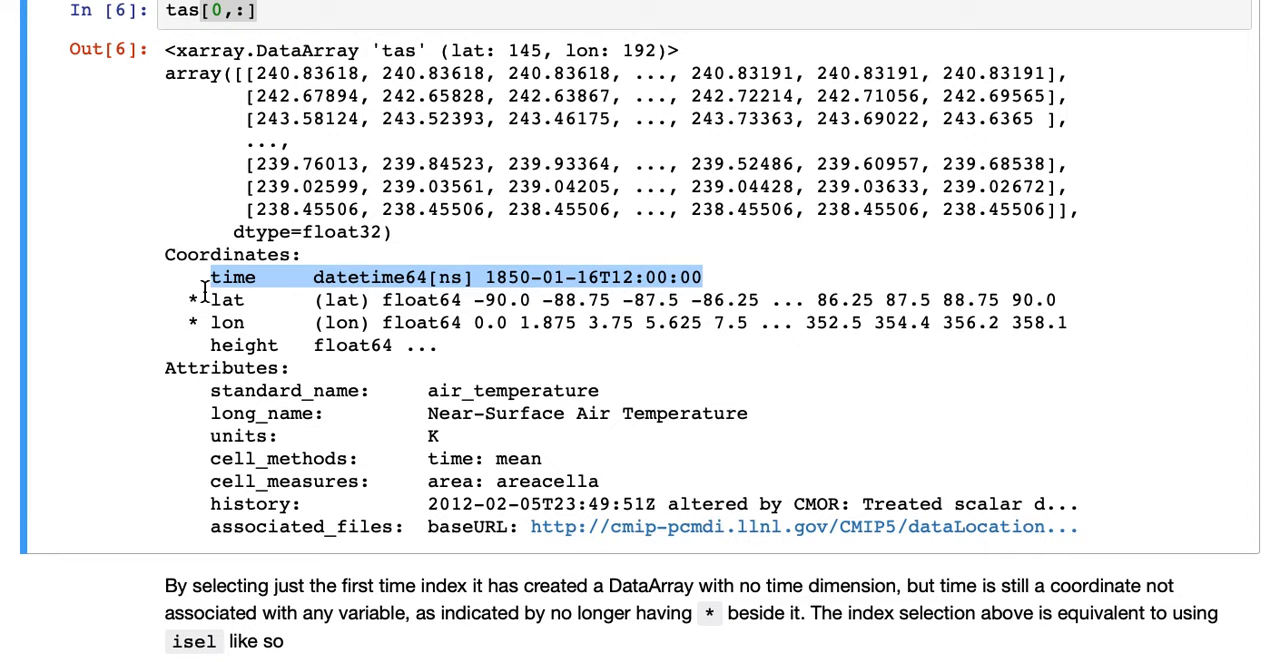
{"action": "mouse_move", "coordinate": [212, 277]}
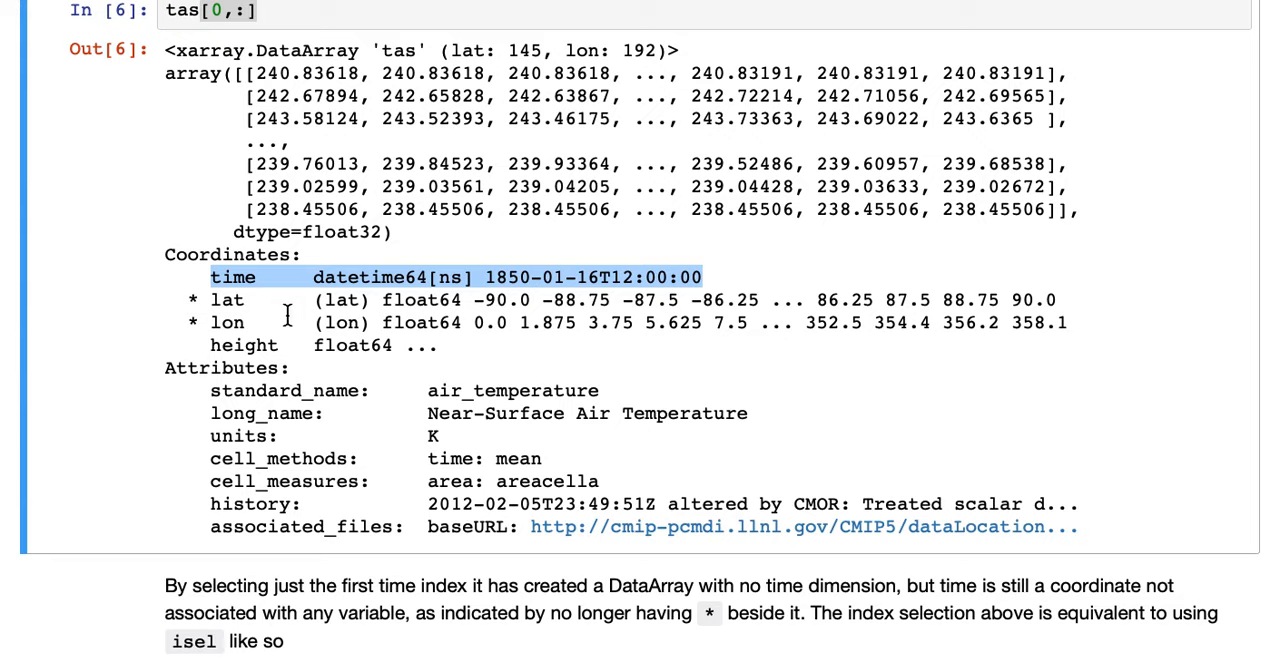
{"action": "mouse_move", "coordinate": [267, 346]}
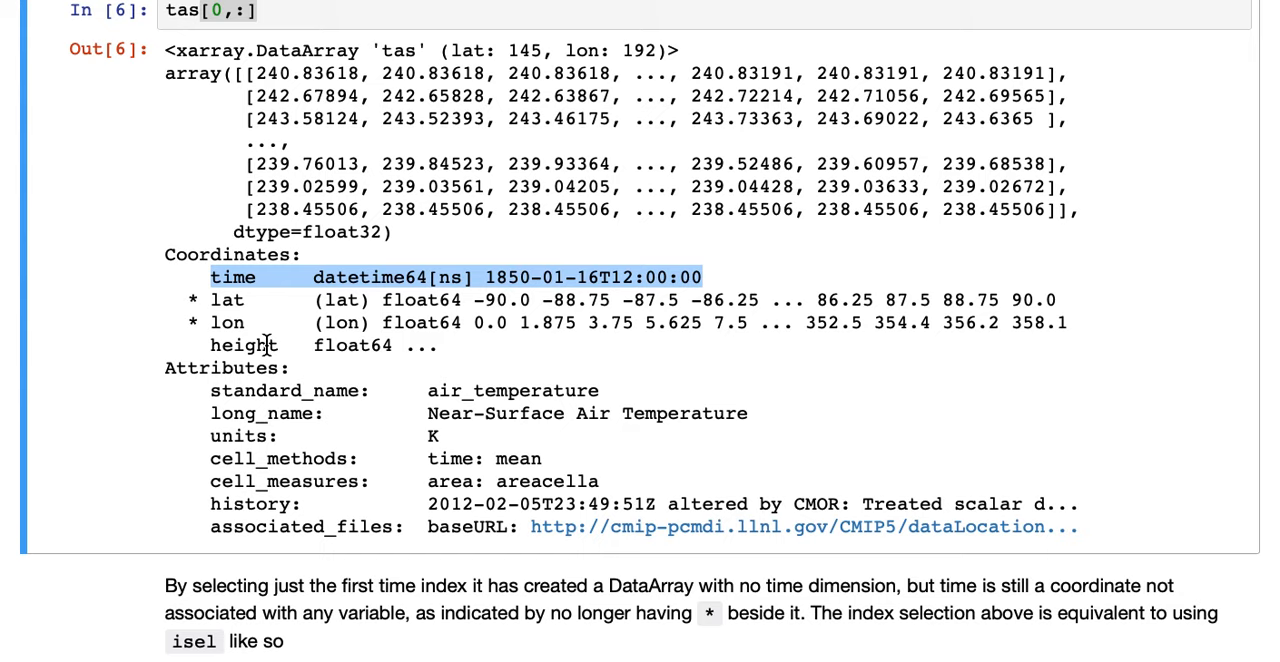
{"action": "scroll", "scroll_direction": "down", "scroll_amount": 3}
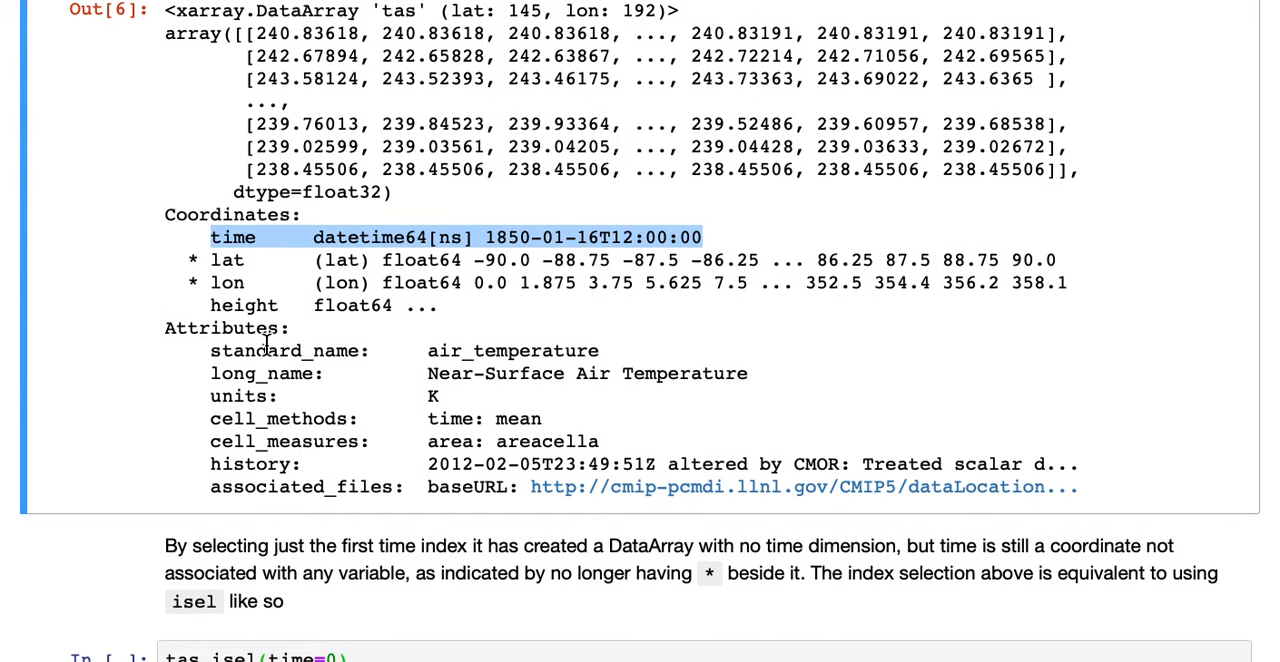
{"action": "scroll", "scroll_direction": "down", "scroll_amount": 3}
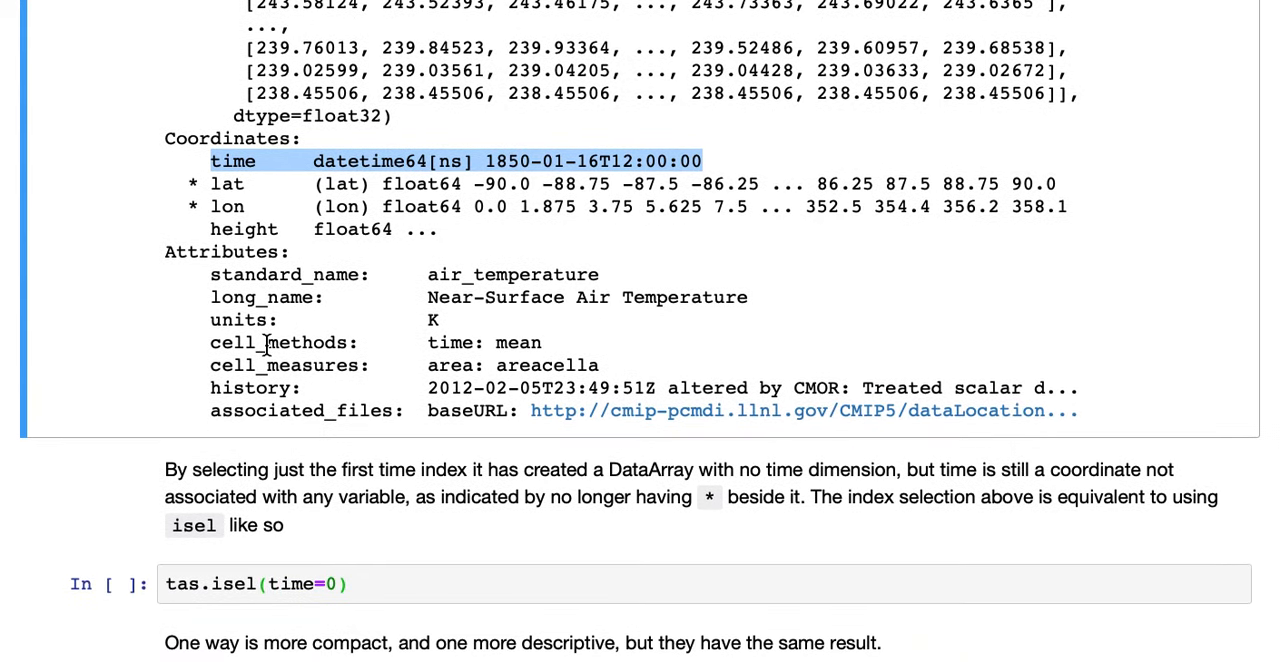
{"action": "scroll", "scroll_direction": "down", "scroll_amount": 3}
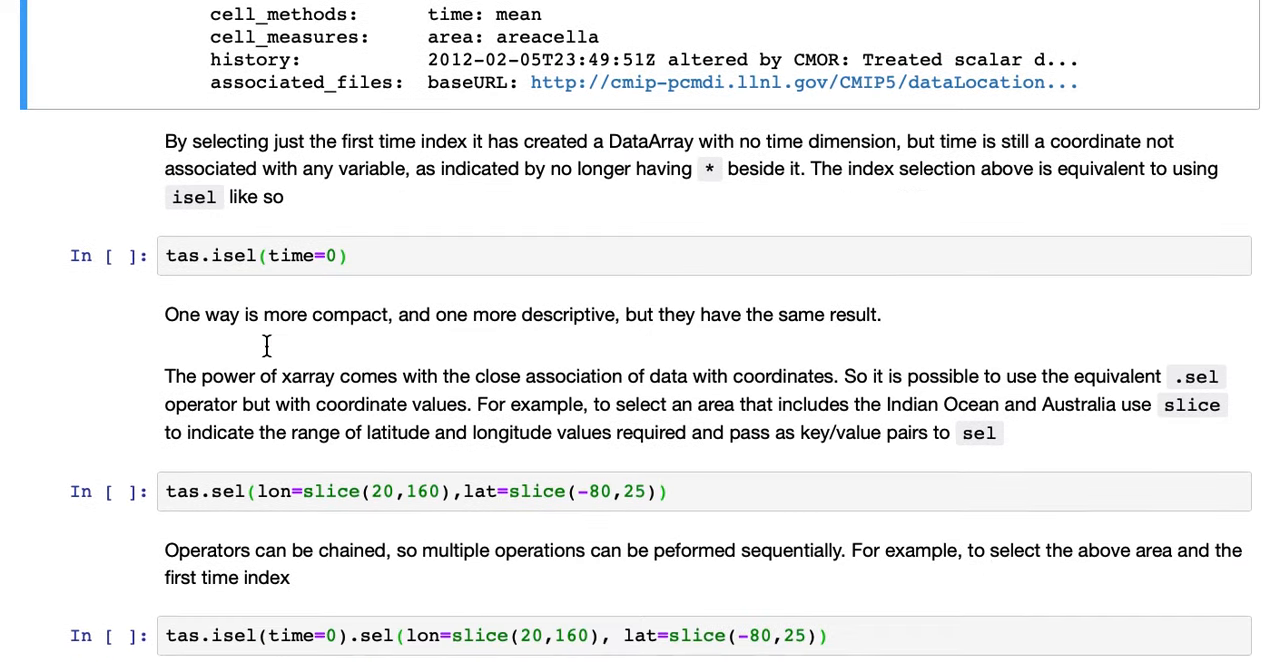
{"action": "scroll", "scroll_direction": "down", "scroll_amount": 3}
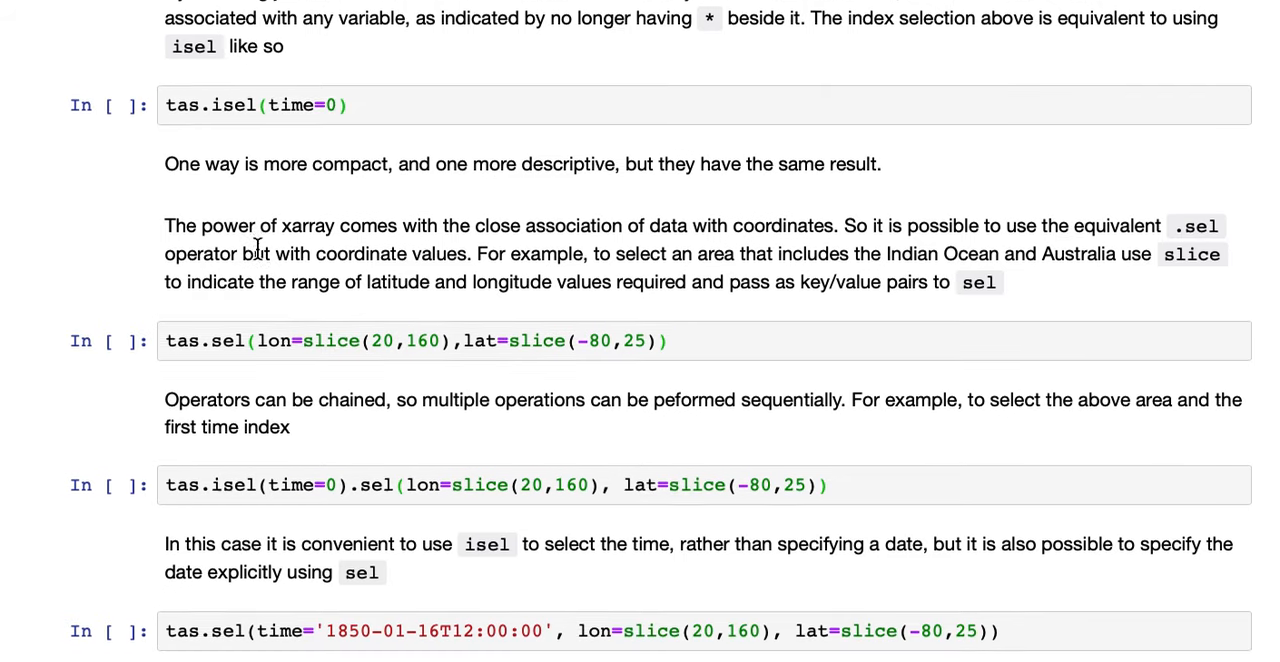
- Run tas.isel(time=0) and review its 145×192 lat/lon output with scalar time
{"action": "scroll", "scroll_direction": "up", "scroll_amount": 3}
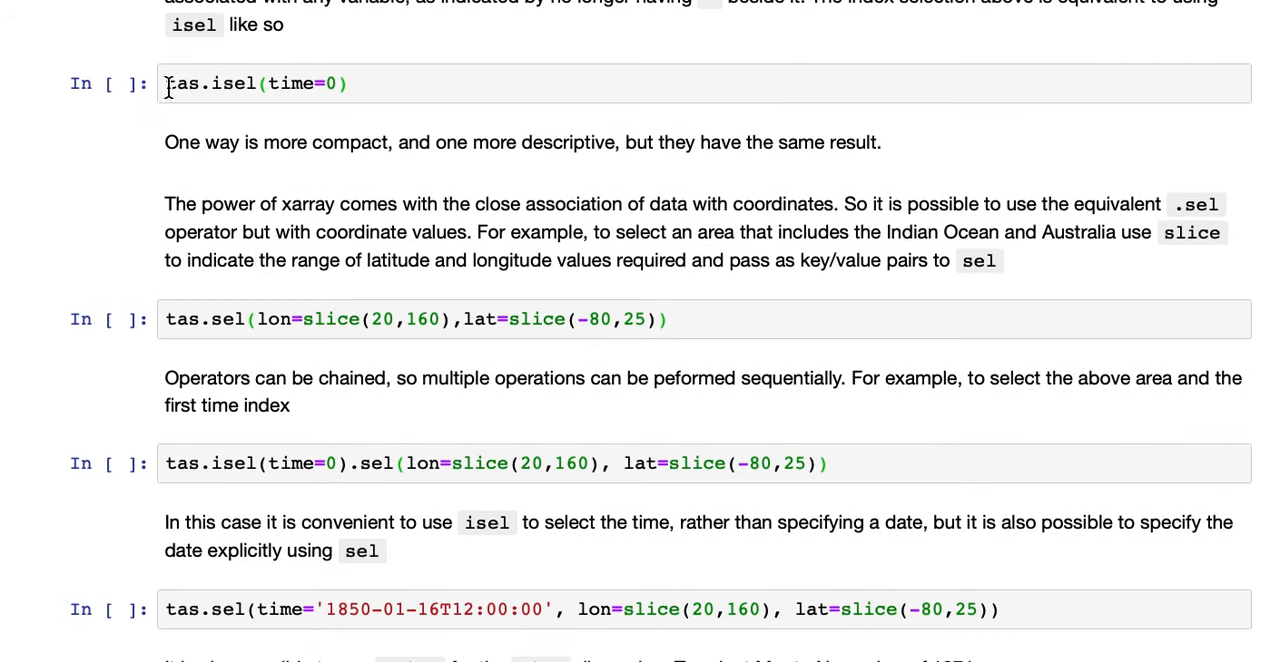
{"action": "left_click", "coordinate": [340, 83]}
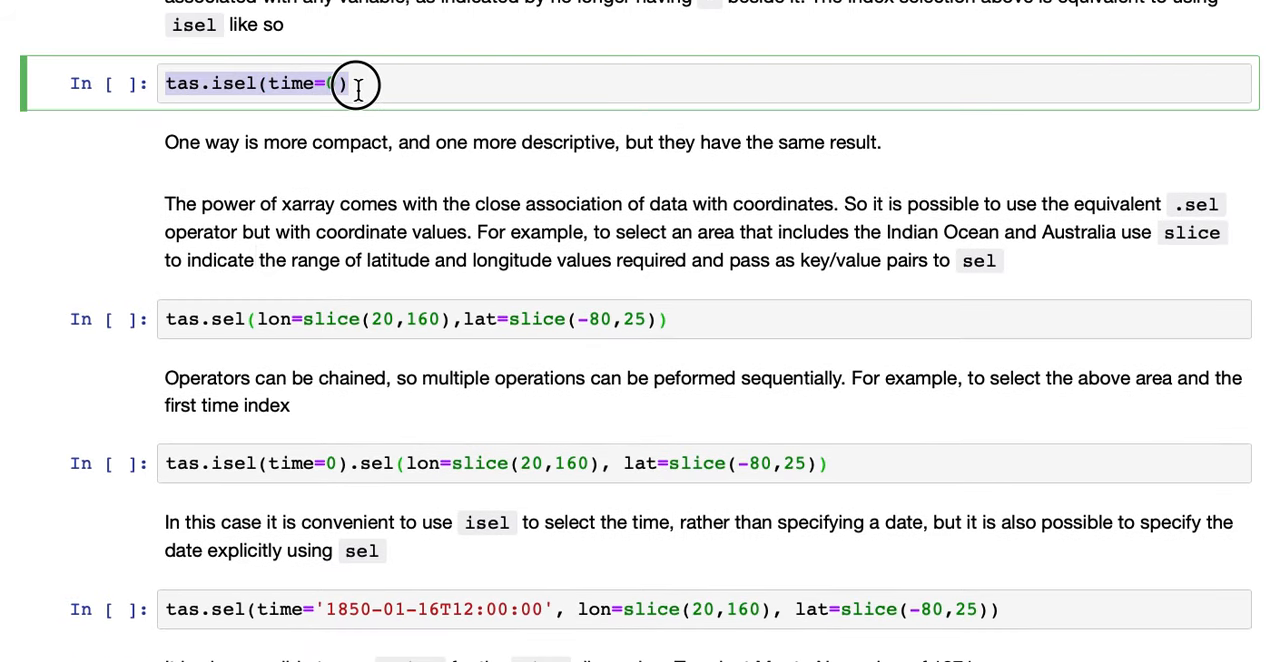
{"action": "type", "text": "0"}
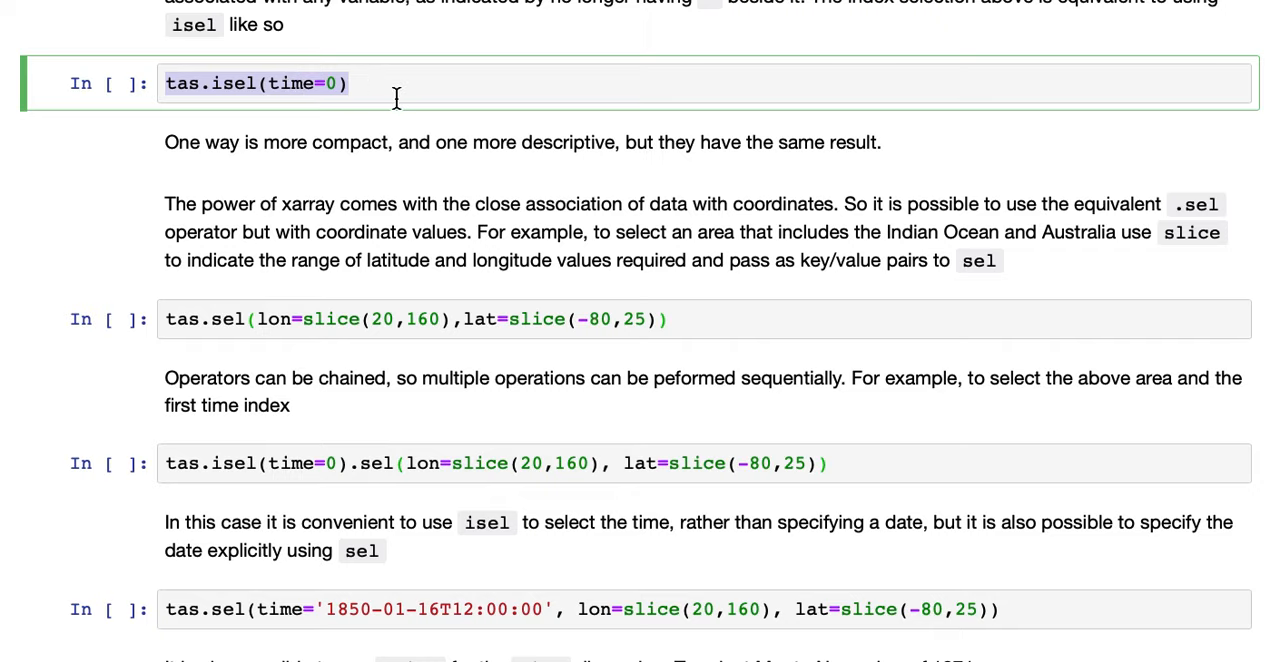
{"action": "scroll", "scroll_direction": "up", "scroll_amount": 3}
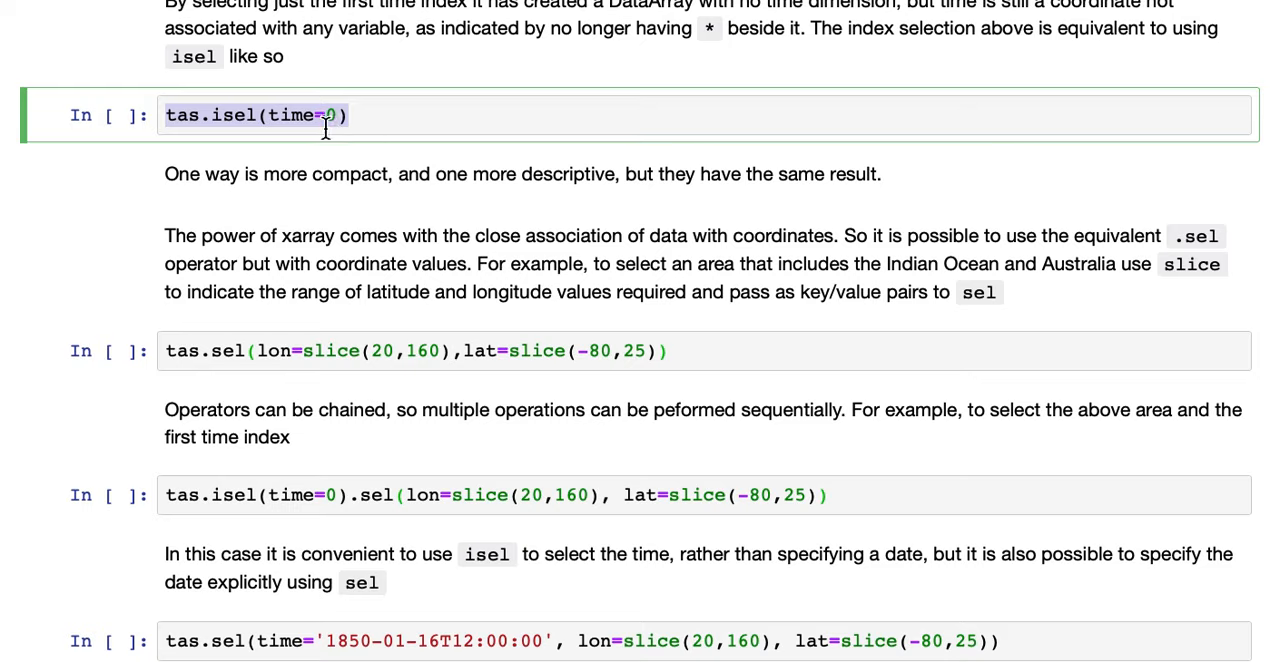
{"action": "mouse_move", "coordinate": [291, 122]}
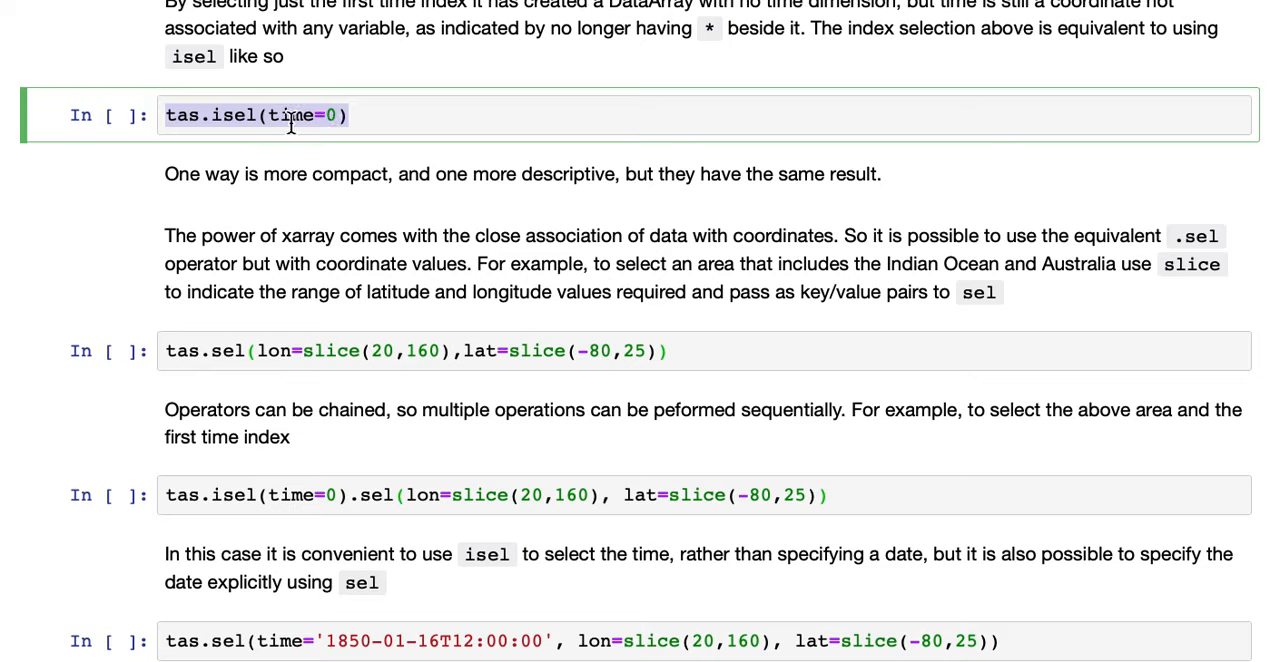
{"action": "mouse_move", "coordinate": [380, 120]}
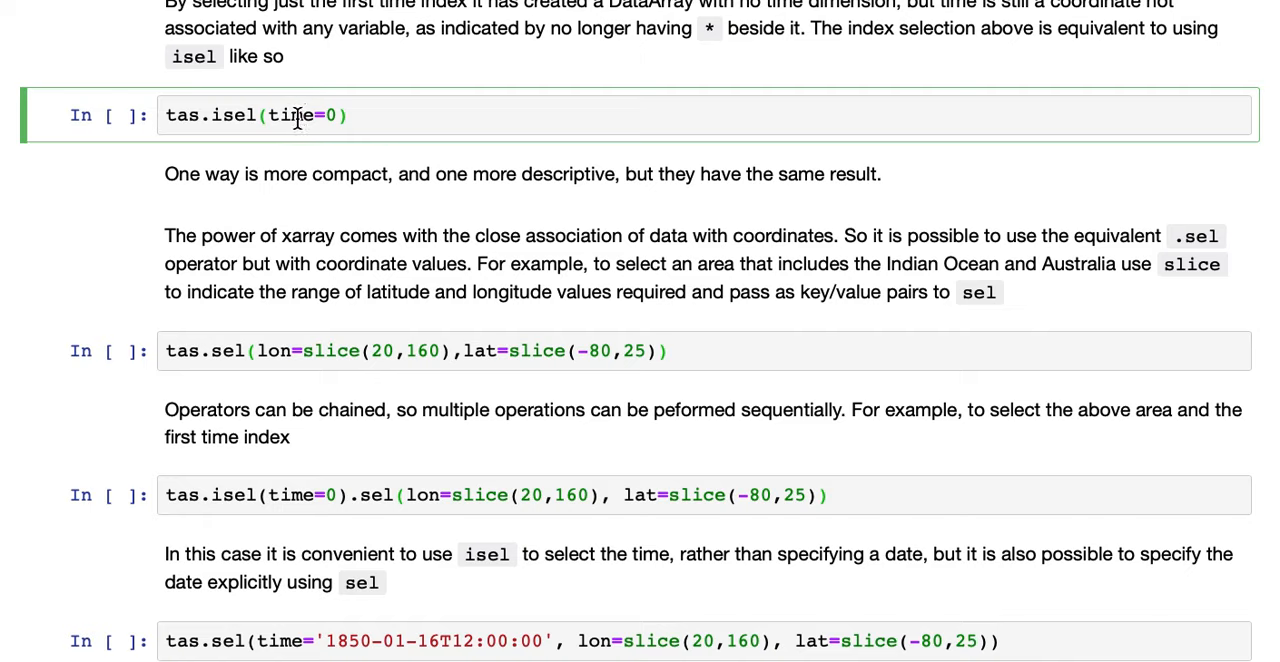
{"action": "mouse_move", "coordinate": [382, 119]}
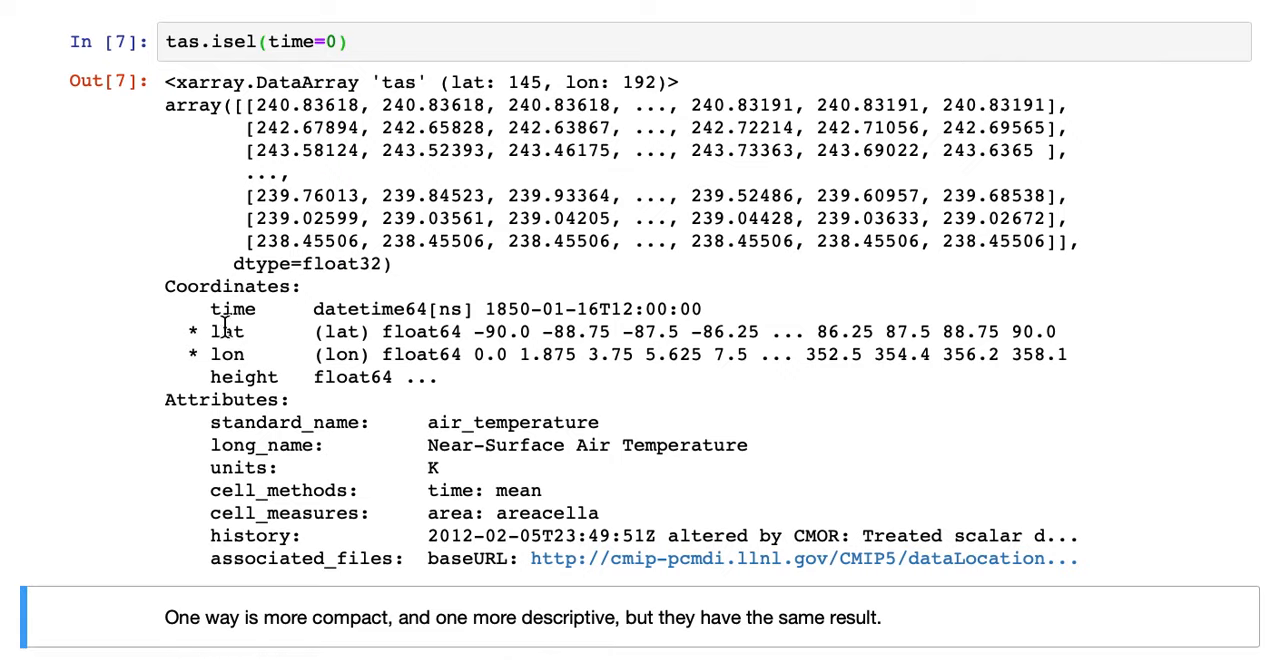
{"action": "mouse_move", "coordinate": [428, 348]}
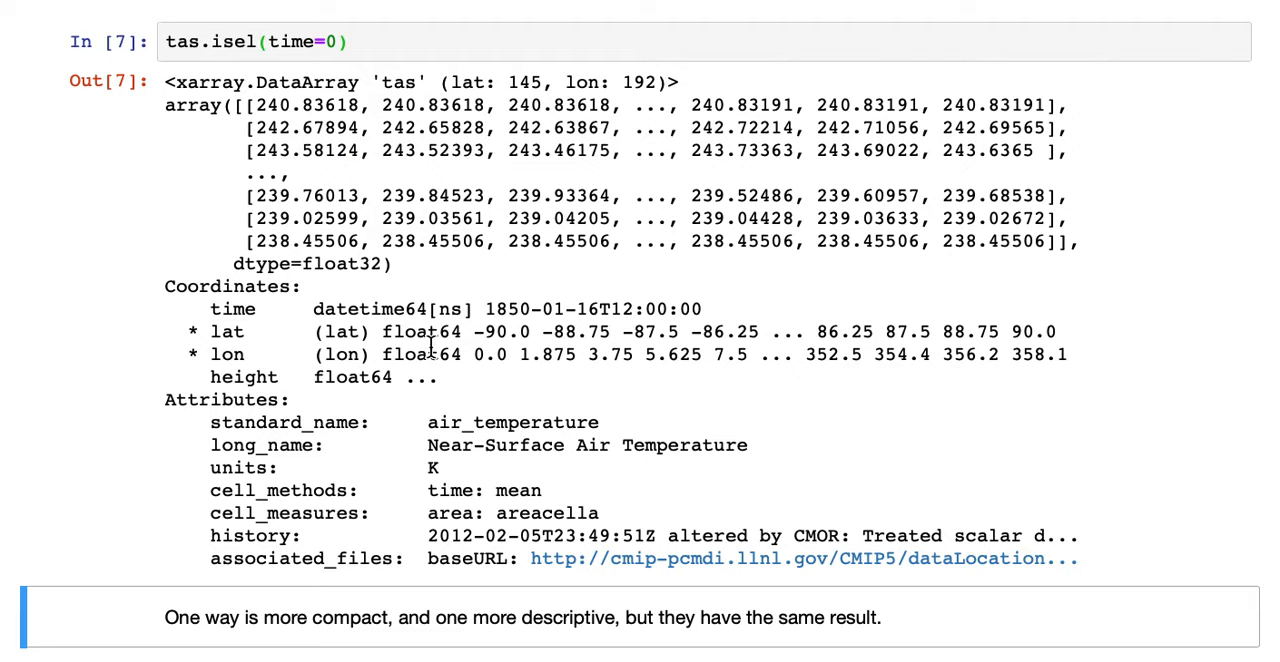
{"action": "scroll", "scroll_direction": "down", "scroll_amount": 3}
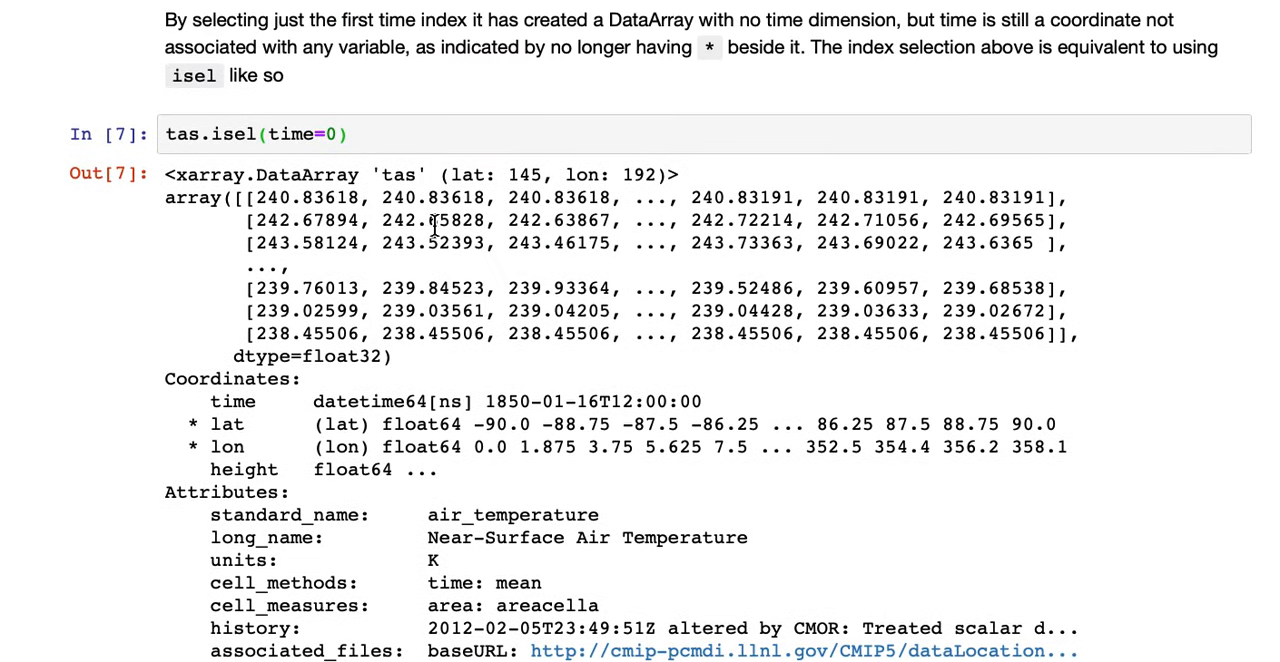
{"action": "scroll", "scroll_direction": "up", "scroll_amount": 3}
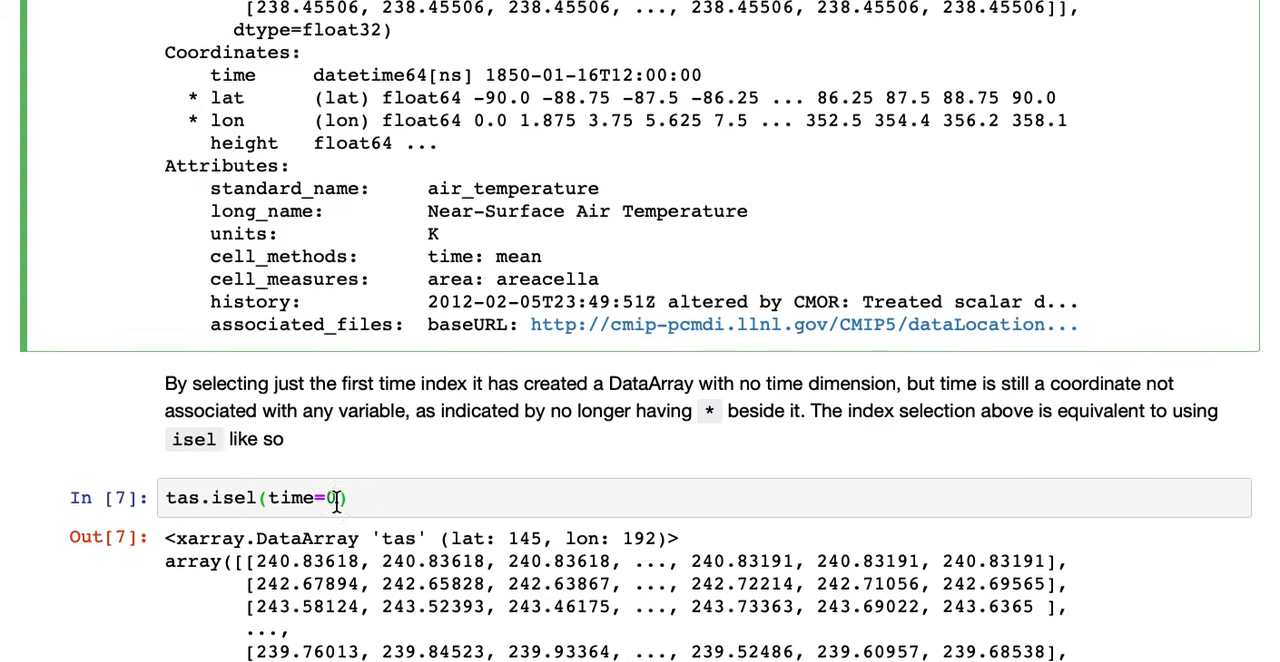
{"action": "scroll", "scroll_direction": "down", "scroll_amount": 3}
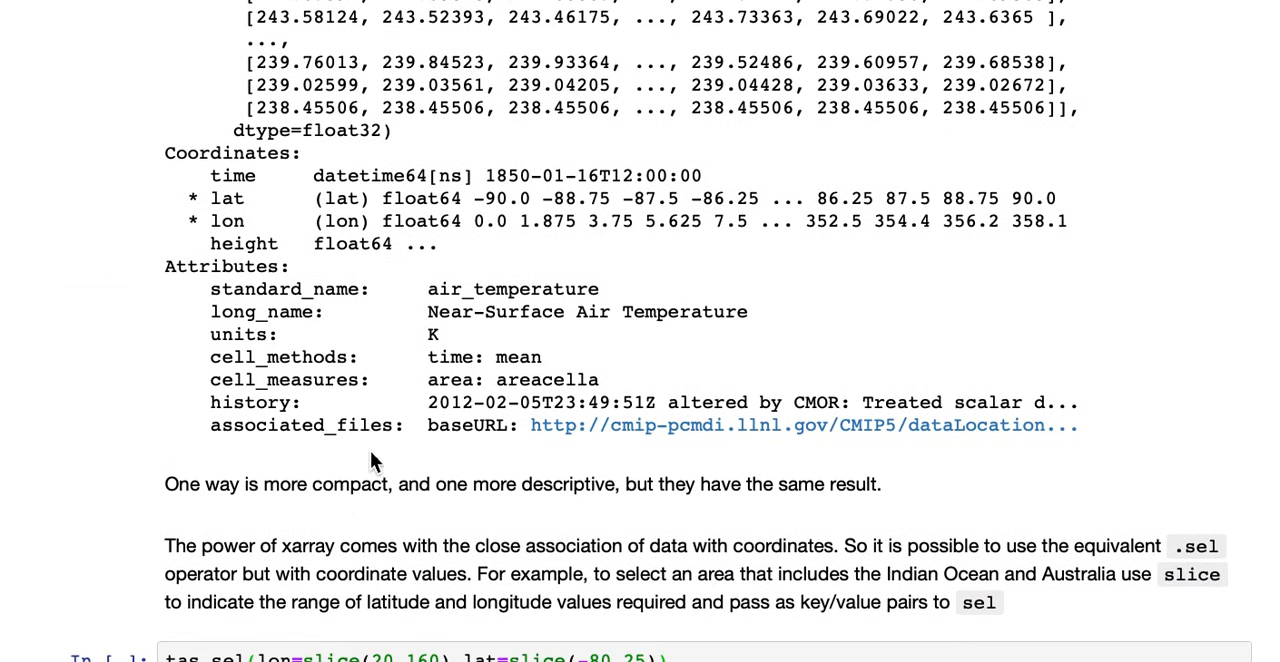
- Run tas.sel with lon slice 20–160 and lat slice −80 to 25, giving 1872×85×75
{"action": "scroll", "scroll_direction": "down", "scroll_amount": 3}
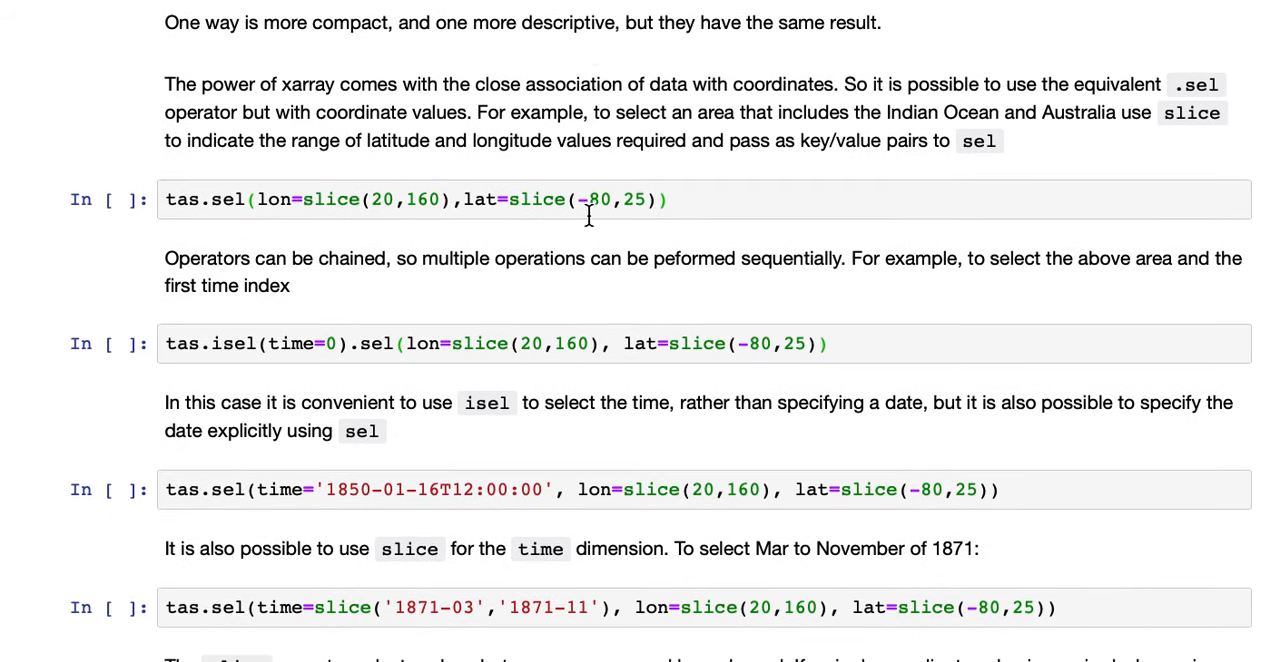
{"action": "scroll", "scroll_direction": "down", "scroll_amount": 3}
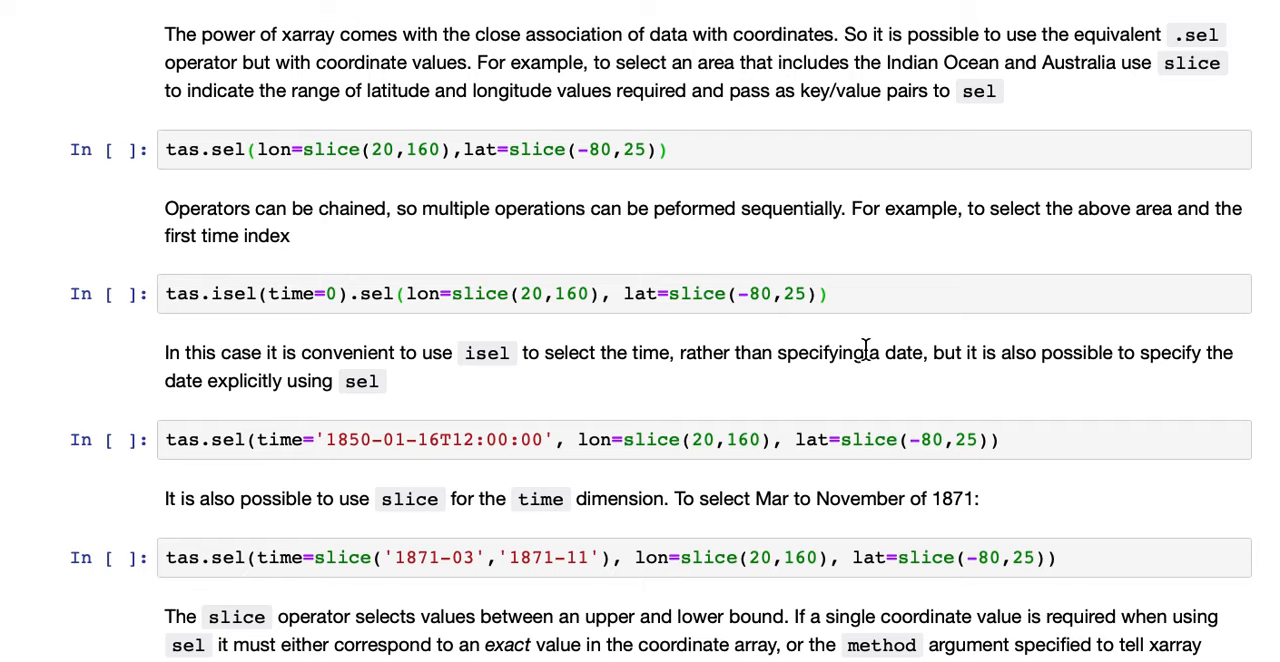
{"action": "mouse_move", "coordinate": [870, 350]}
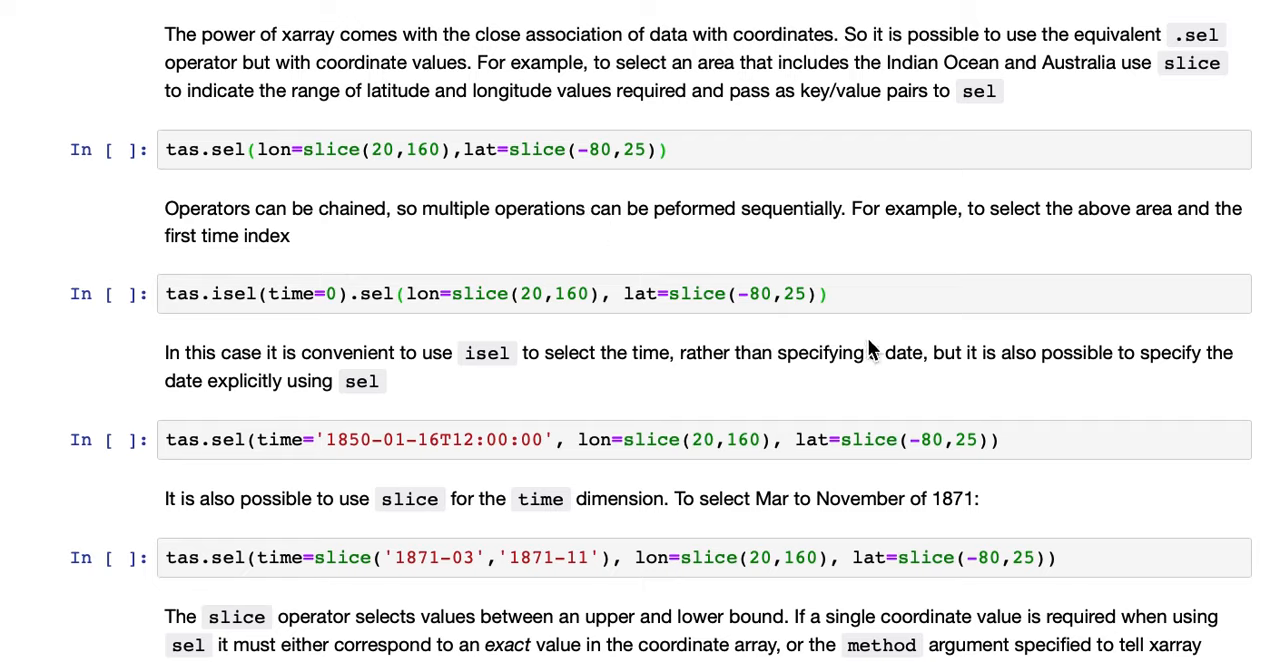
{"action": "mouse_move", "coordinate": [875, 283]}
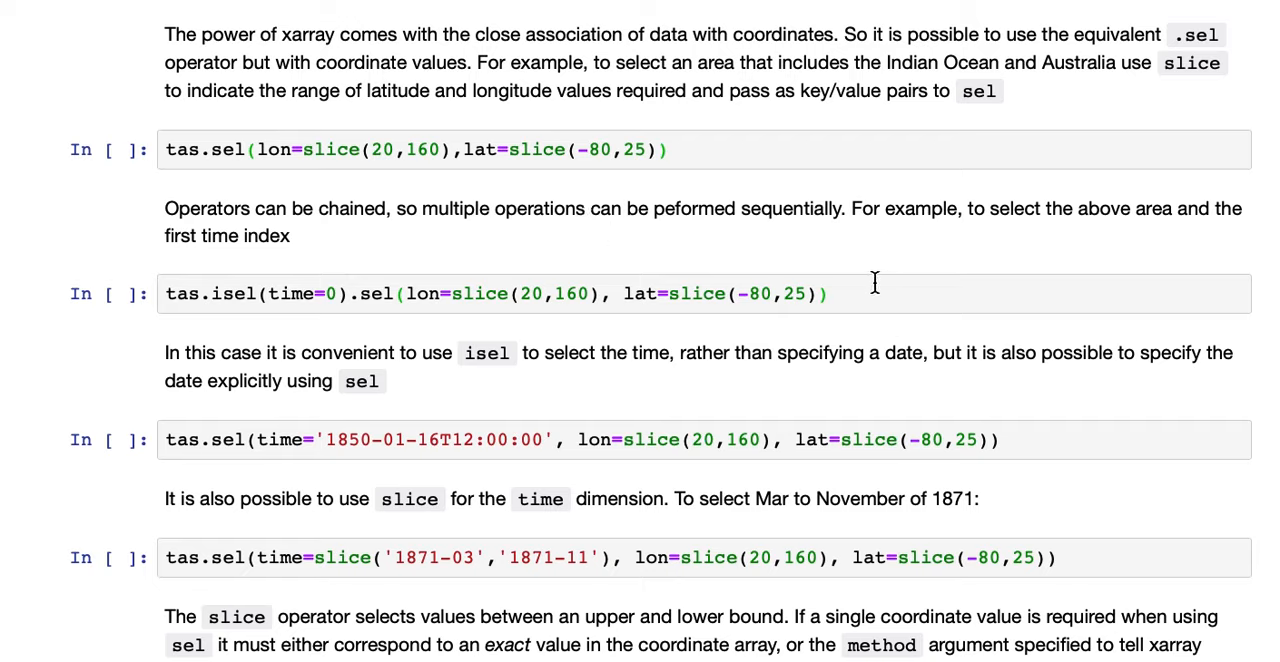
{"action": "mouse_move", "coordinate": [547, 170]}
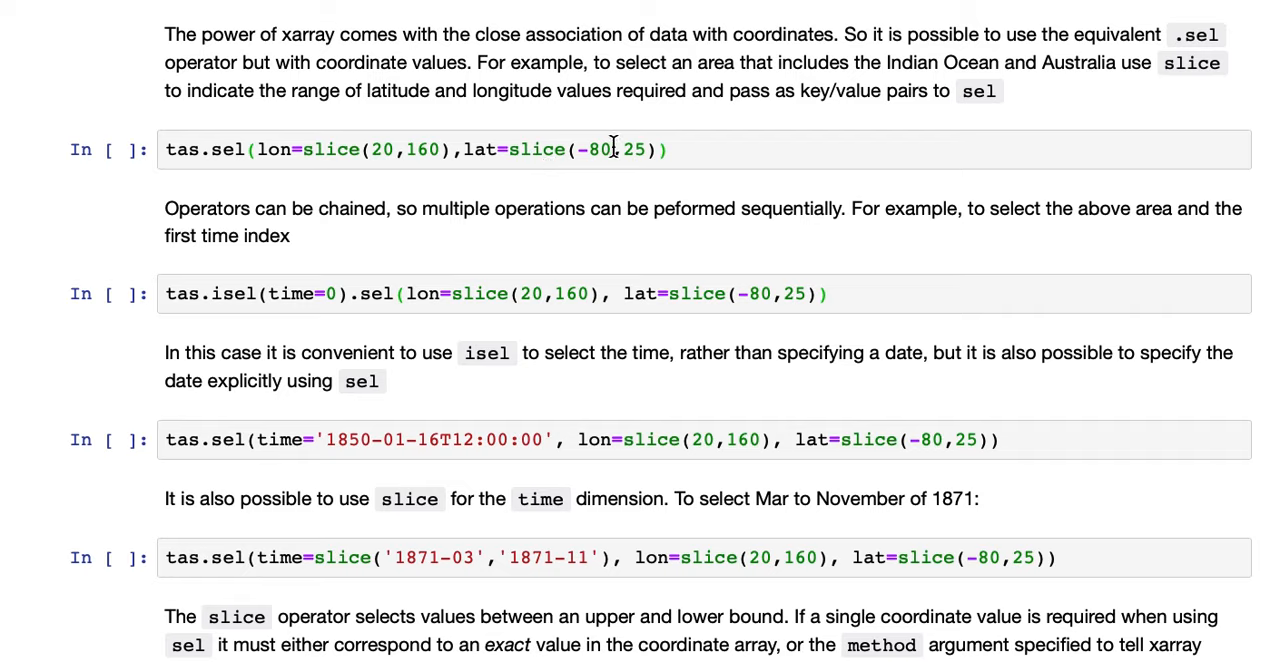
{"action": "mouse_move", "coordinate": [627, 148]}
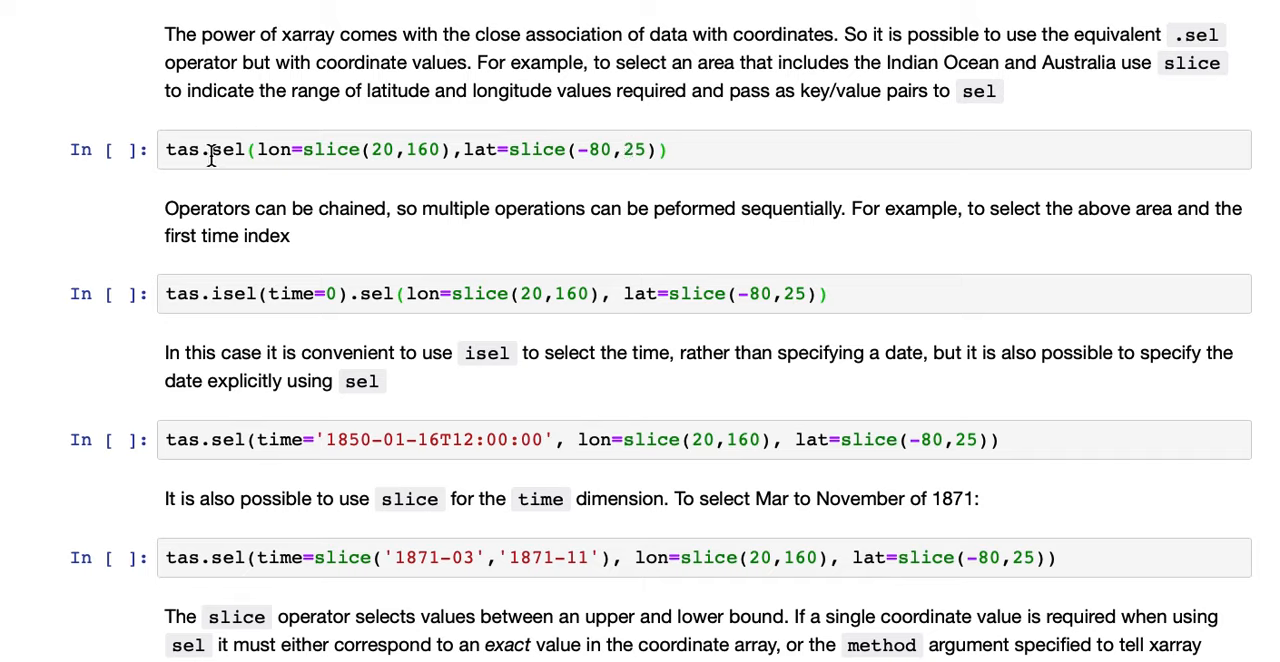
{"action": "left_click", "coordinate": [263, 149]}
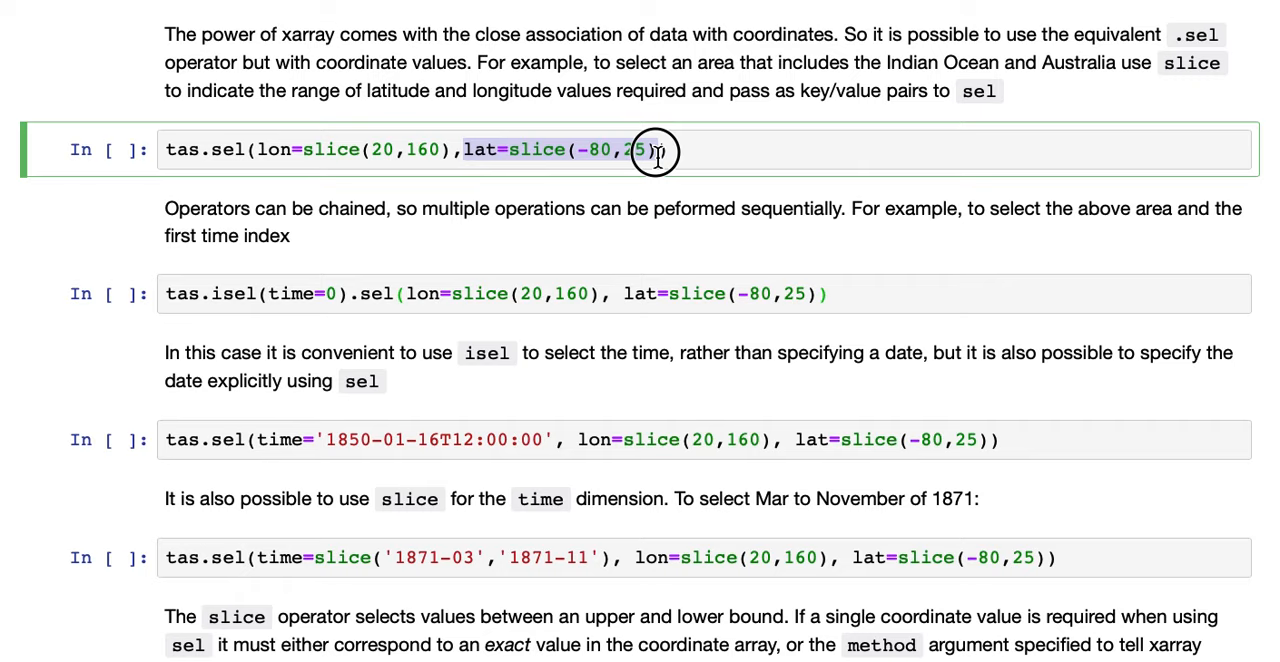
{"action": "mouse_move", "coordinate": [713, 187]}
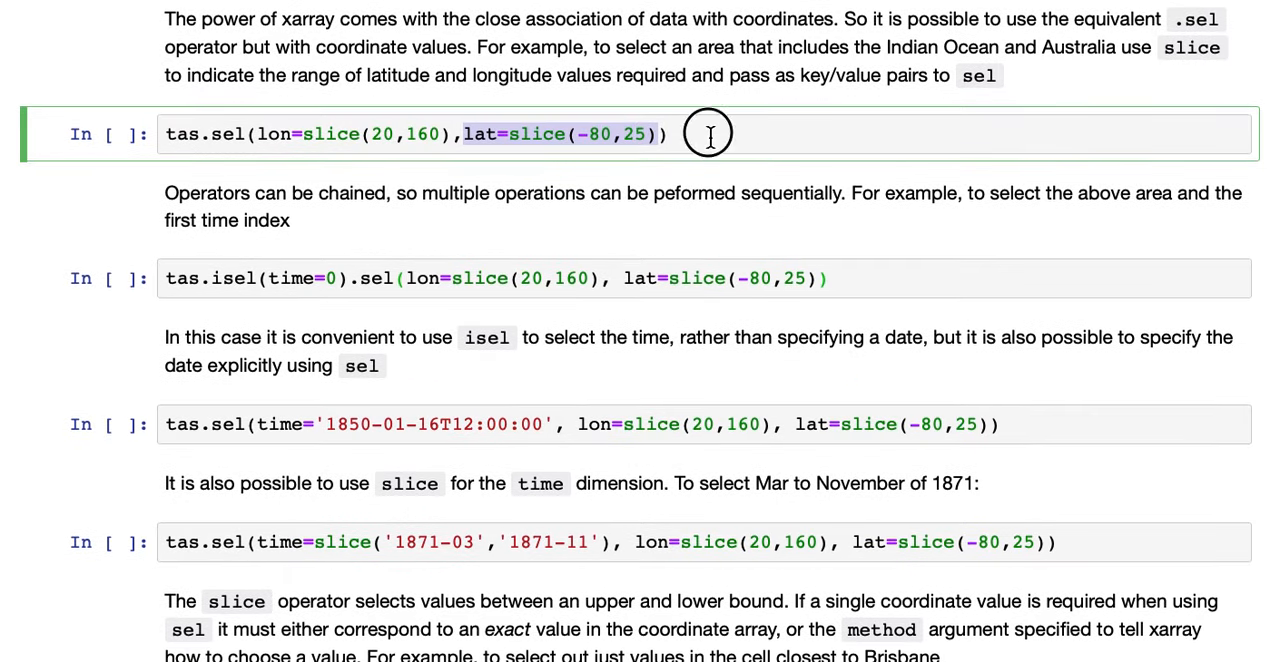
{"action": "key", "text": "shift+enter"}
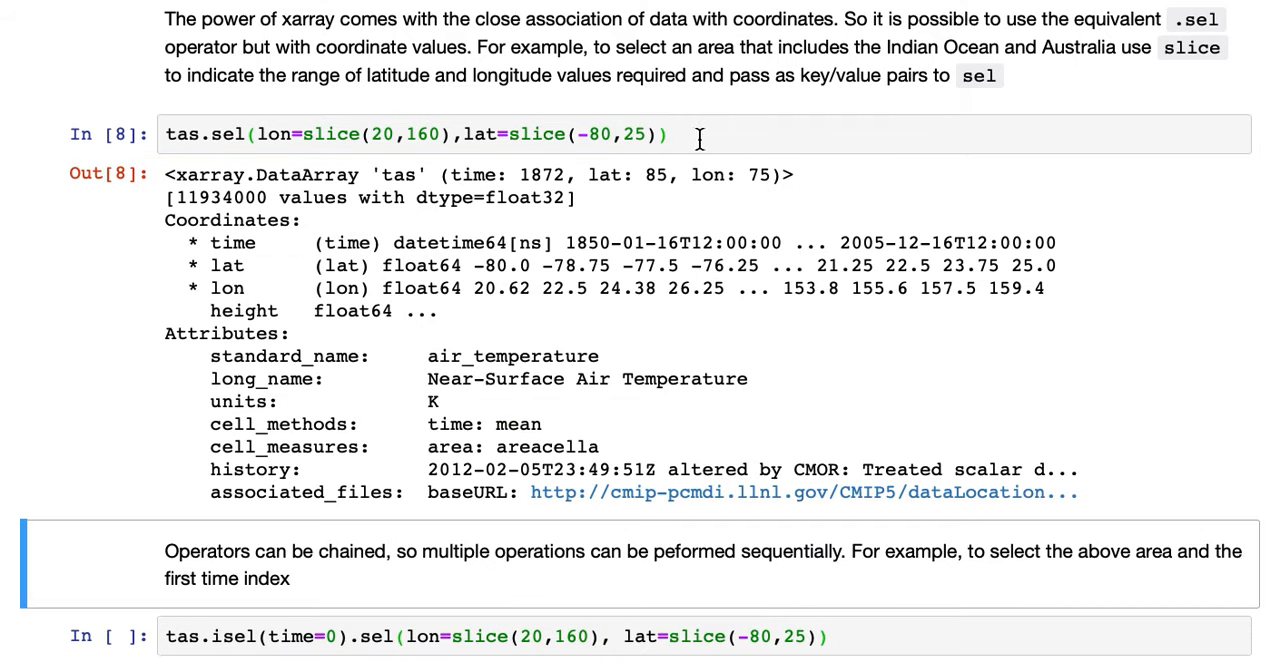
{"action": "scroll", "scroll_direction": "down", "scroll_amount": 3}
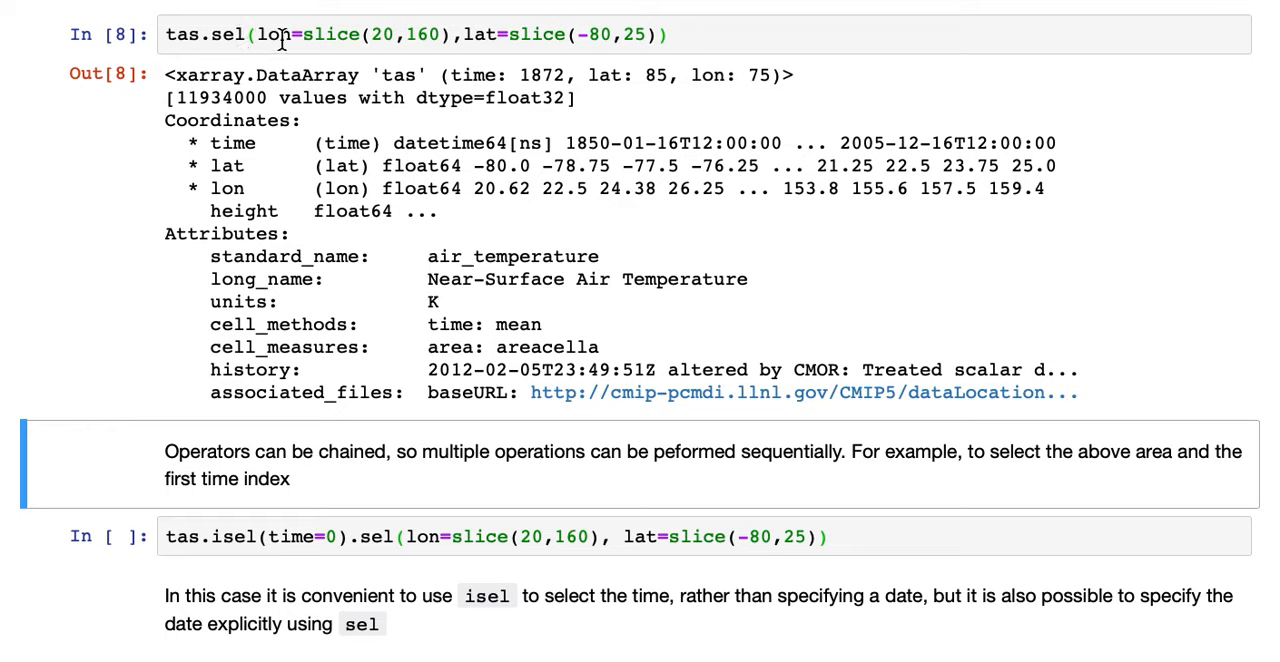
{"action": "mouse_move", "coordinate": [455, 78]}
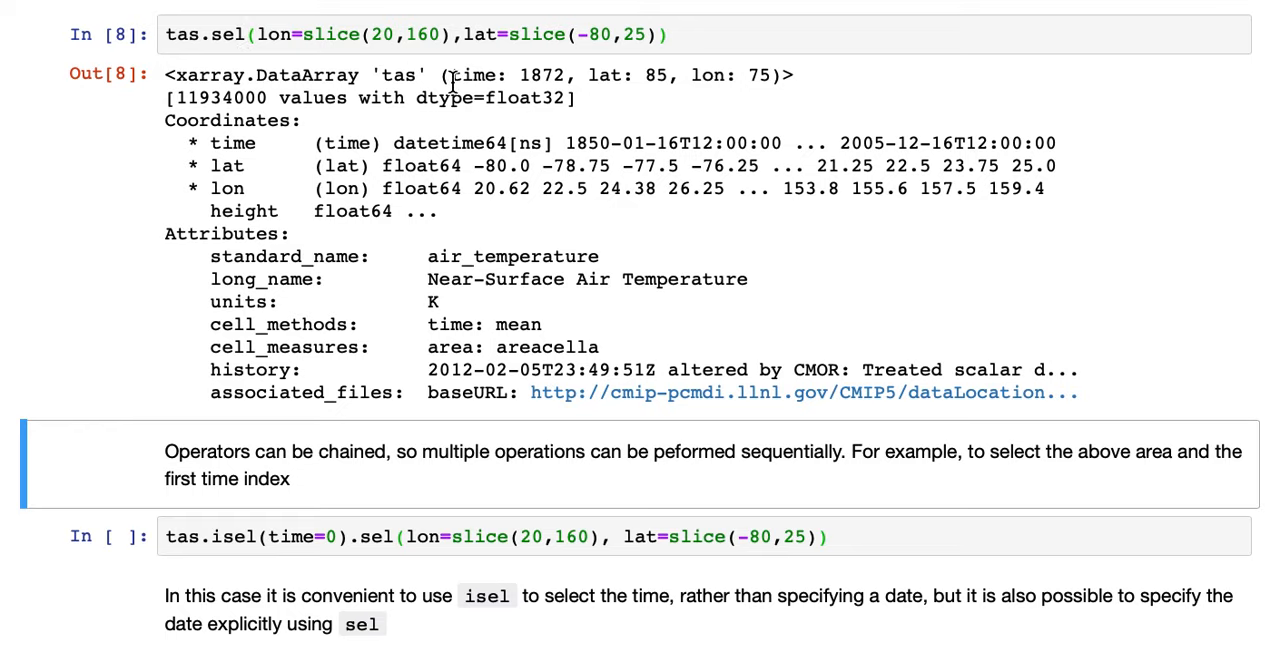
{"action": "mouse_move", "coordinate": [589, 82]}
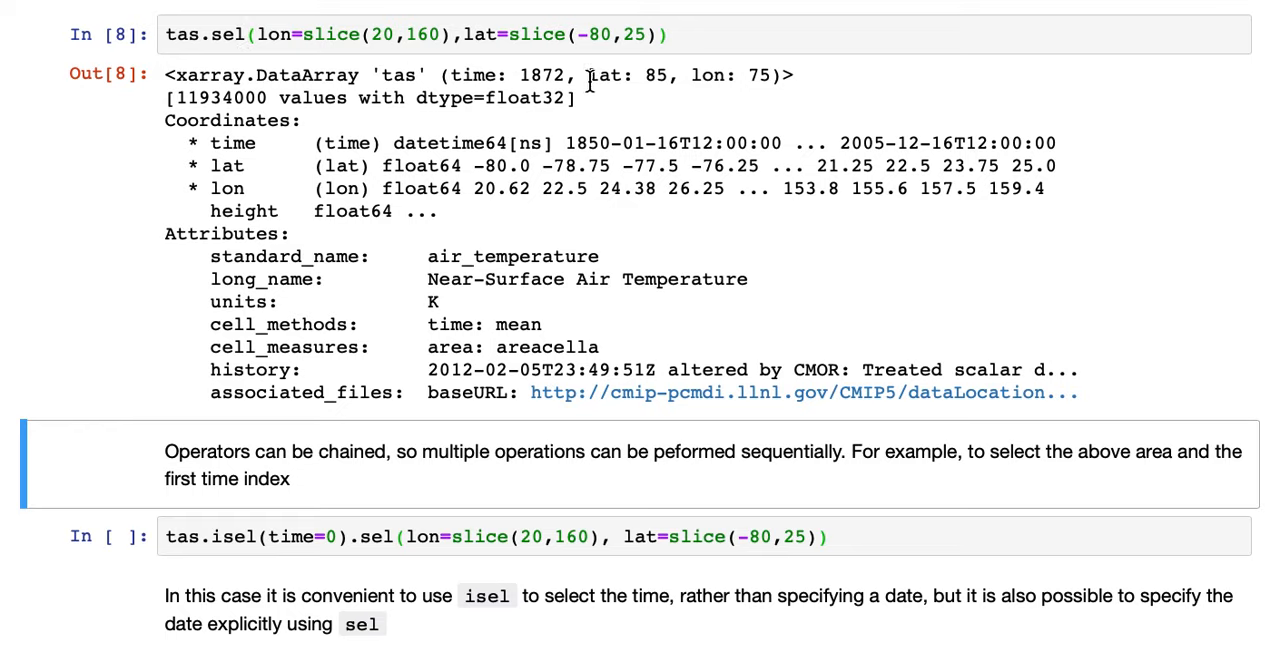
{"action": "mouse_move", "coordinate": [745, 83]}
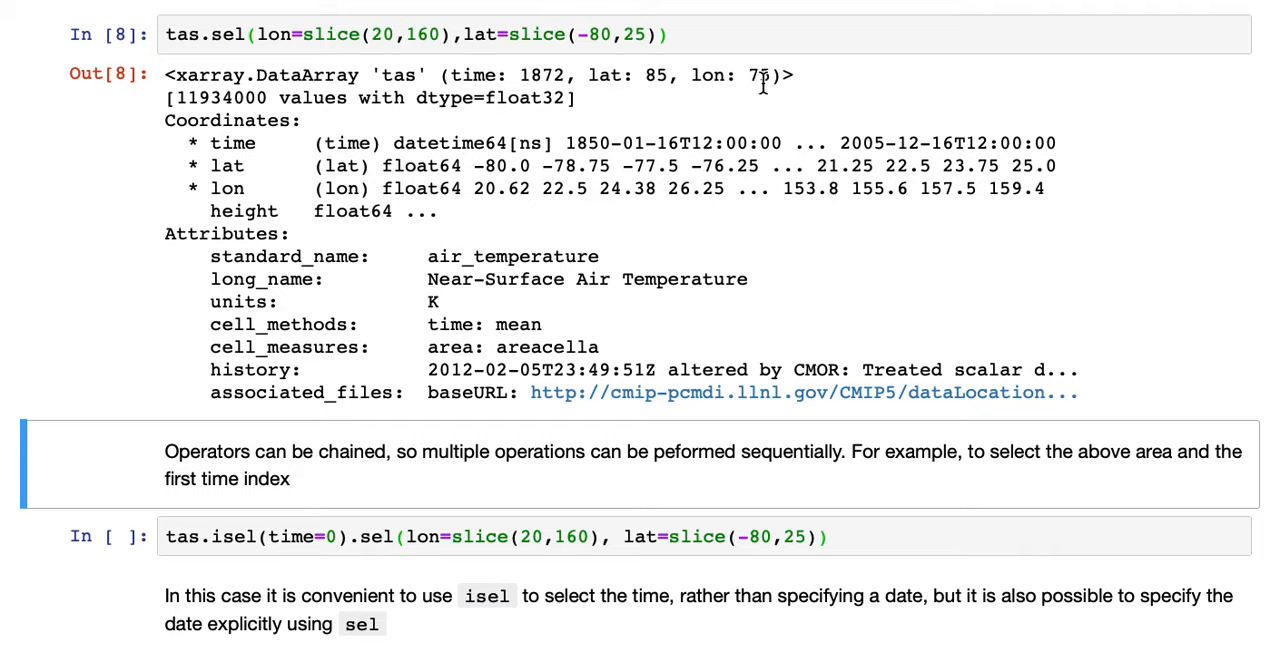
{"action": "mouse_move", "coordinate": [770, 135]}
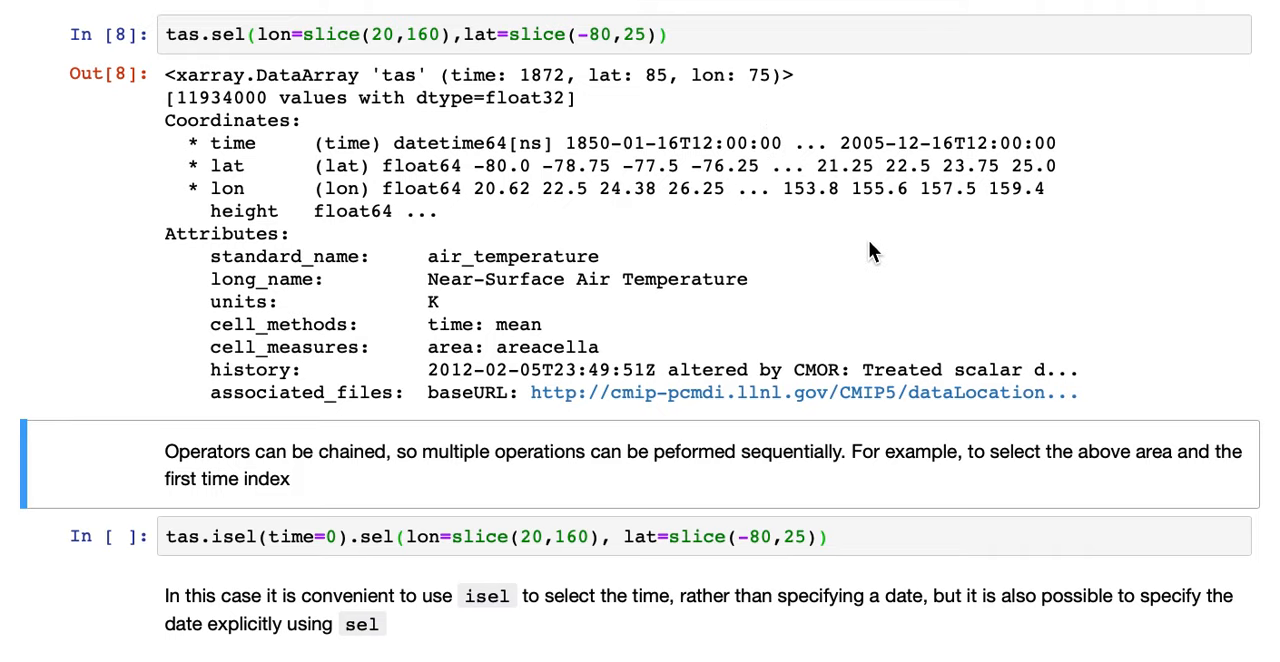
{"action": "scroll", "scroll_direction": "down", "scroll_amount": 3}
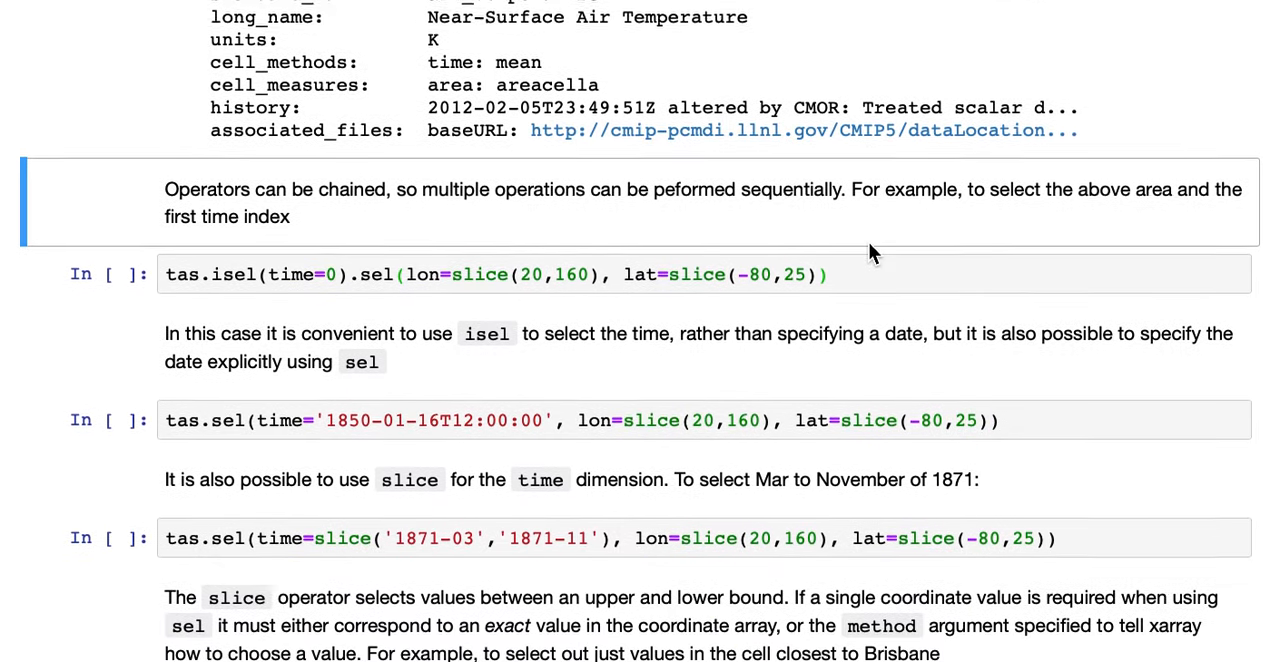
- Run tas.isel(time=0) chained with the area sel and highlight the 1850-01-16 time coordinate
{"action": "scroll", "scroll_direction": "down", "scroll_amount": 3}
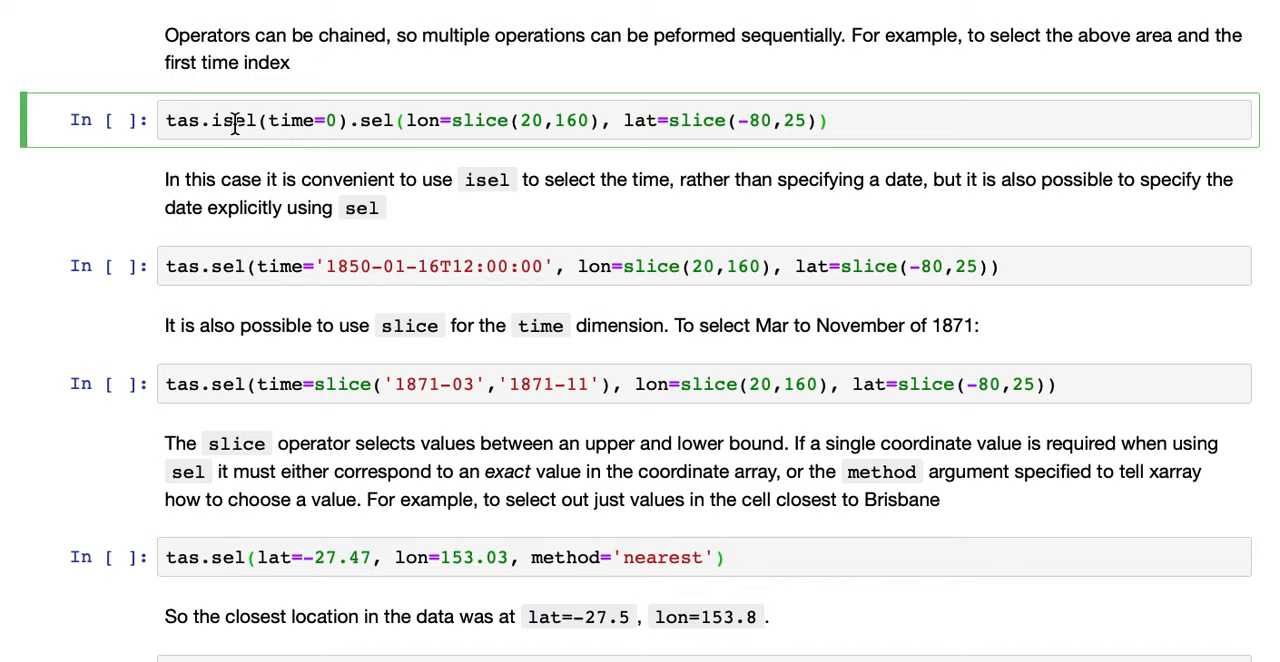
{"action": "left_click", "coordinate": [828, 120]}
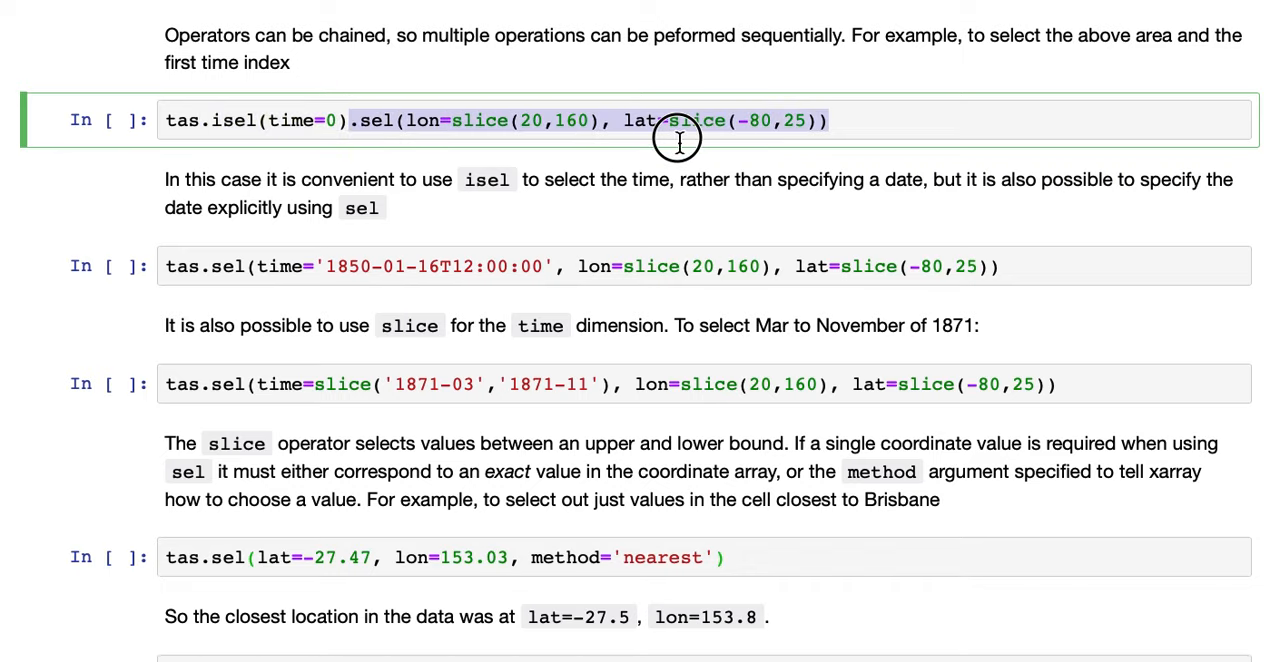
{"action": "left_click", "coordinate": [840, 120]}
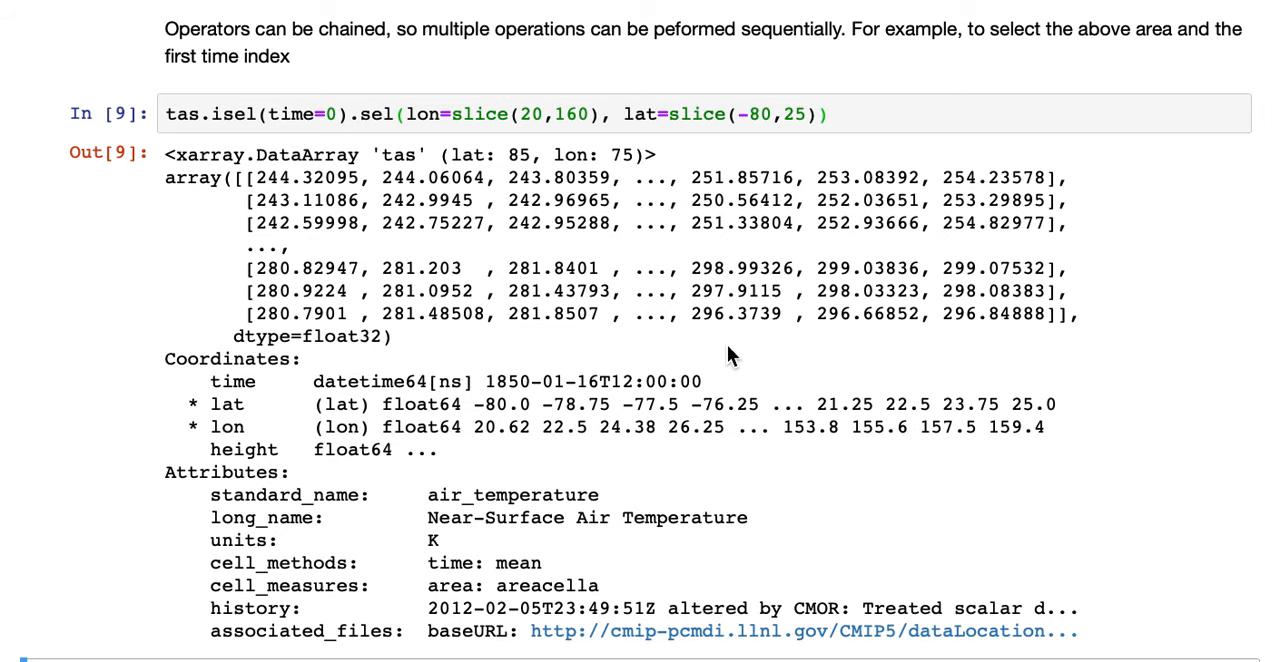
{"action": "scroll", "scroll_direction": "down", "scroll_amount": 3}
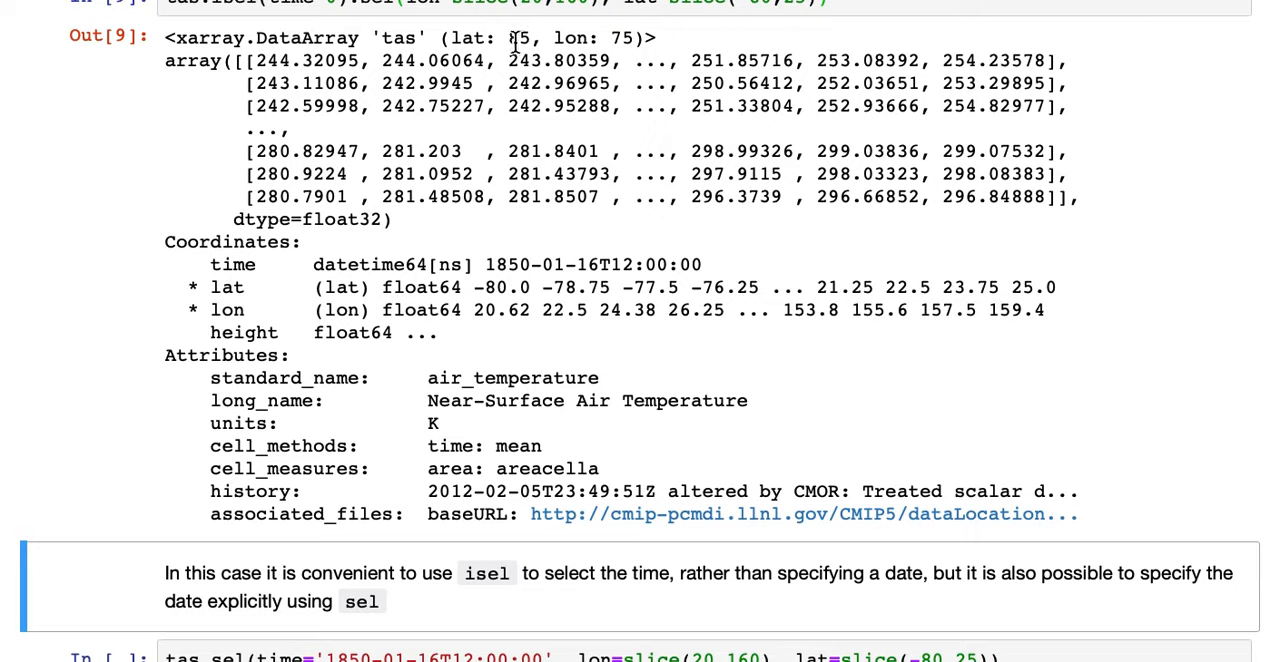
{"action": "mouse_move", "coordinate": [598, 45]}
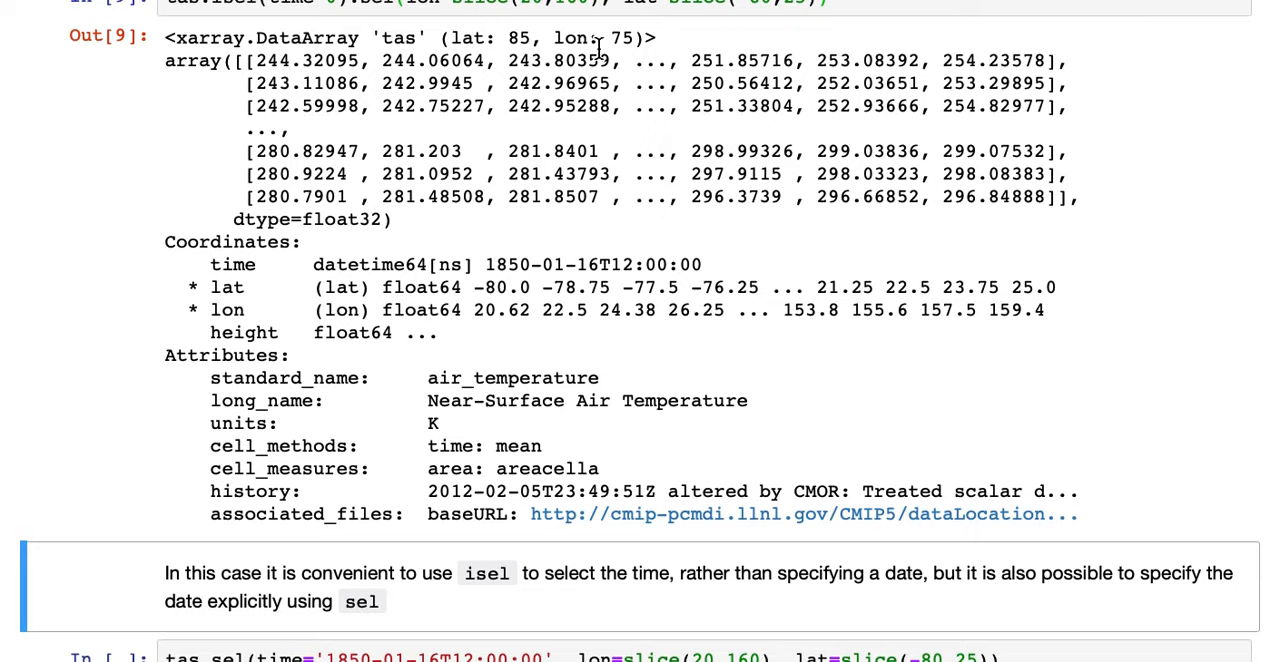
{"action": "mouse_move", "coordinate": [317, 263]}
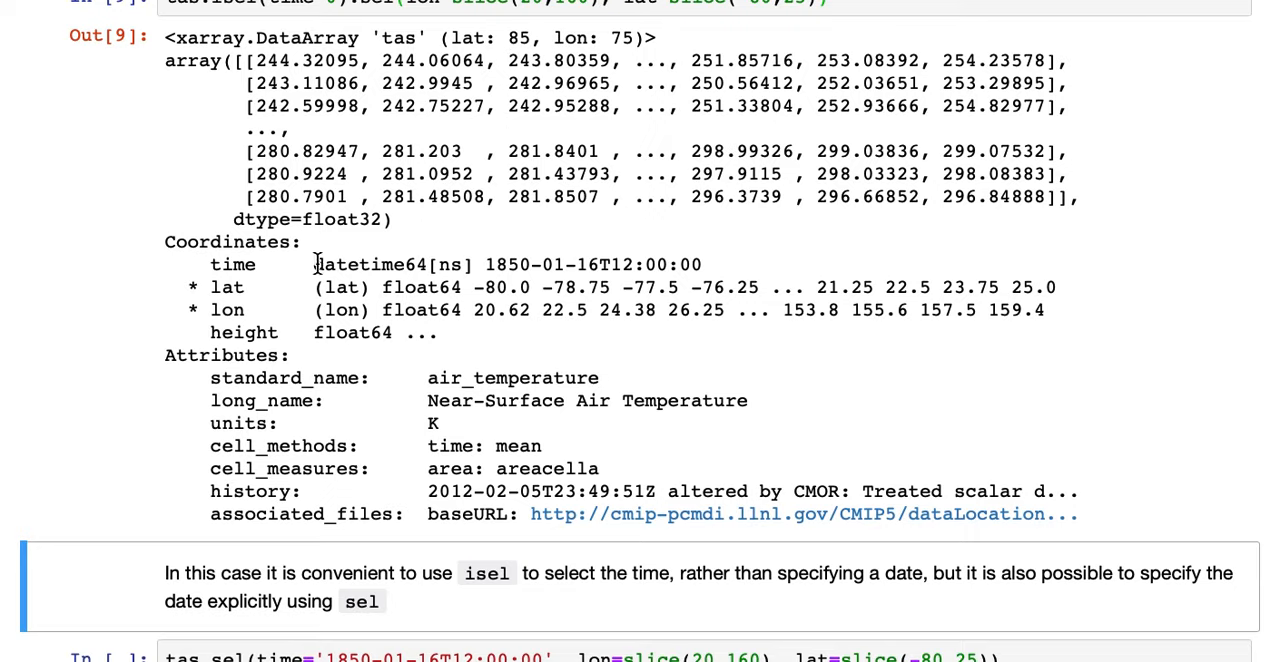
{"action": "mouse_move", "coordinate": [210, 264]}
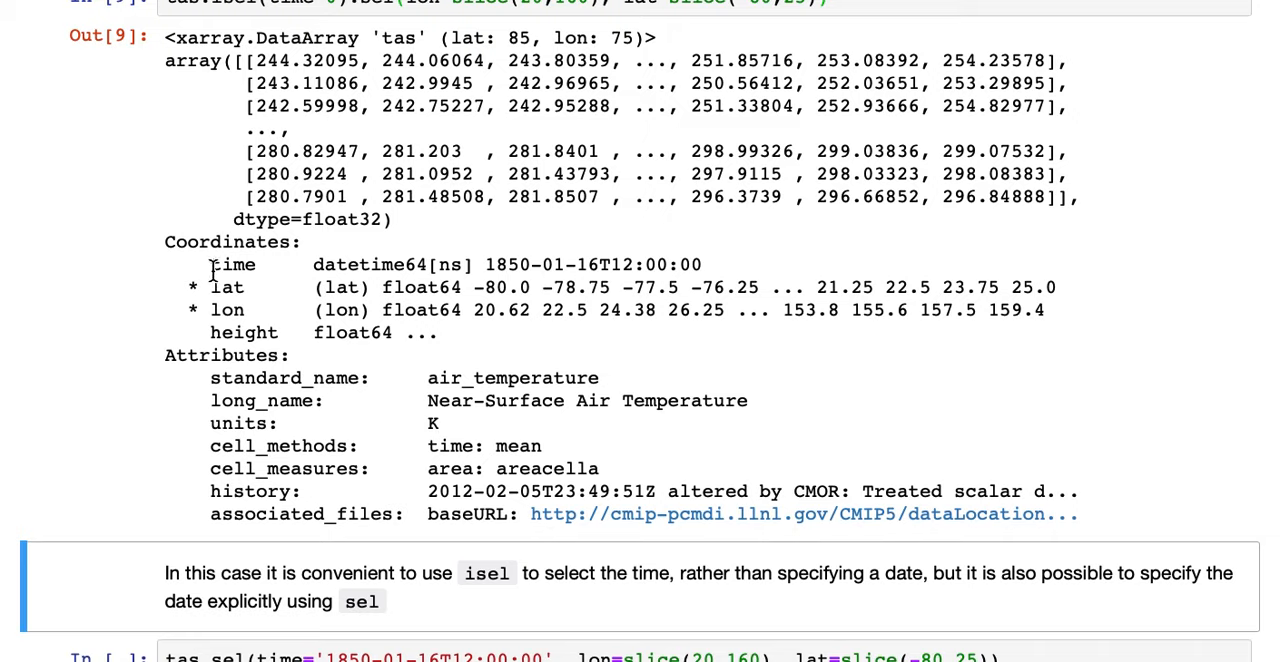
{"action": "double_click", "coordinate": [232, 264]}
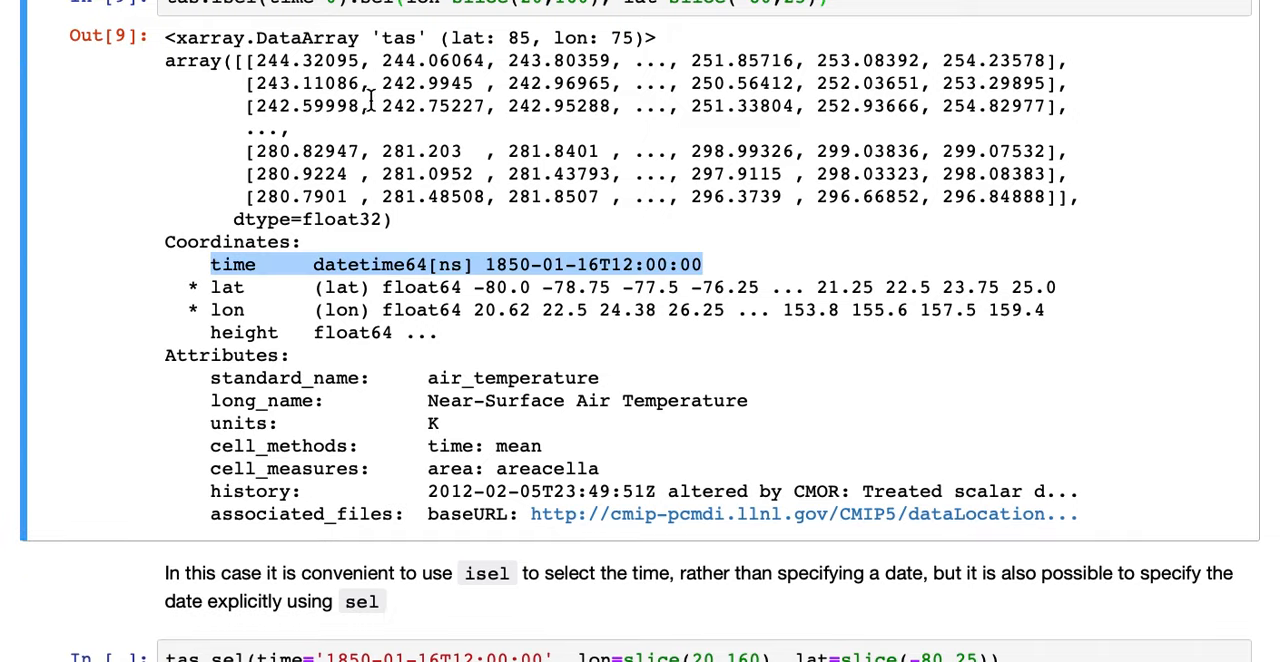
{"action": "scroll", "scroll_direction": "down", "scroll_amount": 3}
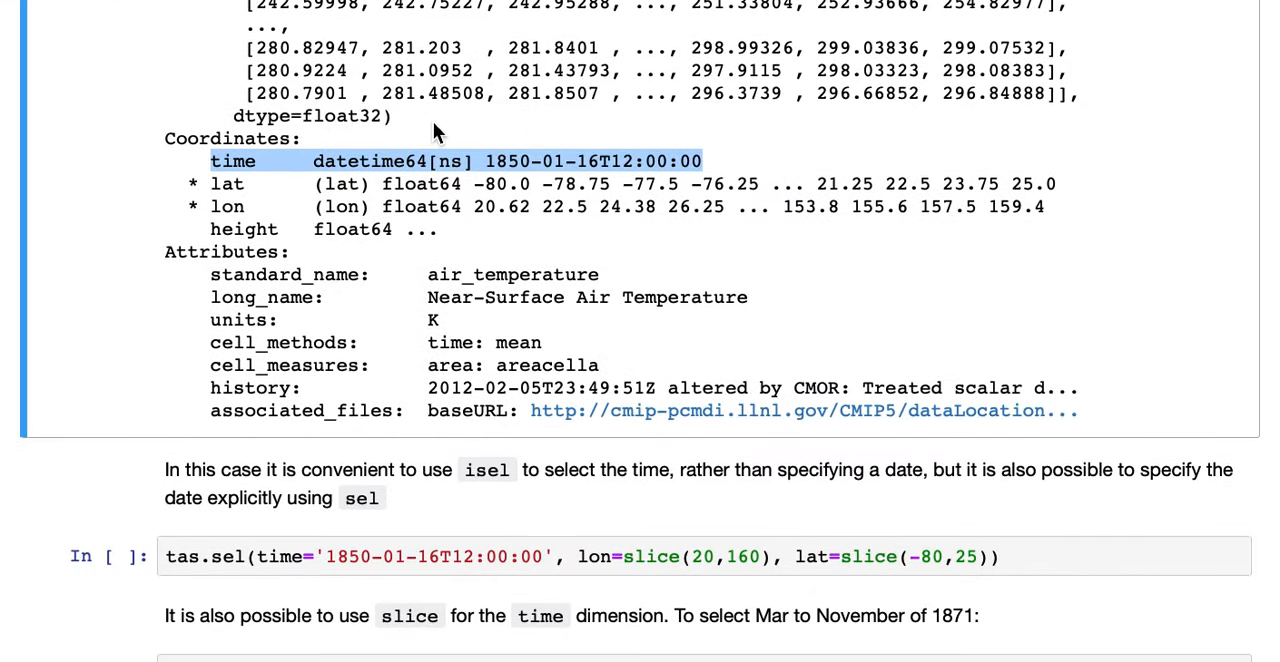
{"action": "scroll", "scroll_direction": "down", "scroll_amount": 3}
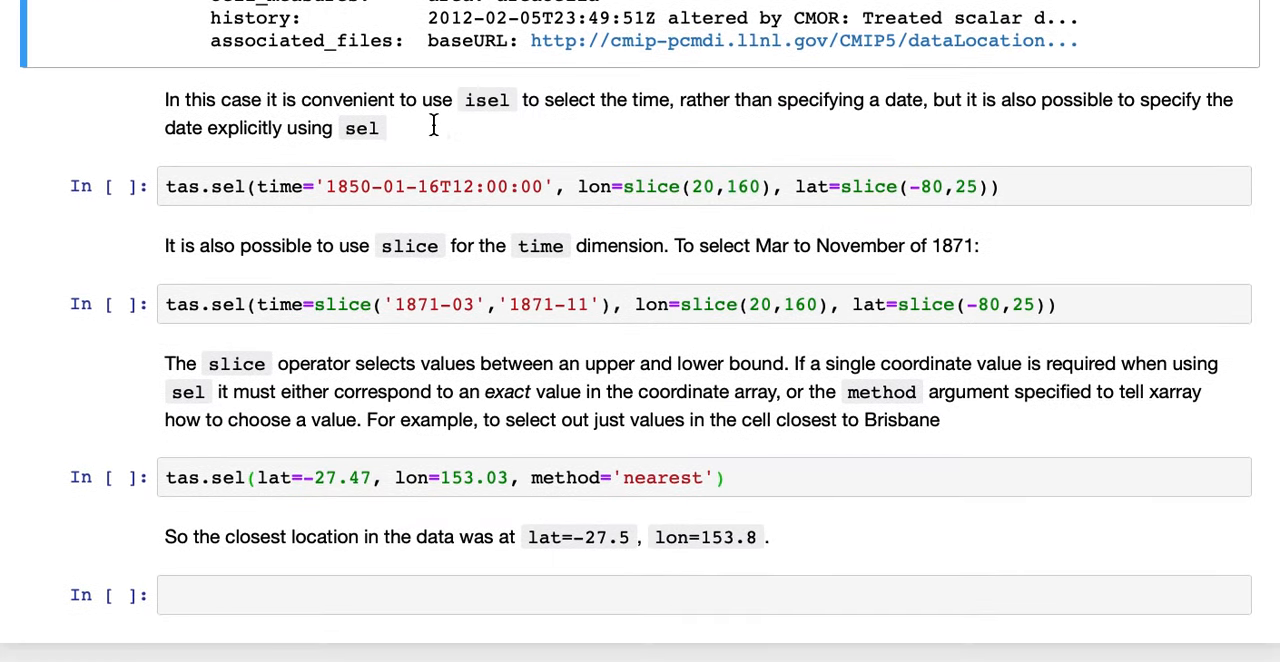
- Scroll through the tas.sel output for time '1850-01-16T12:00:00', an 85×75 grid
{"action": "scroll", "scroll_direction": "down", "scroll_amount": 3}
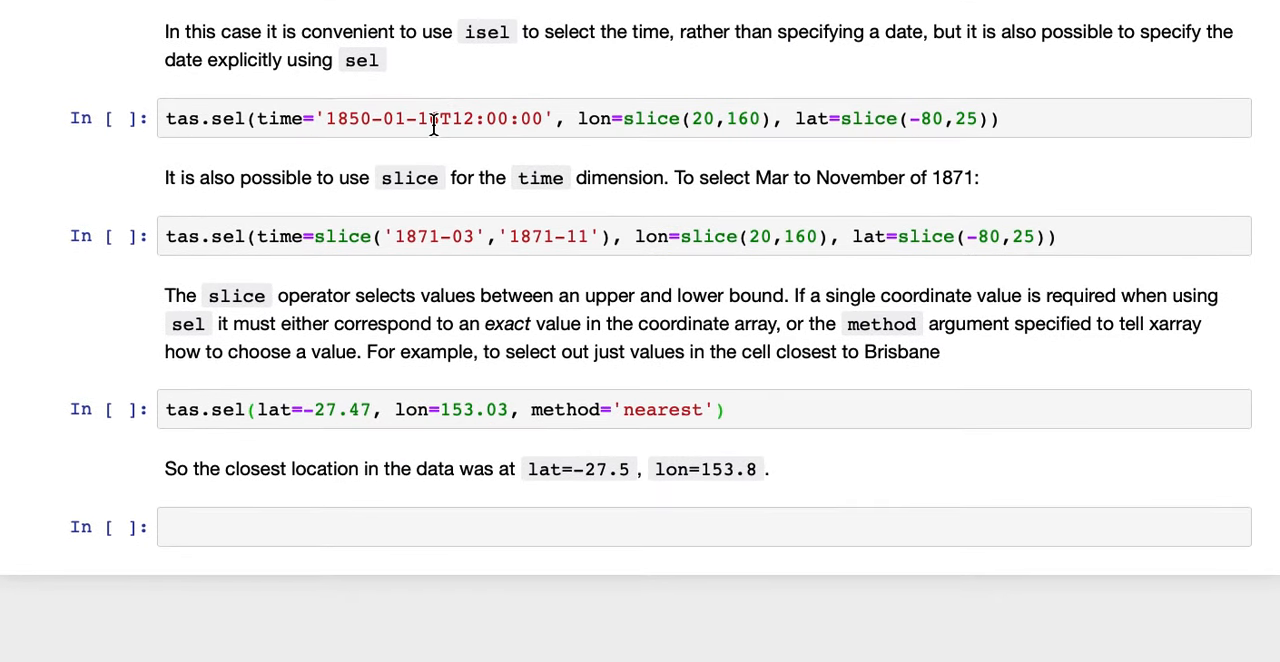
{"action": "mouse_move", "coordinate": [706, 140]}
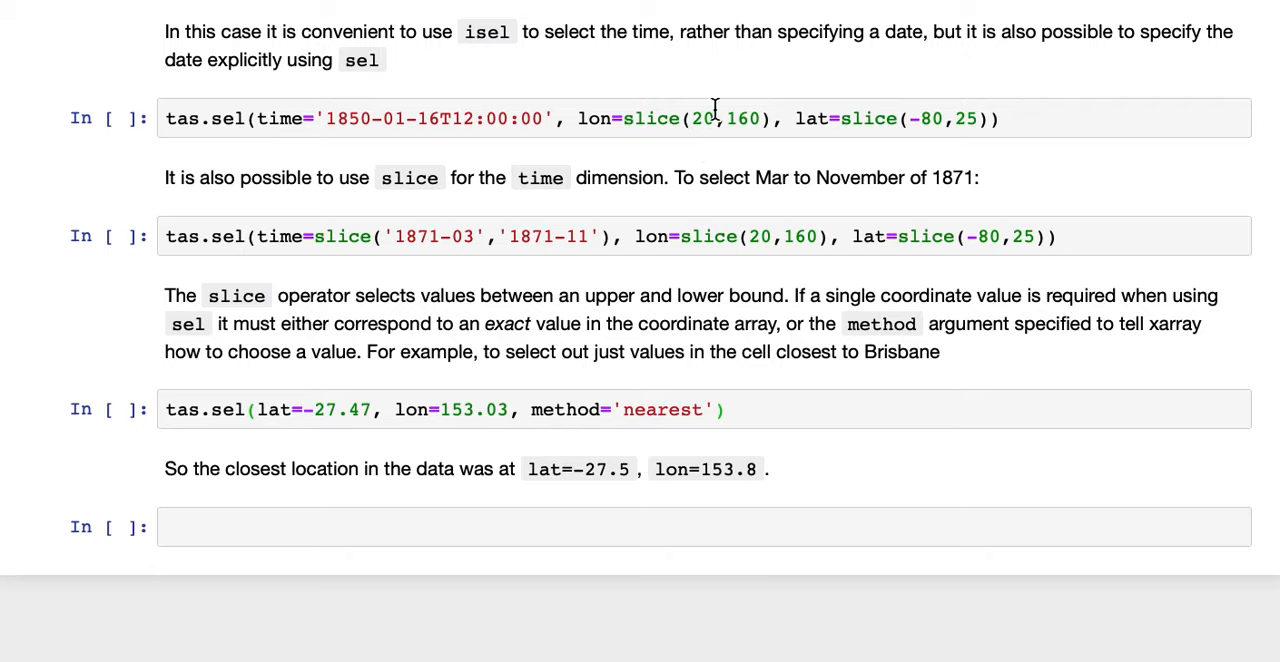
{"action": "mouse_move", "coordinate": [642, 107]}
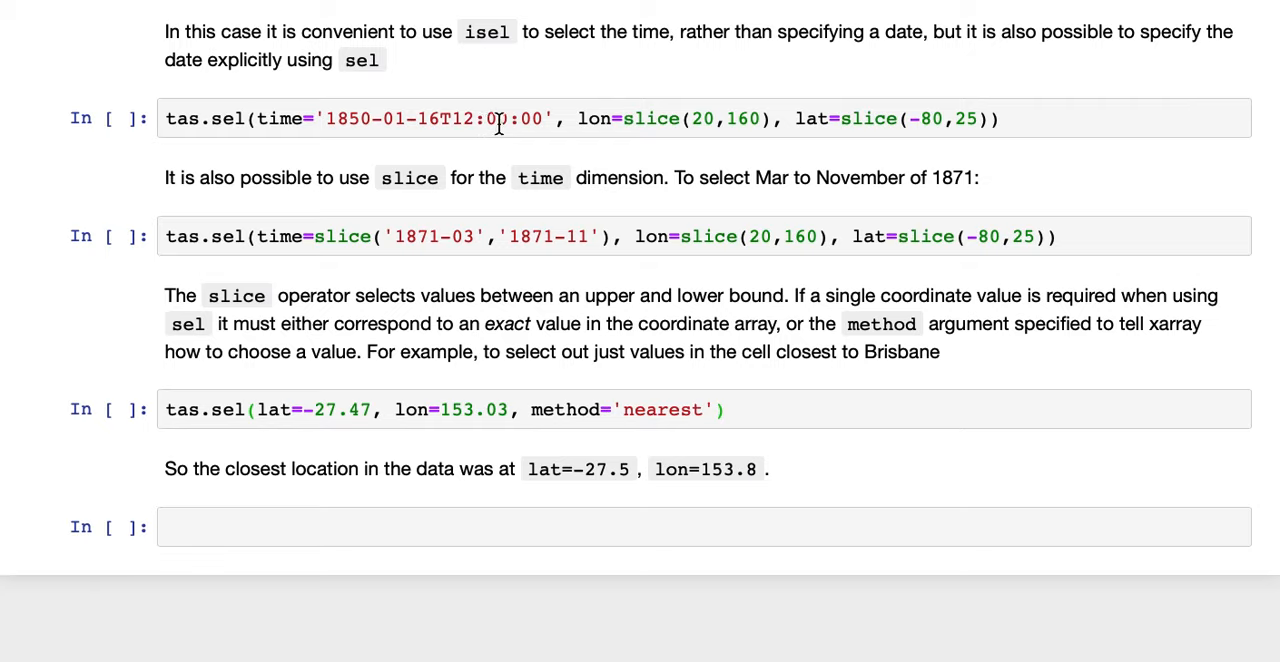
{"action": "mouse_move", "coordinate": [185, 122]}
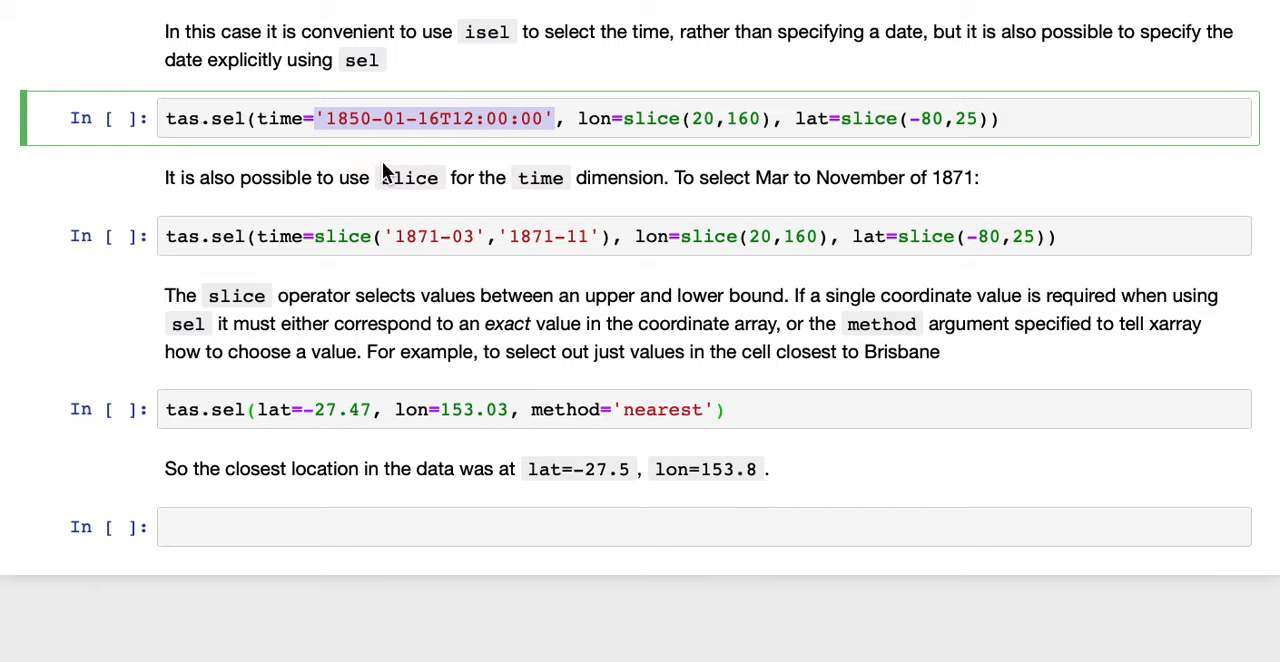
{"action": "mouse_move", "coordinate": [521, 130]}
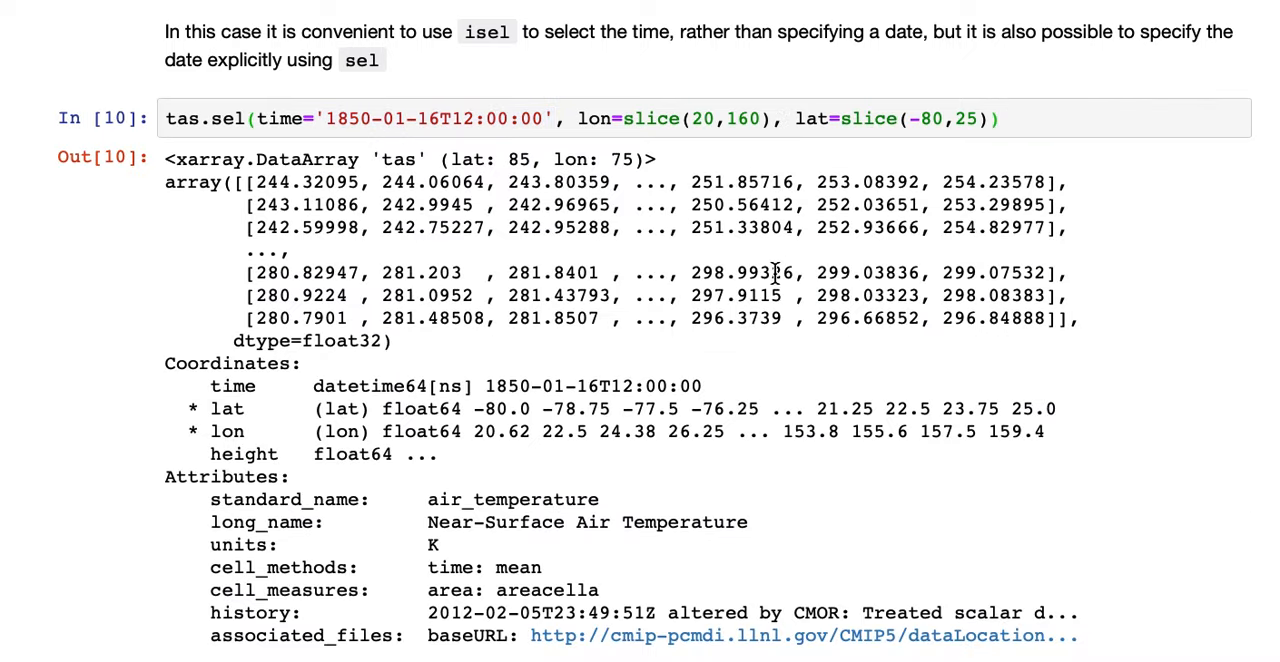
{"action": "scroll", "scroll_direction": "down", "scroll_amount": 3}
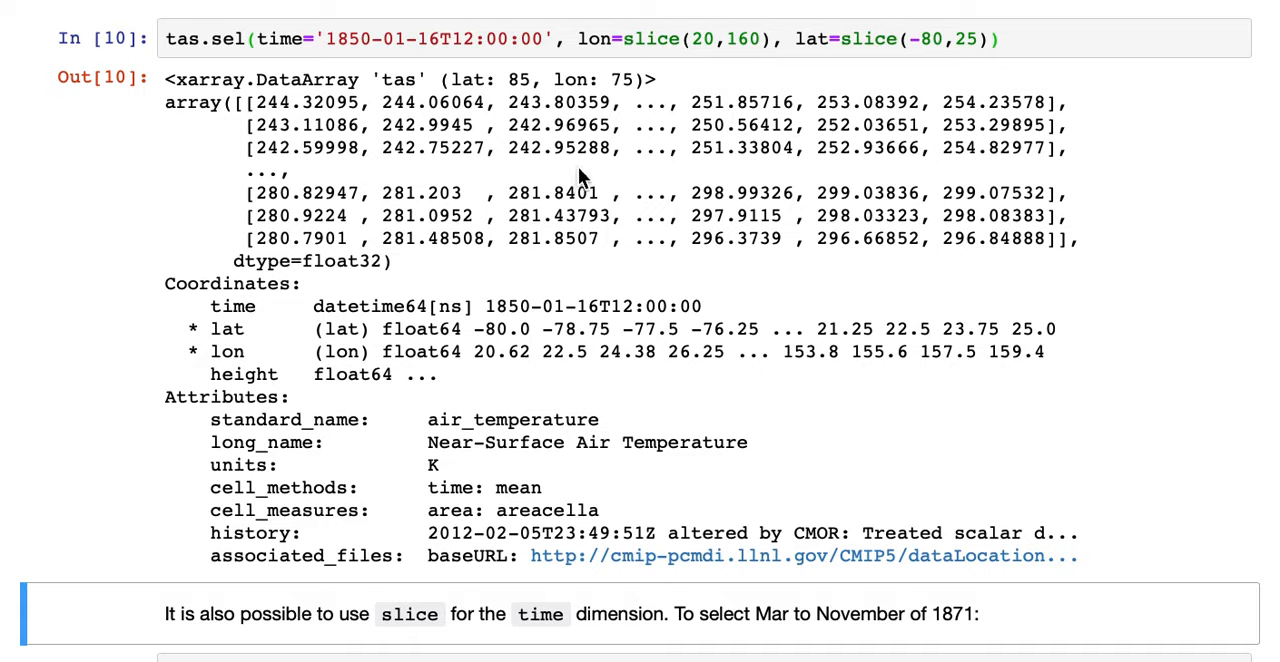
{"action": "mouse_move", "coordinate": [489, 88]}
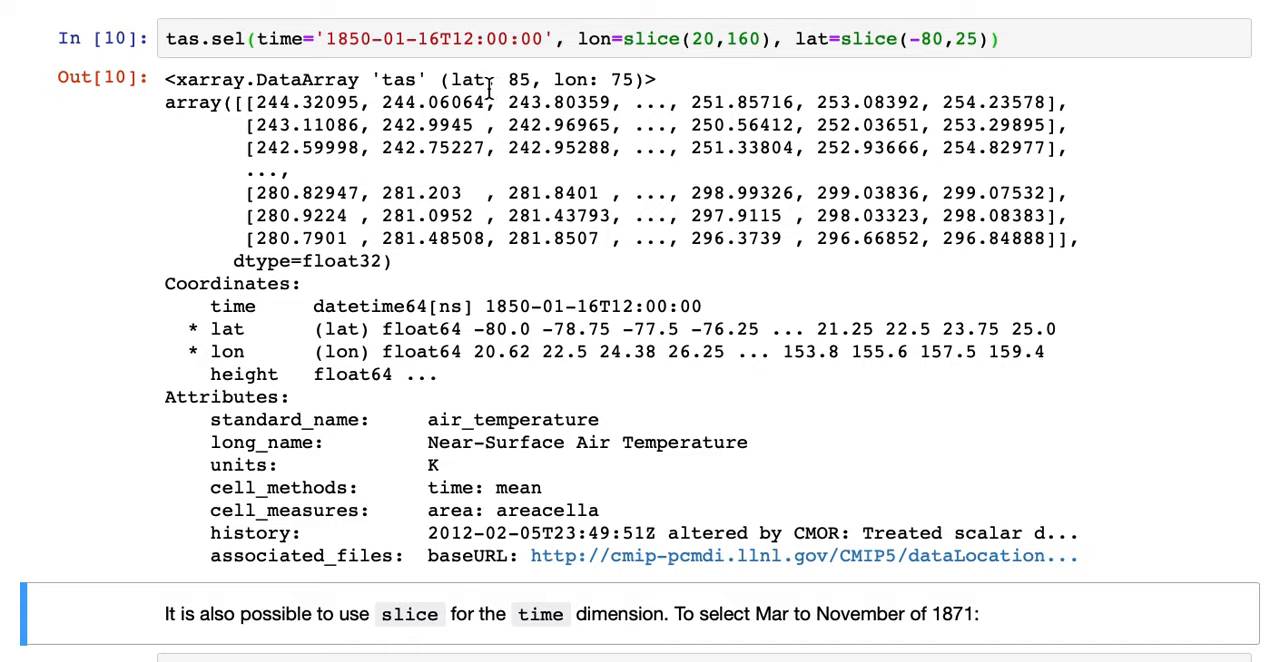
{"action": "mouse_move", "coordinate": [312, 306]}
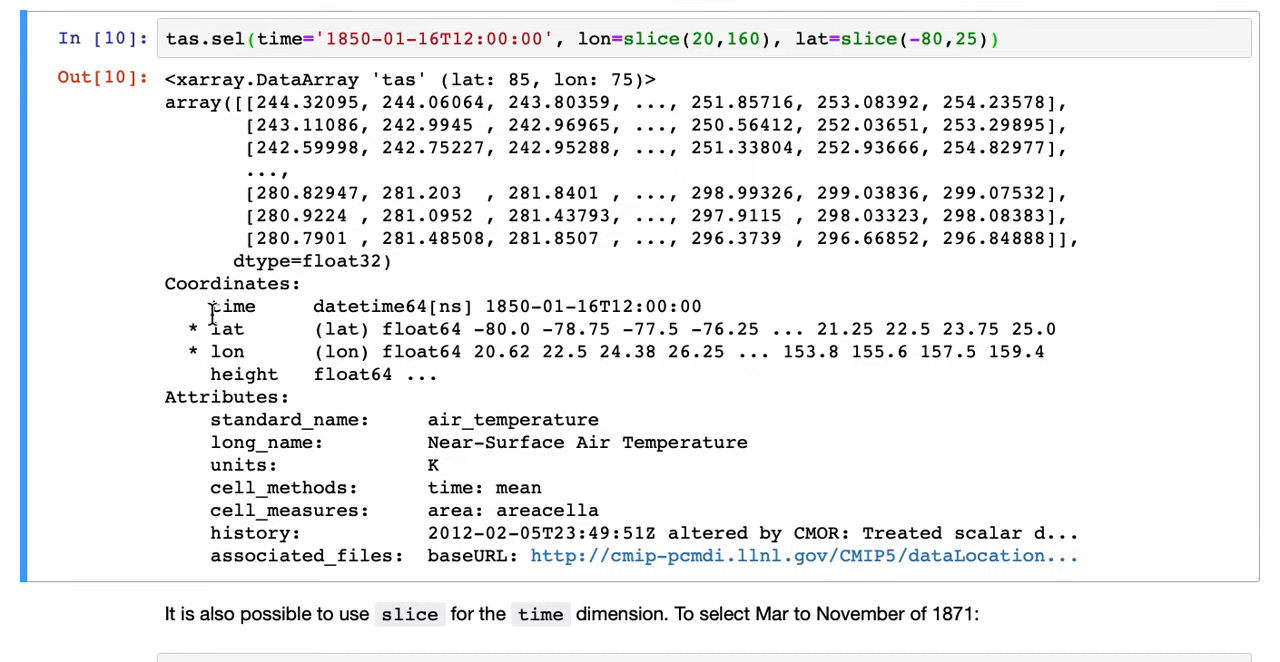
{"action": "mouse_move", "coordinate": [620, 310]}
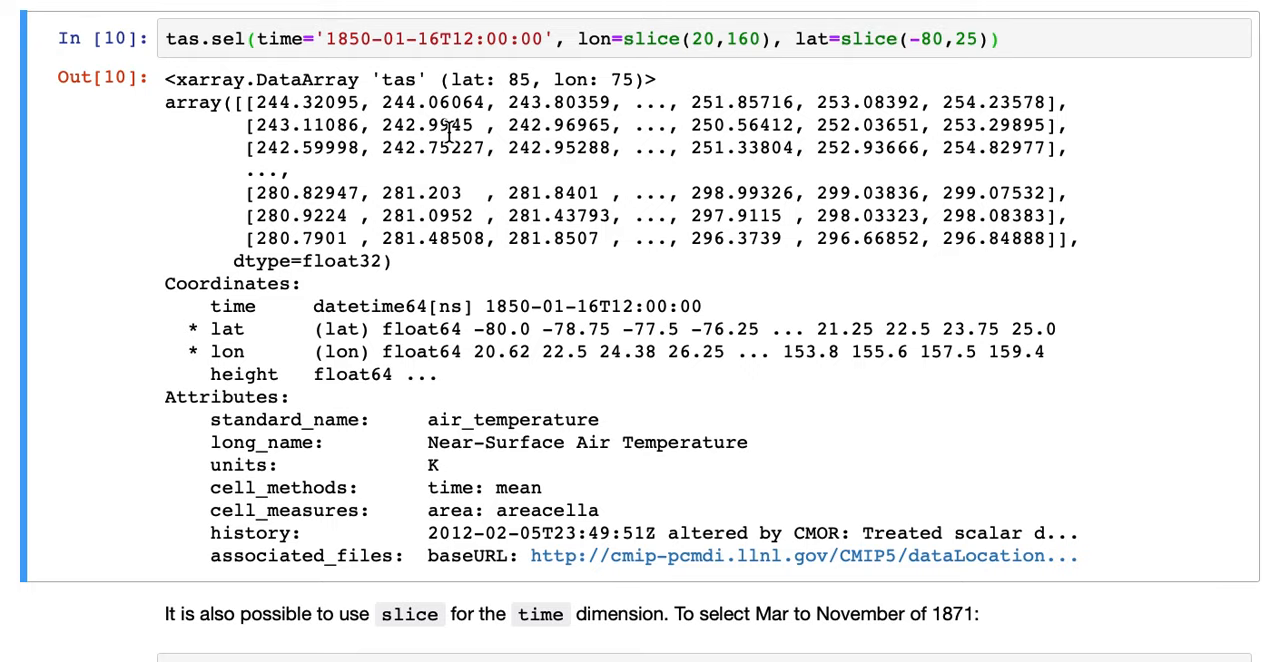
{"action": "scroll", "scroll_direction": "down", "scroll_amount": 3}
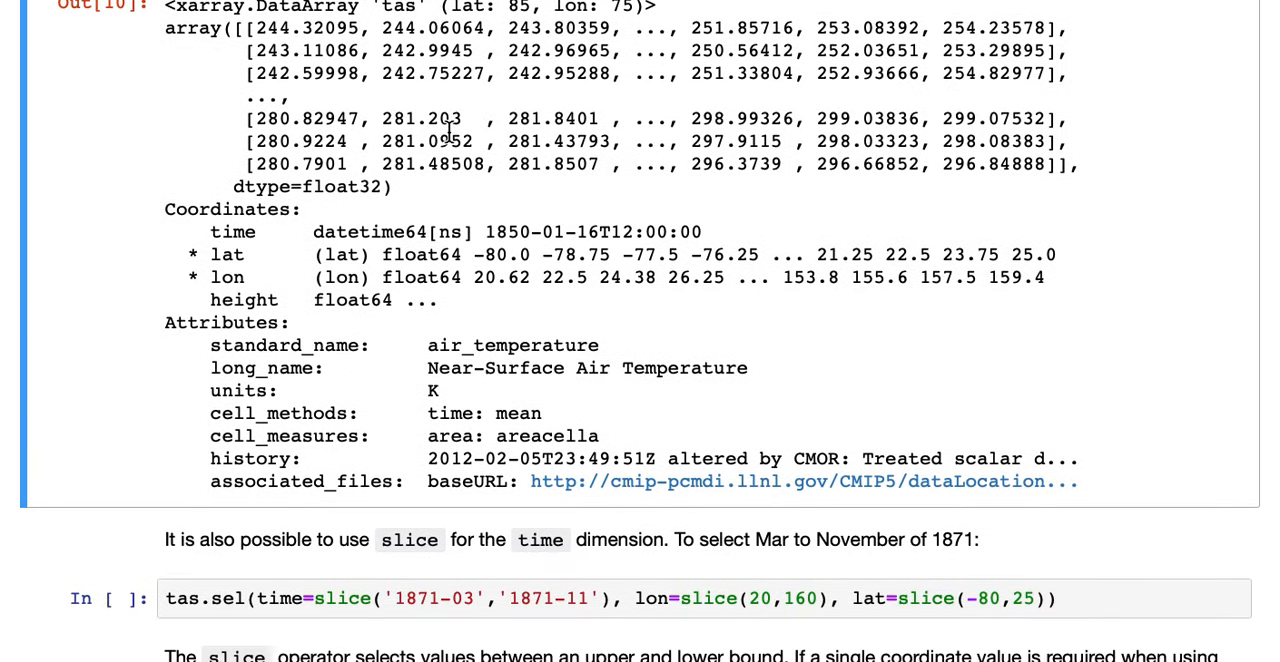
{"action": "scroll", "scroll_direction": "down", "scroll_amount": 3}
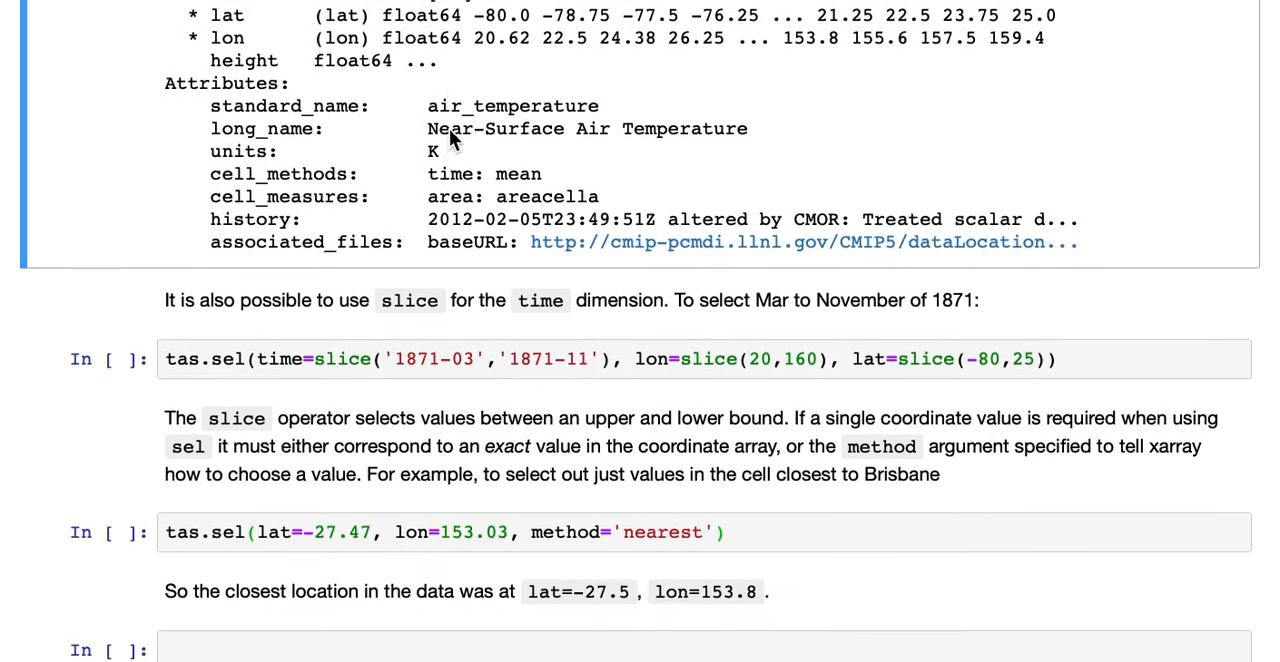
- Run the '1871-03' to '1871-11' time slice and highlight its time length of 9
{"action": "scroll", "scroll_direction": "down", "scroll_amount": 3}
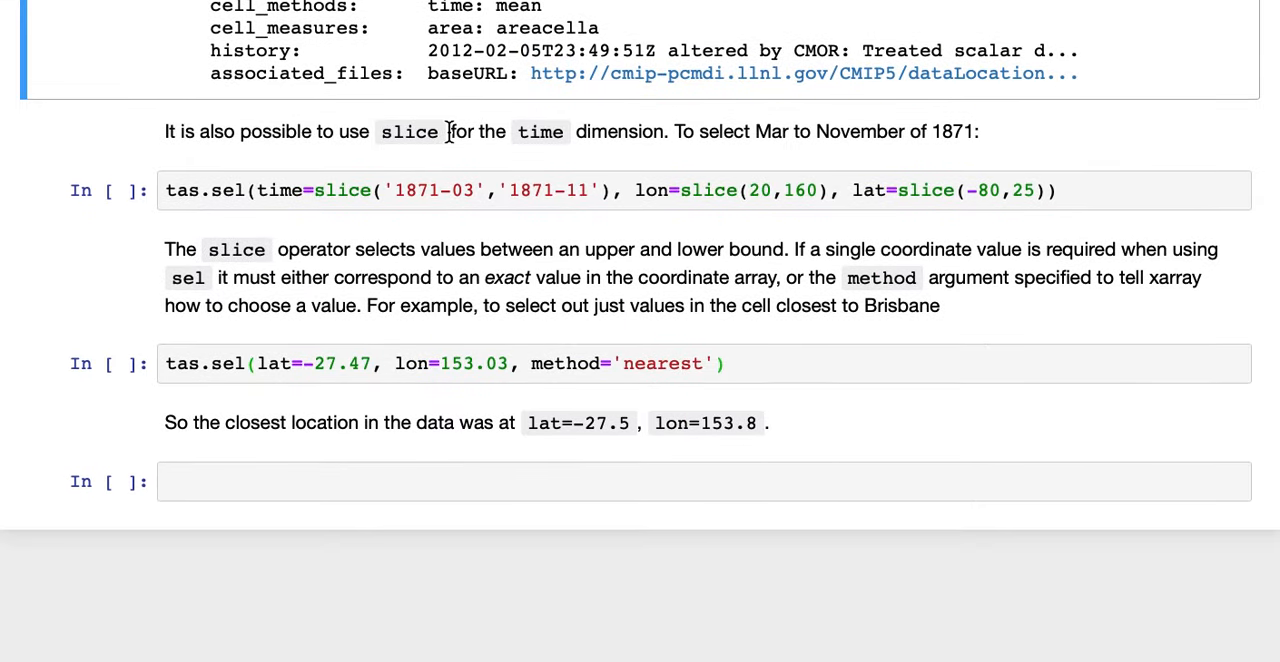
{"action": "mouse_move", "coordinate": [778, 168]}
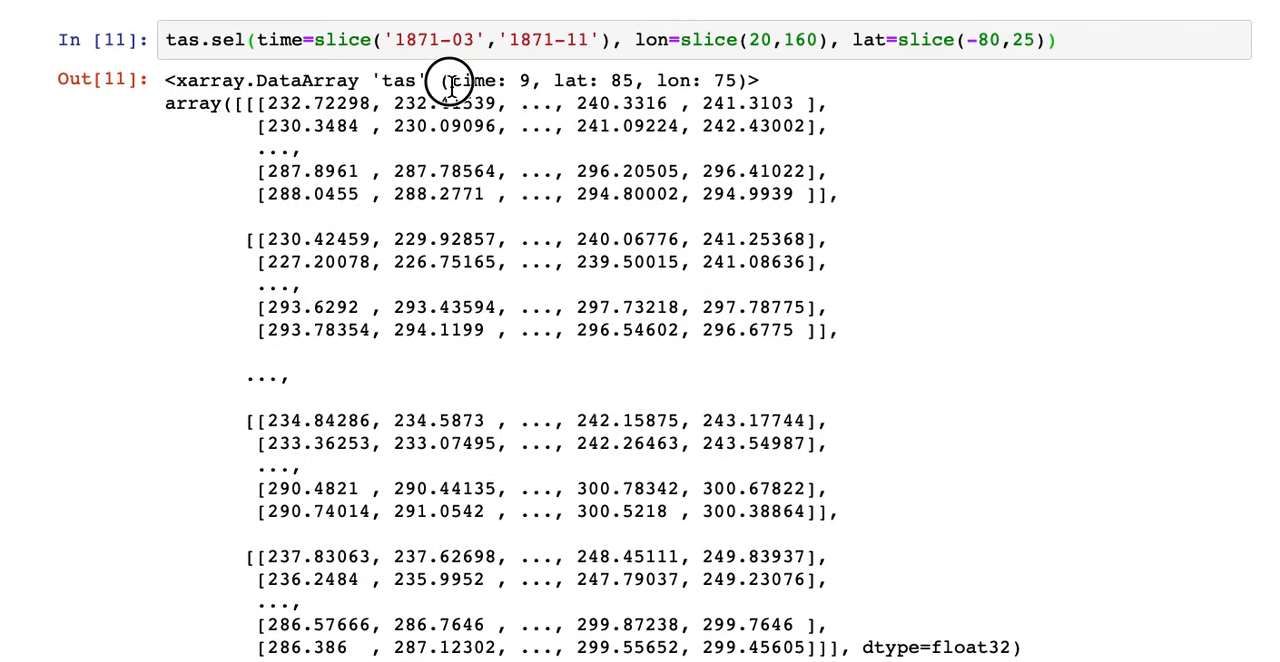
{"action": "double_click", "coordinate": [480, 80]}
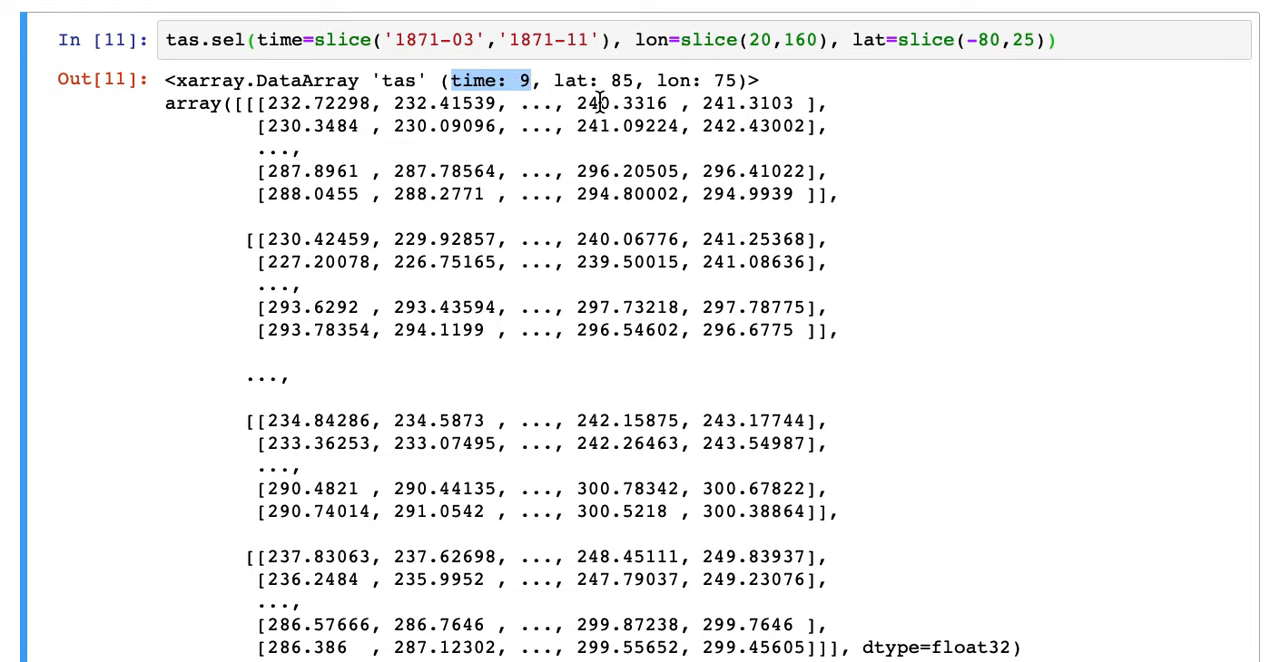
{"action": "mouse_move", "coordinate": [626, 78]}
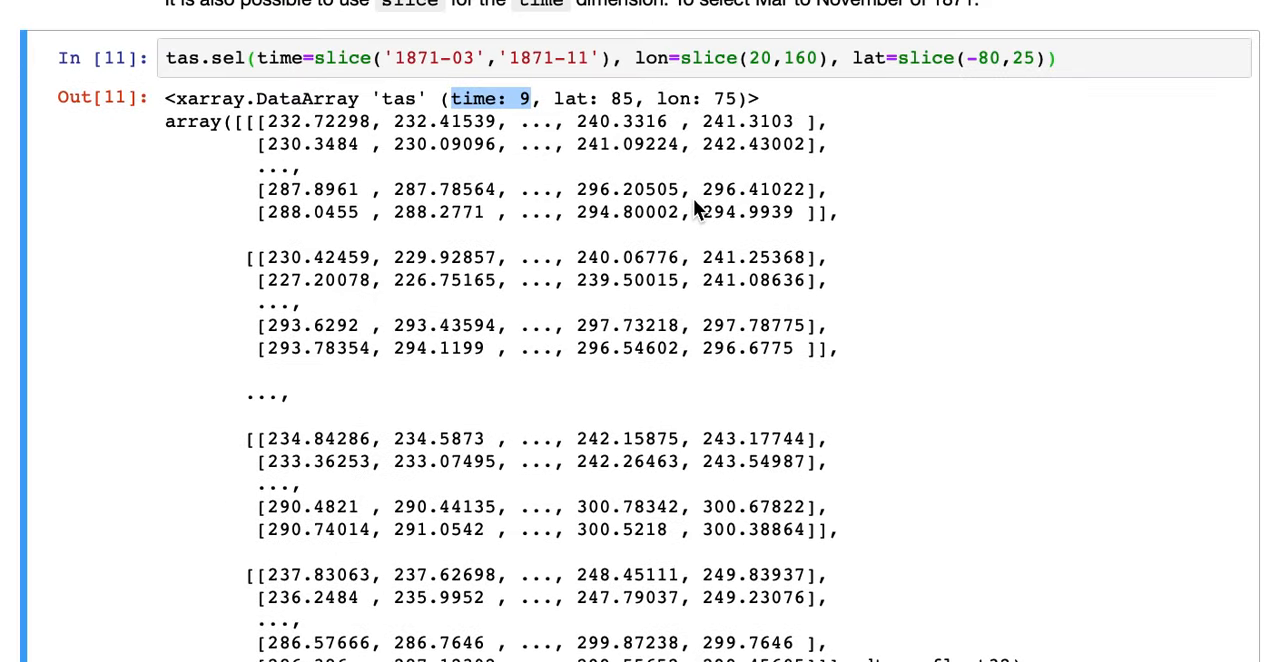
{"action": "scroll", "scroll_direction": "down", "scroll_amount": 3}
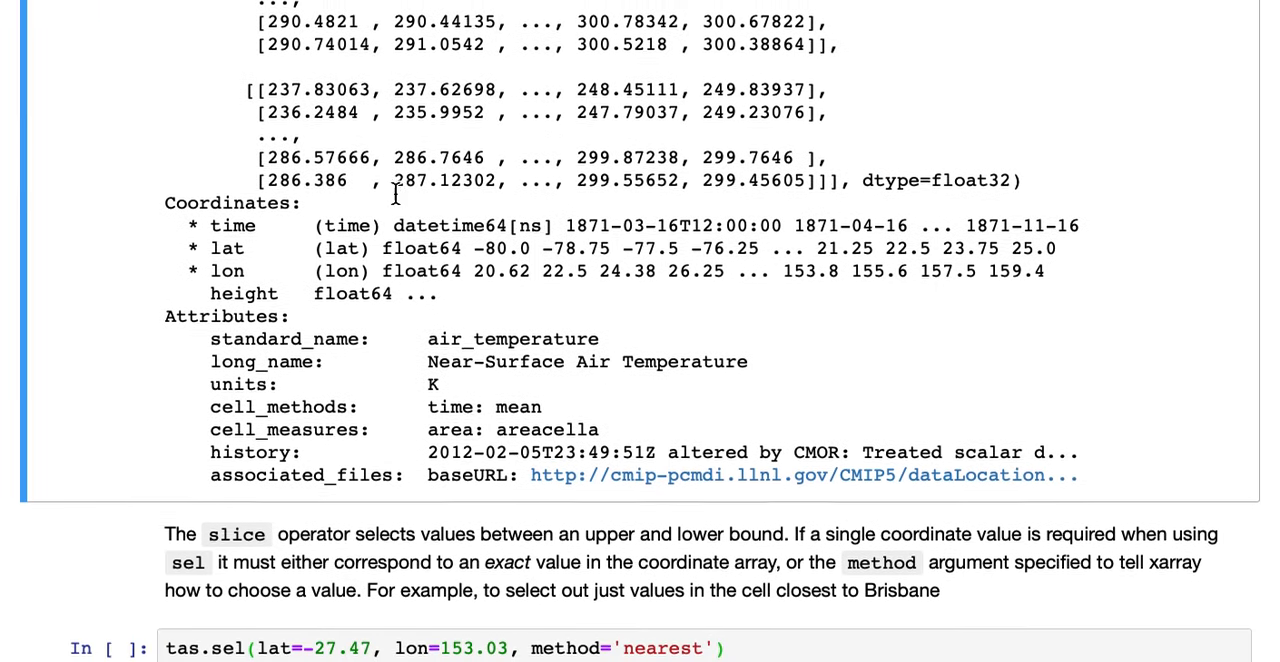
{"action": "scroll", "scroll_direction": "down", "scroll_amount": 3}
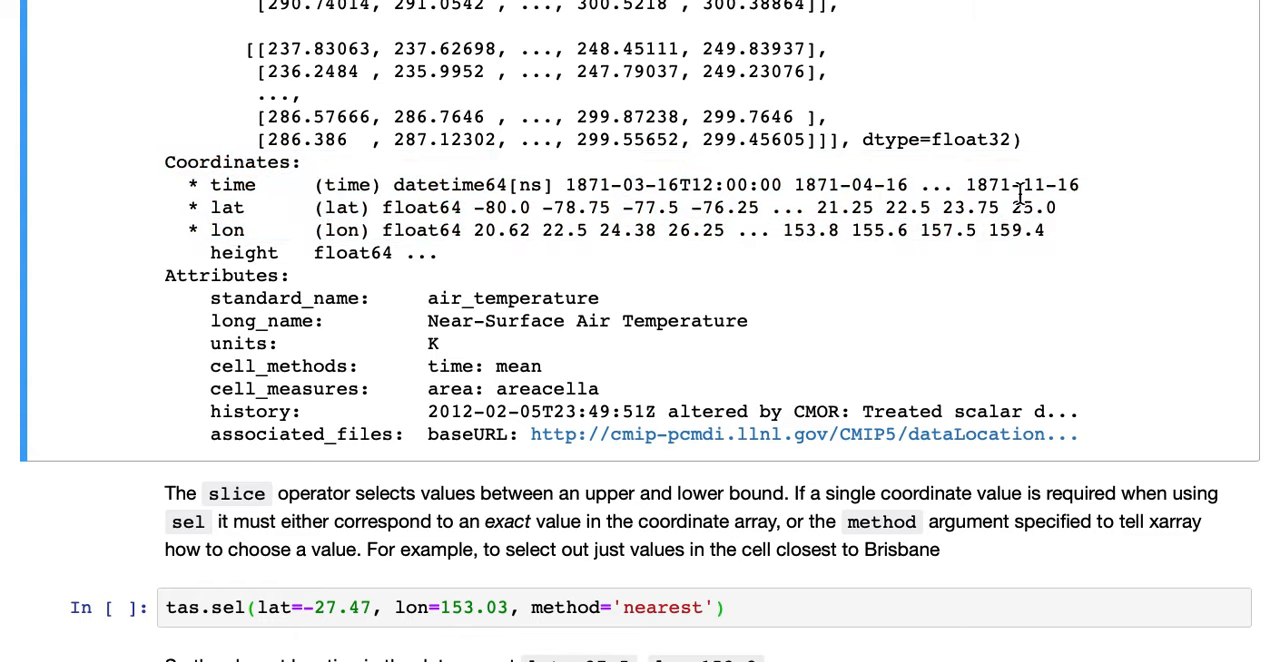
{"action": "mouse_move", "coordinate": [907, 239]}
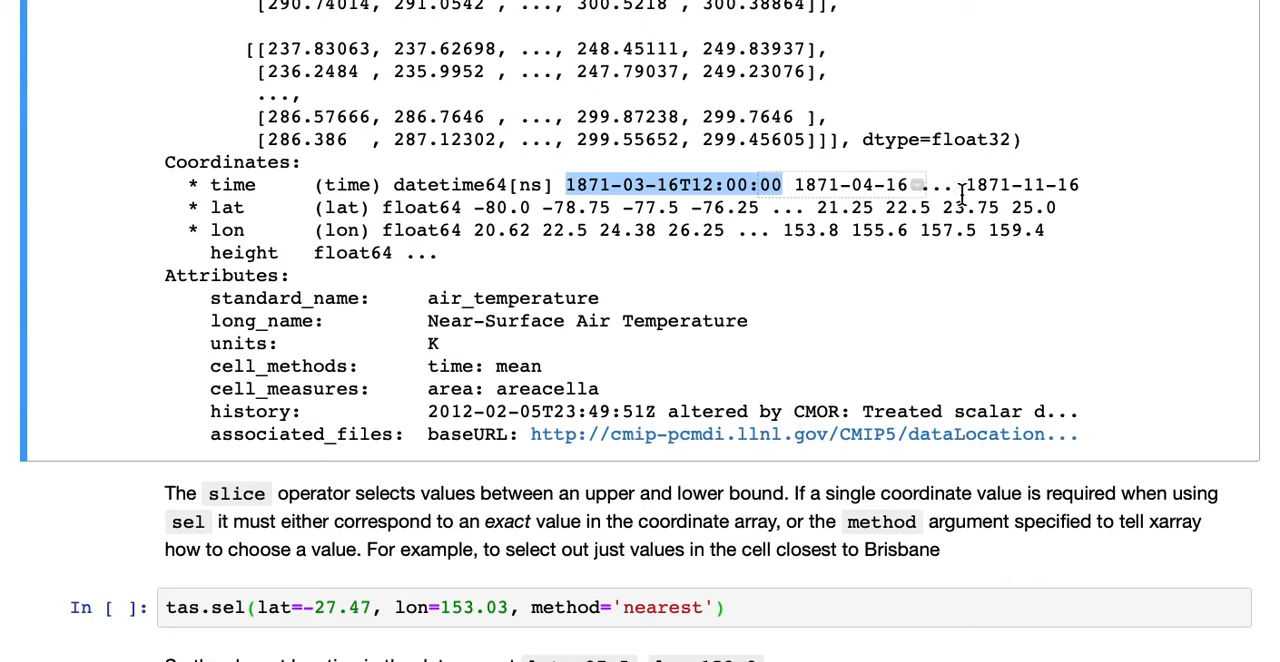
{"action": "left_click", "coordinate": [1022, 184]}
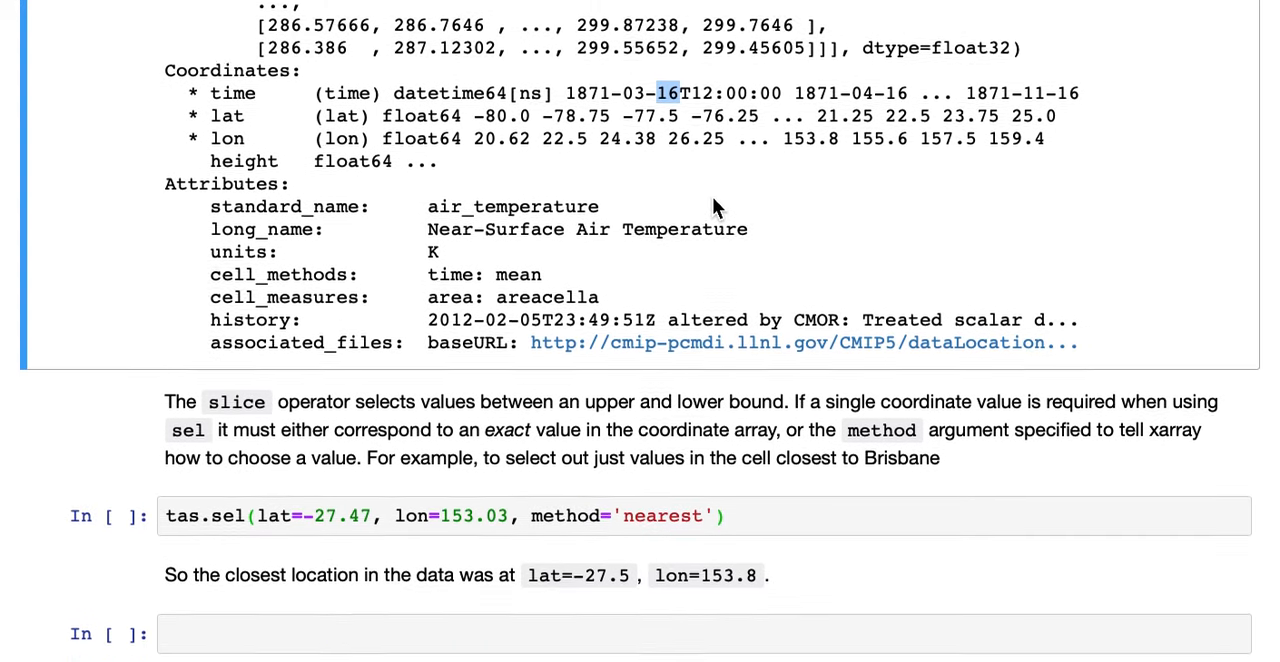
{"action": "scroll", "scroll_direction": "up", "scroll_amount": 3}
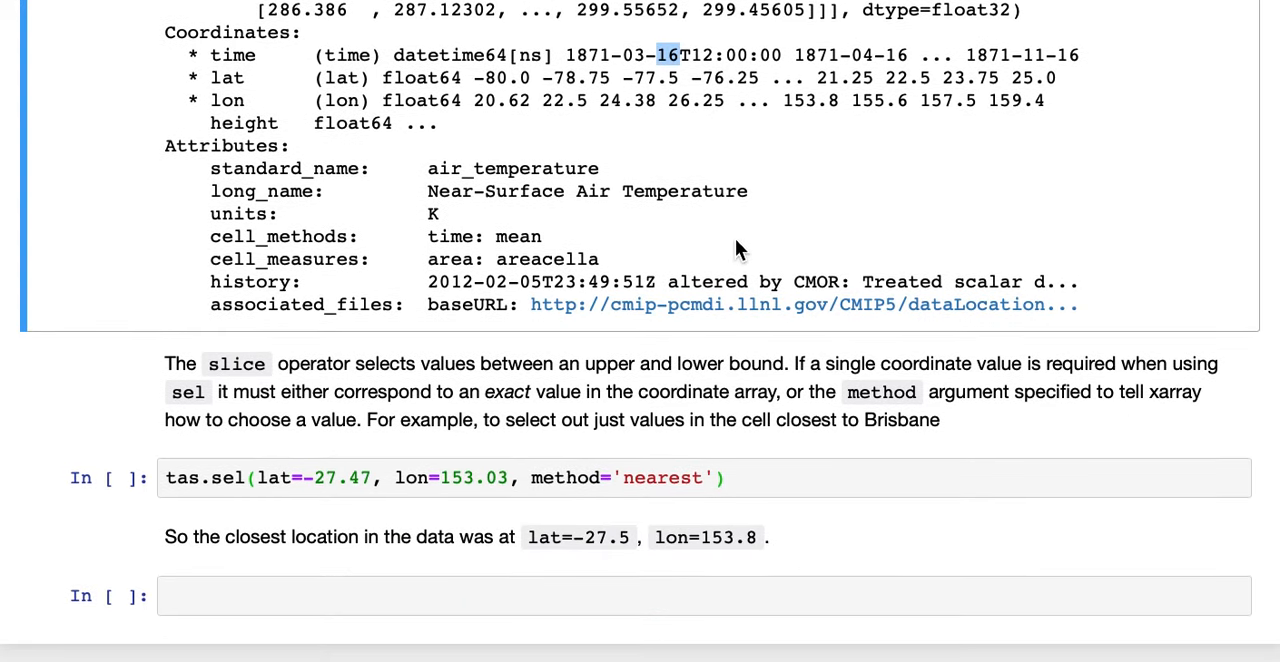
{"action": "scroll", "scroll_direction": "down", "scroll_amount": 3}
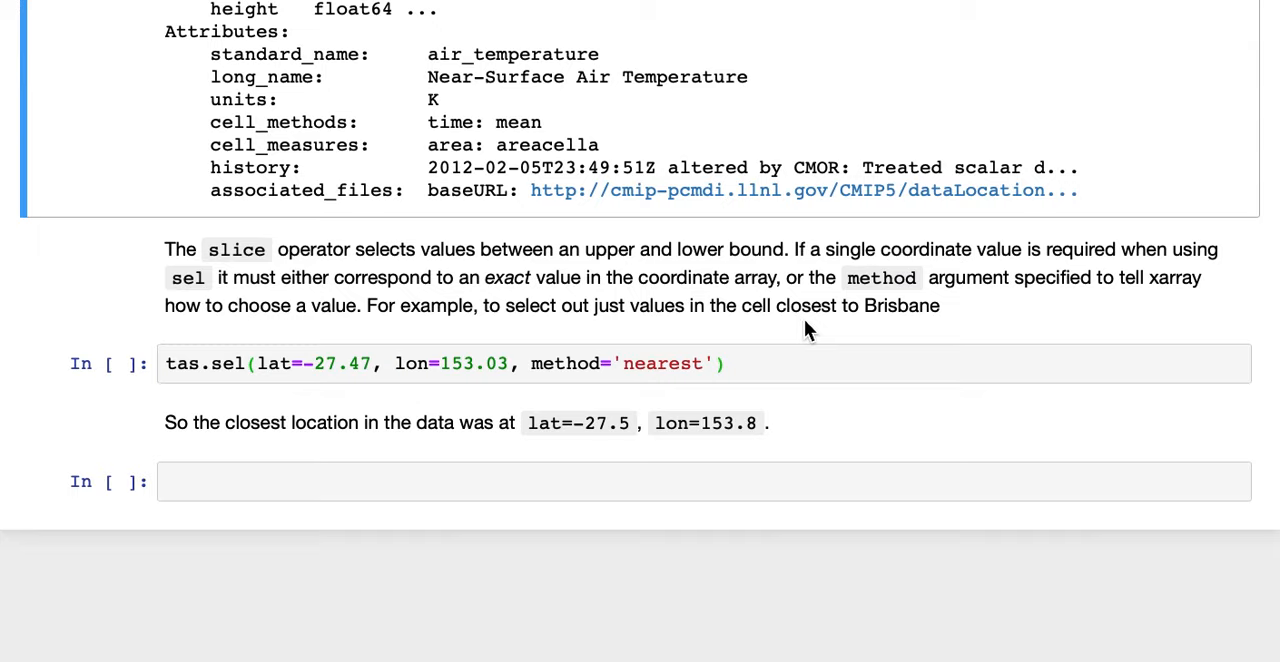
{"action": "mouse_move", "coordinate": [805, 328]}
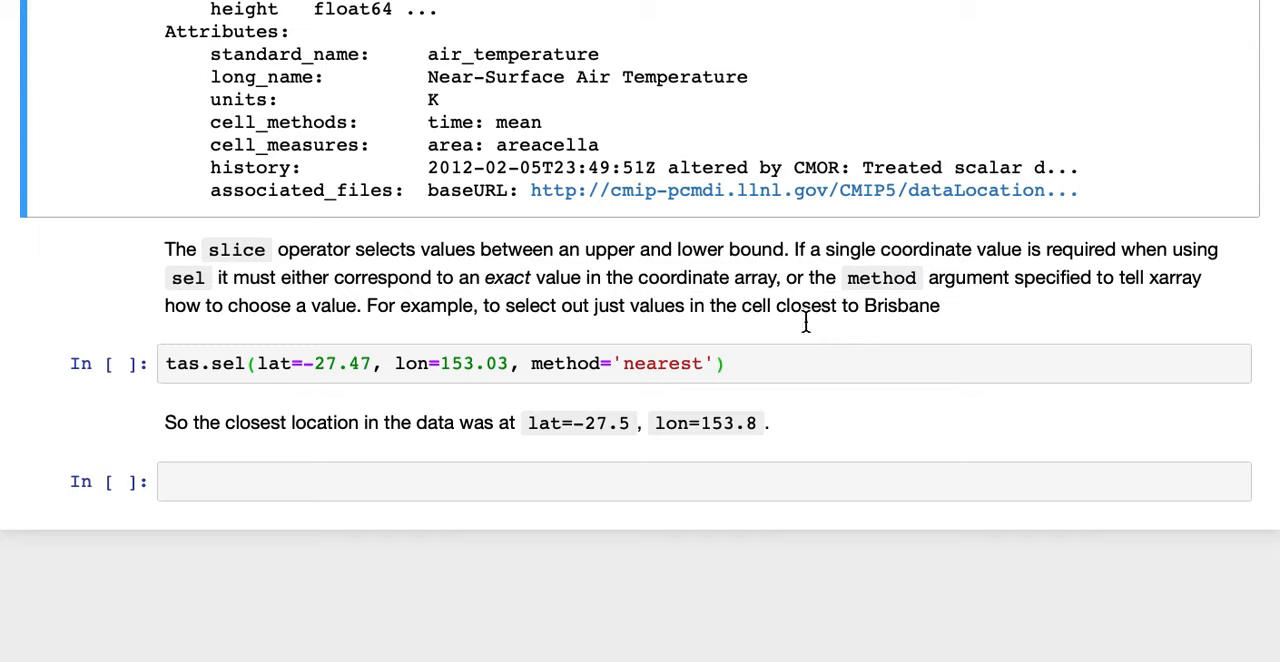
{"action": "mouse_move", "coordinate": [810, 332]}
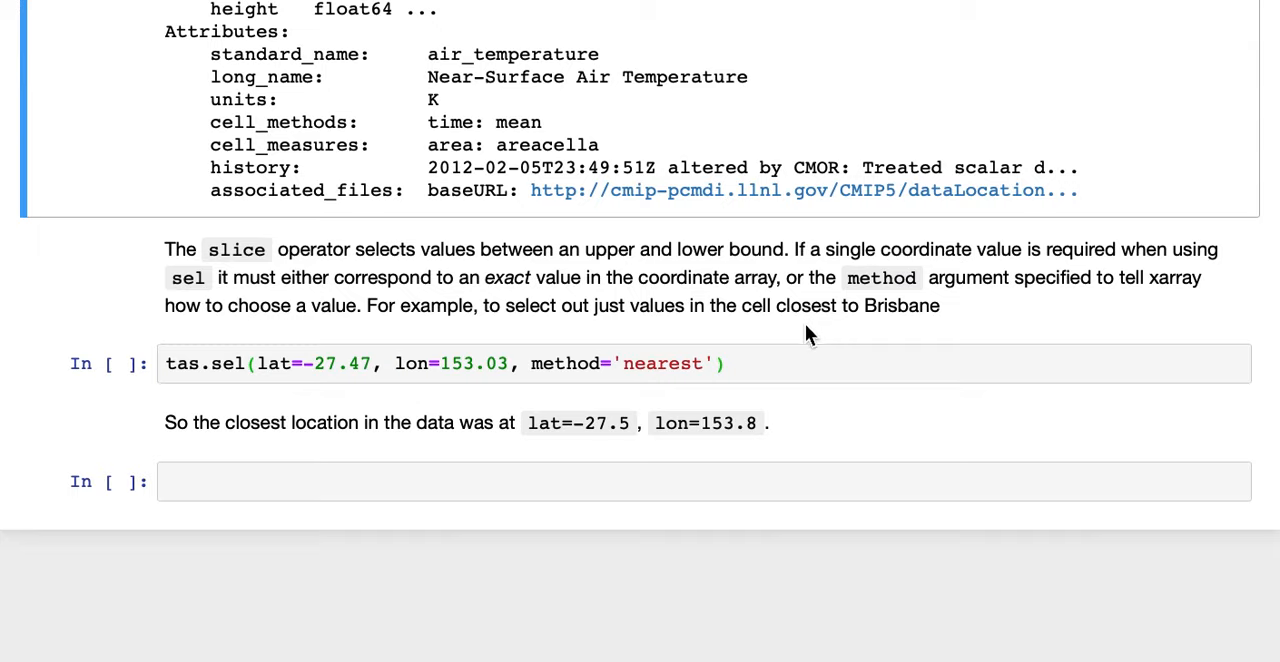
{"action": "mouse_move", "coordinate": [620, 378]}
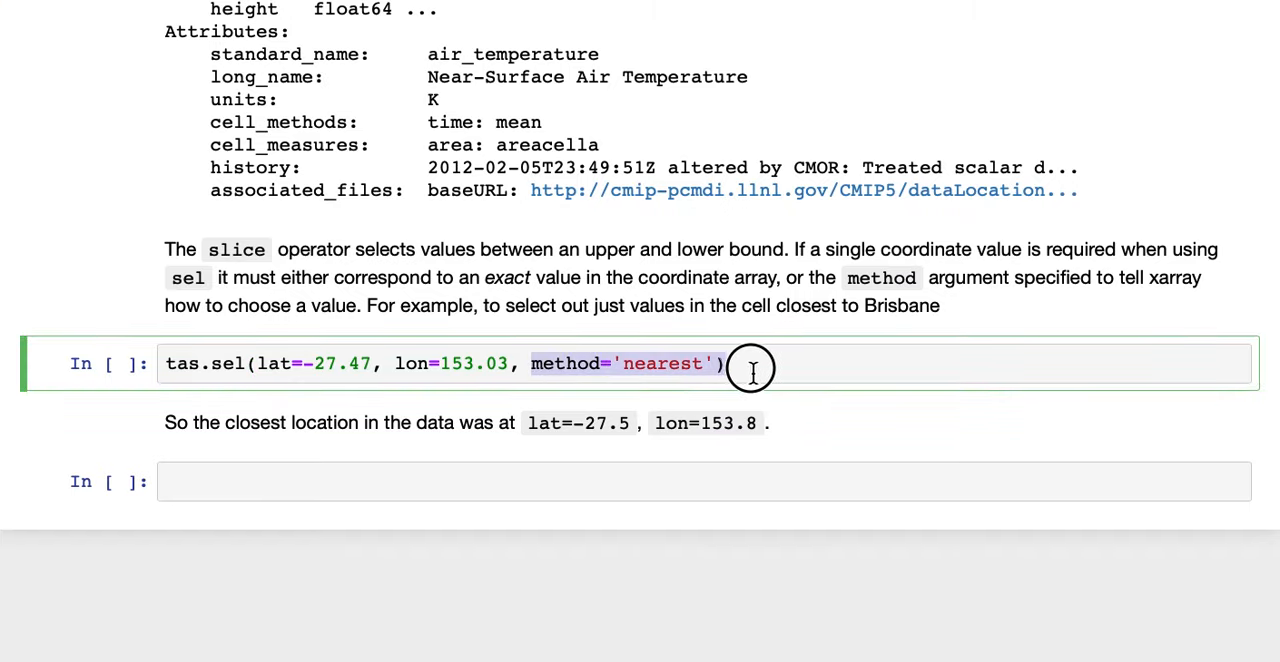
- Run the nearest-point Brisbane selection and highlight its time length of 1872
{"action": "left_click", "coordinate": [165, 363]}
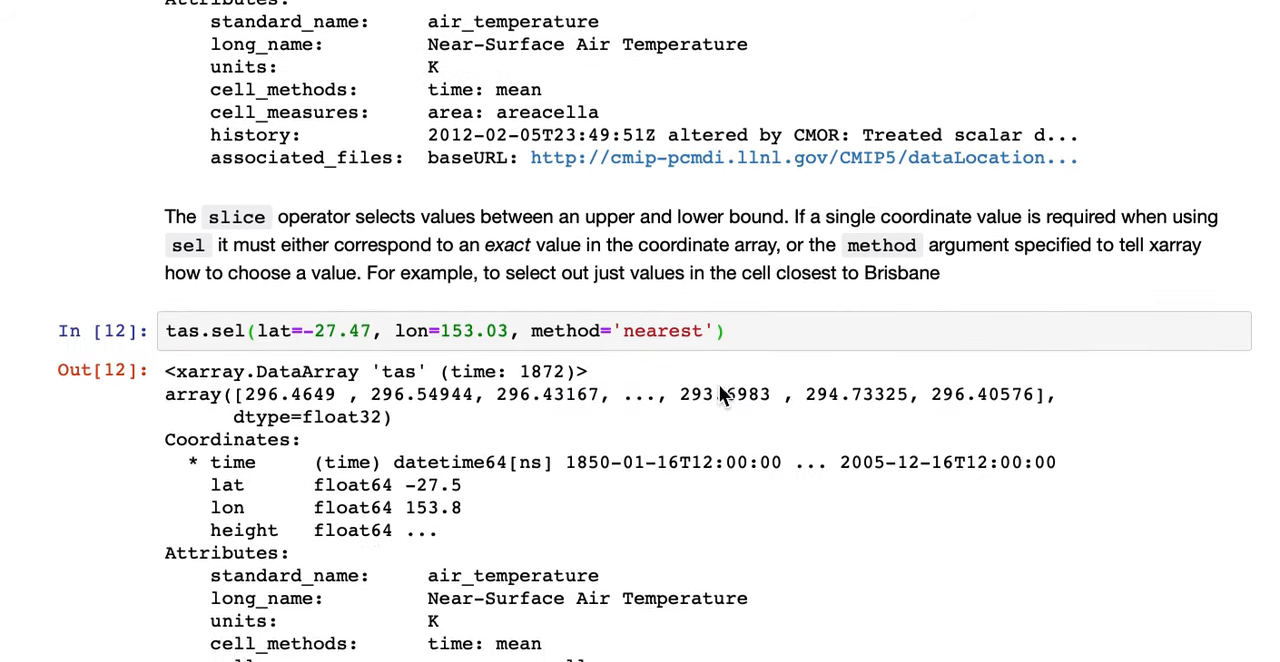
{"action": "scroll", "scroll_direction": "down", "scroll_amount": 3}
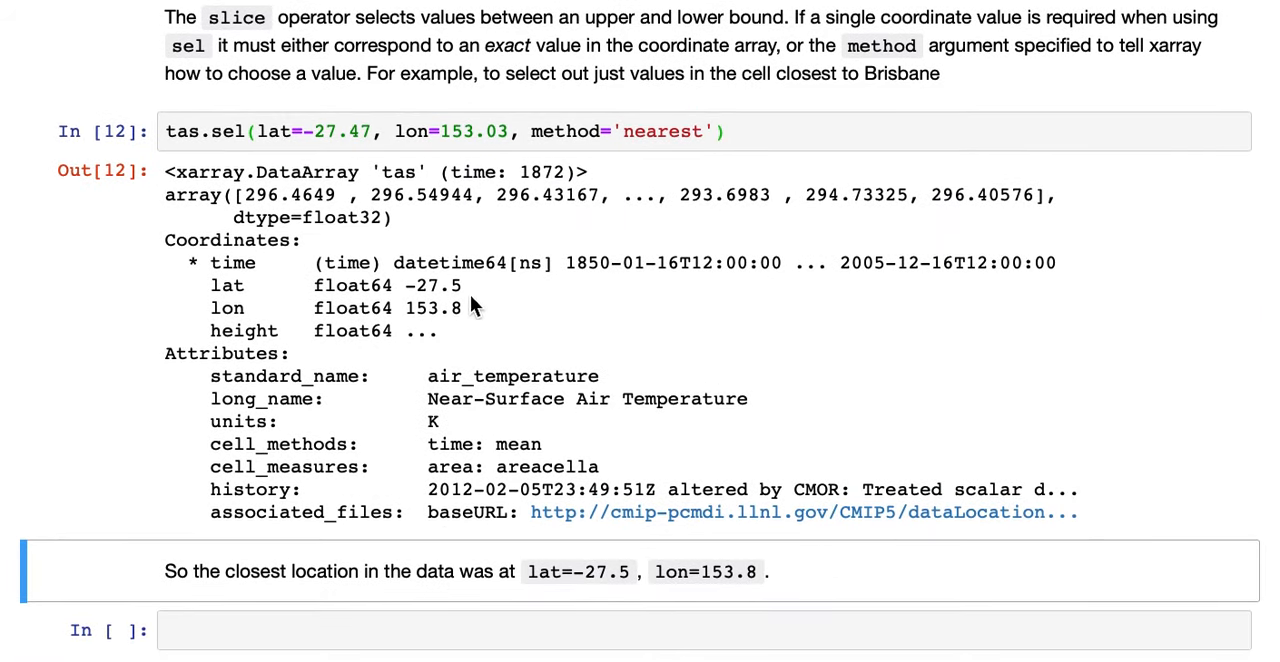
{"action": "mouse_move", "coordinate": [515, 175]}
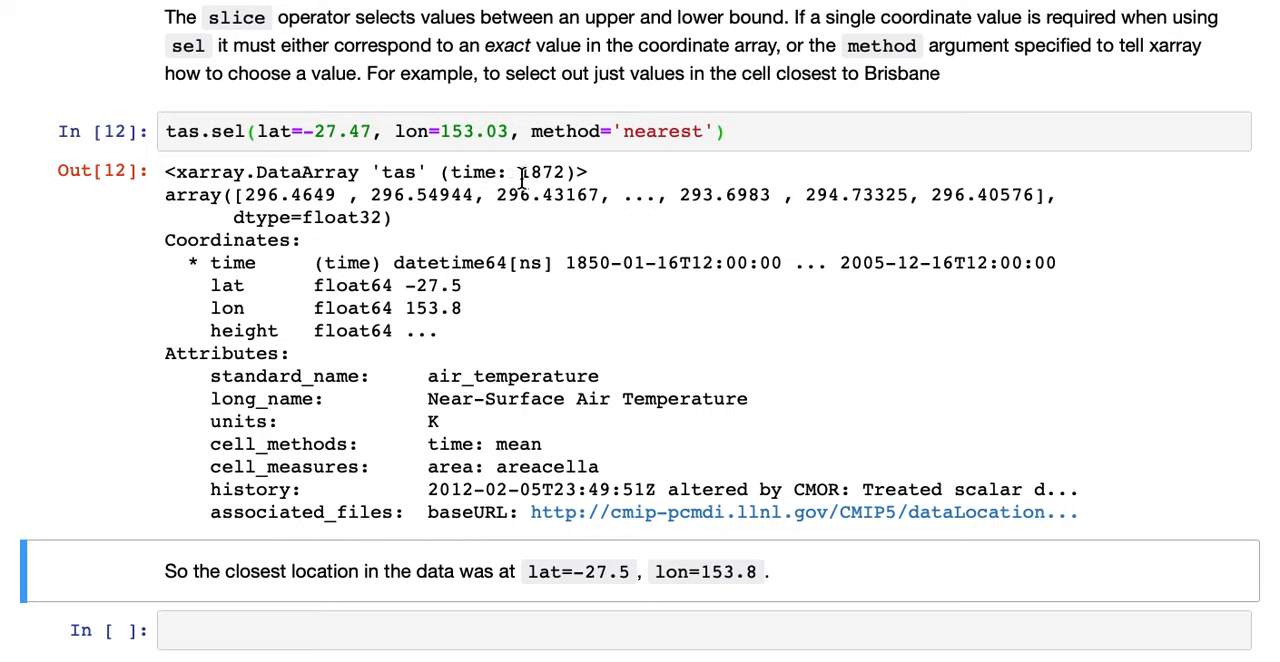
{"action": "double_click", "coordinate": [541, 171]}
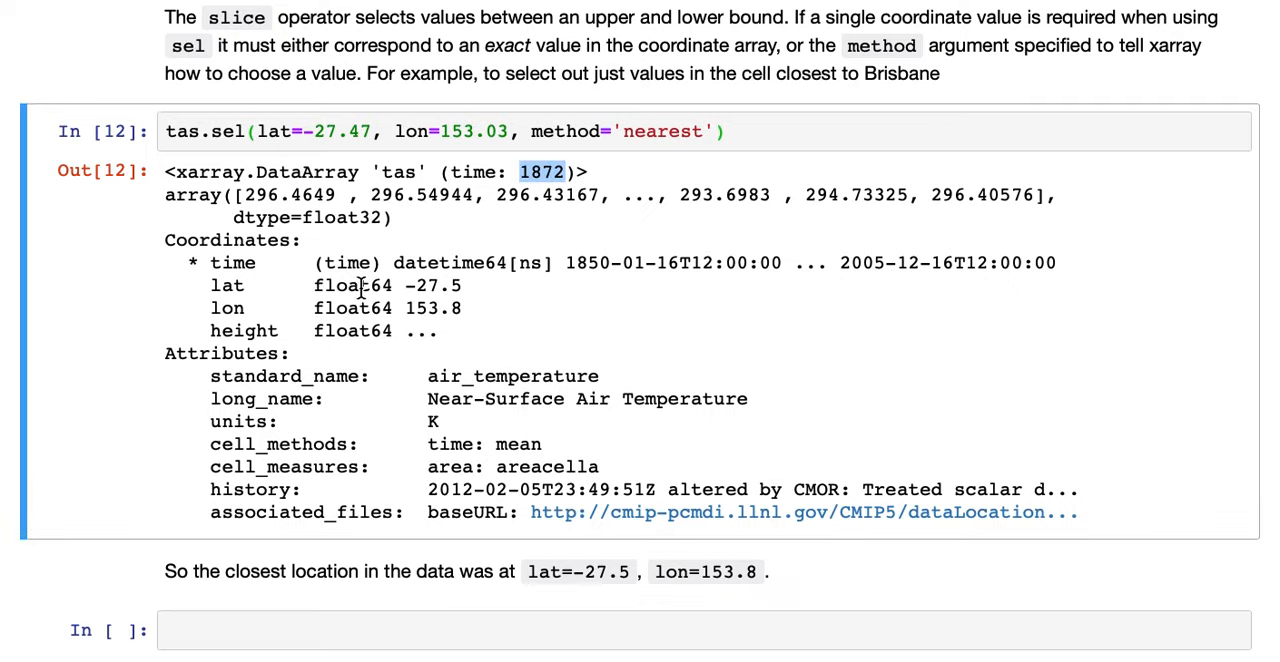
{"action": "mouse_move", "coordinate": [435, 175]}
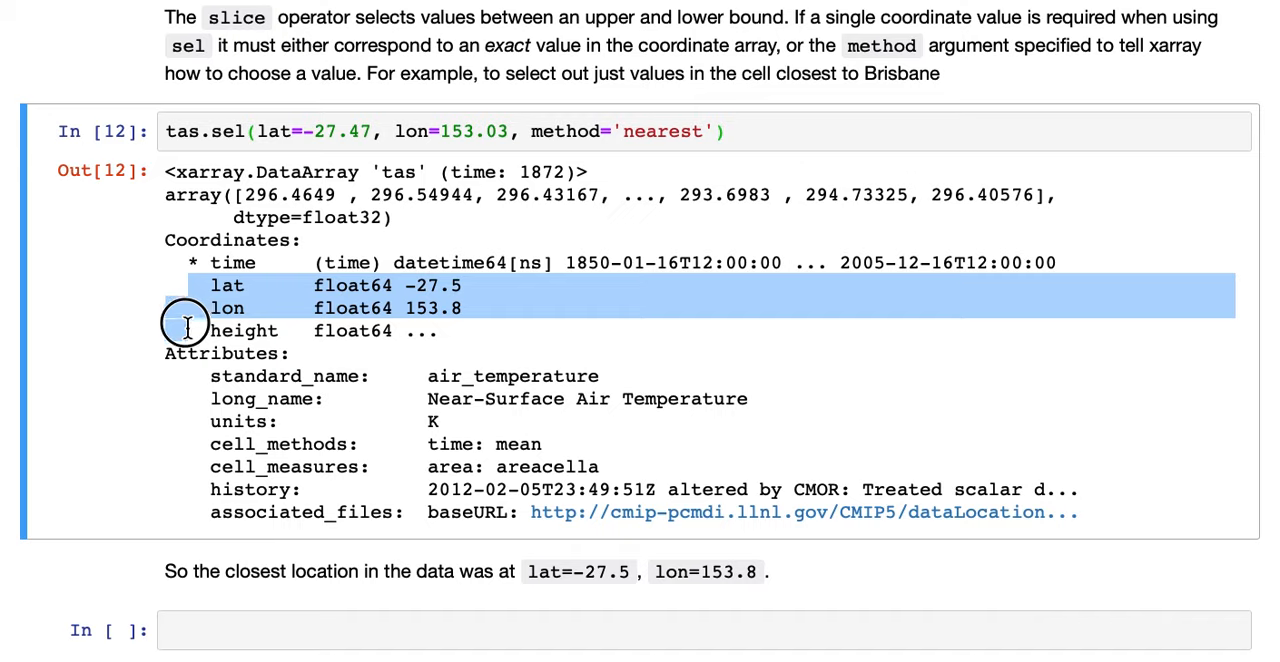
{"action": "mouse_move", "coordinate": [170, 331]}
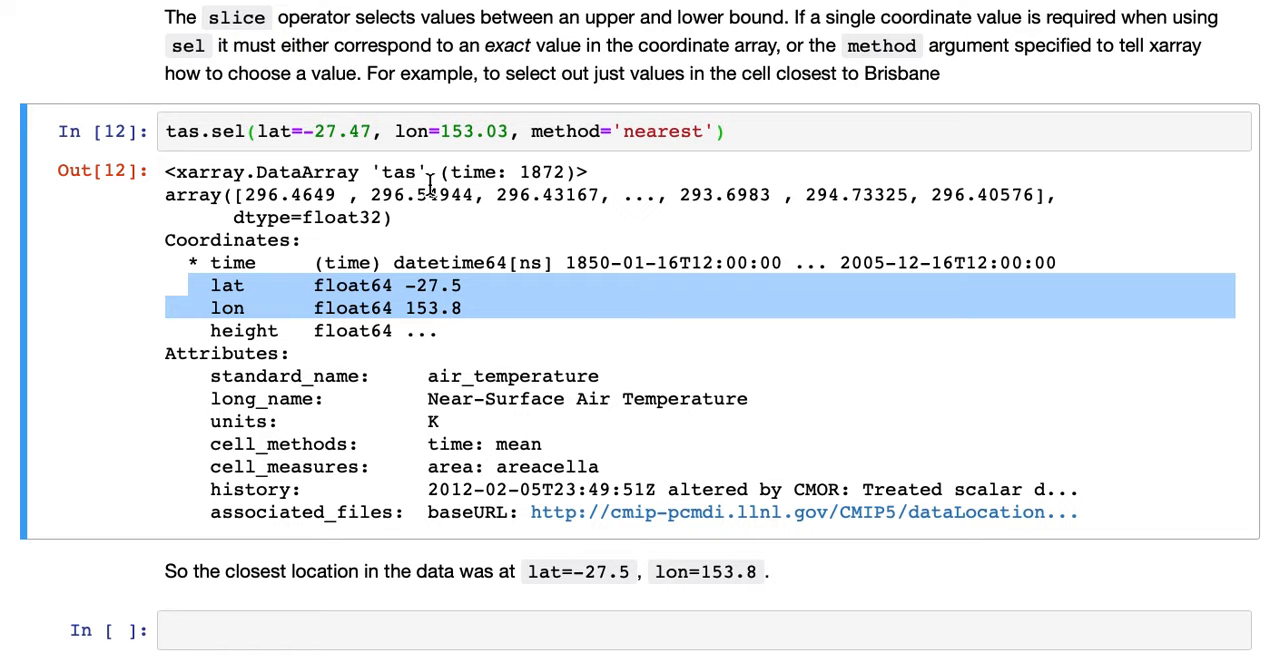
{"action": "mouse_move", "coordinate": [422, 295]}
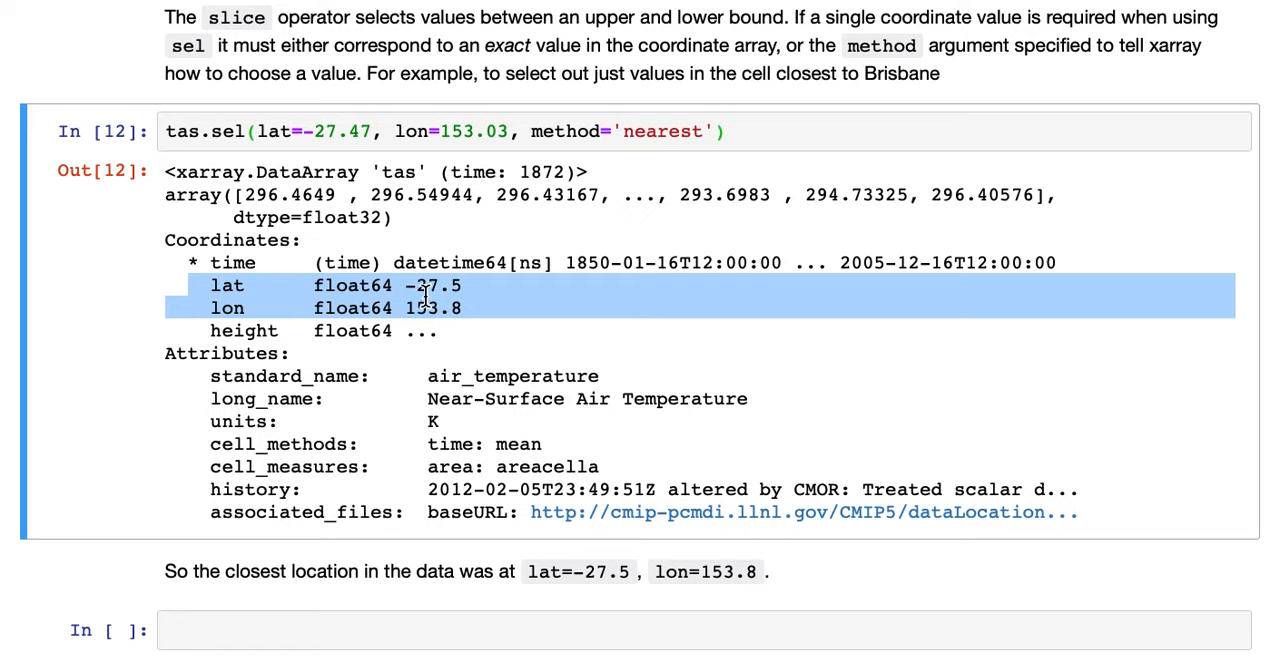